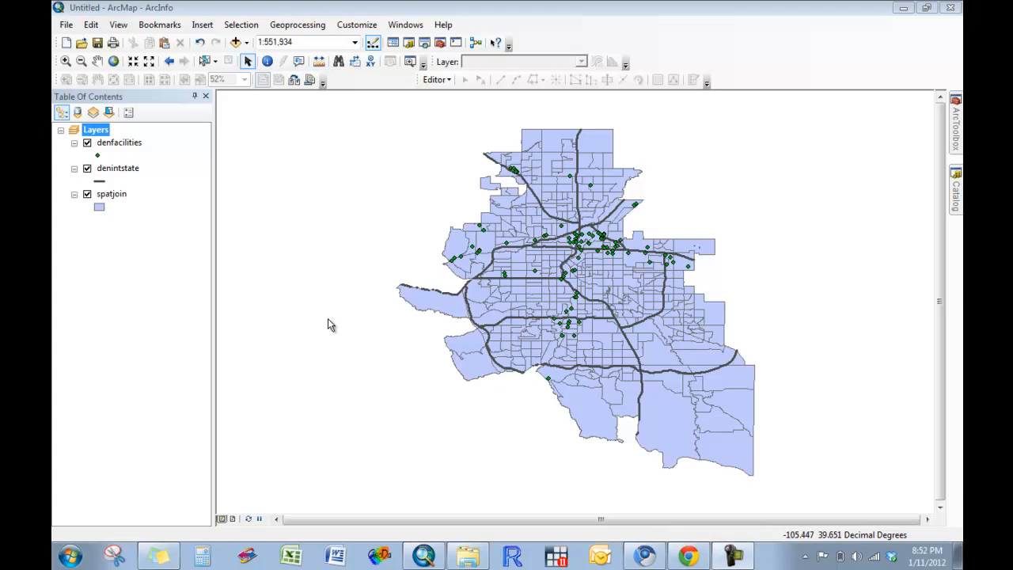
pyautogui.moveTo(503, 279)
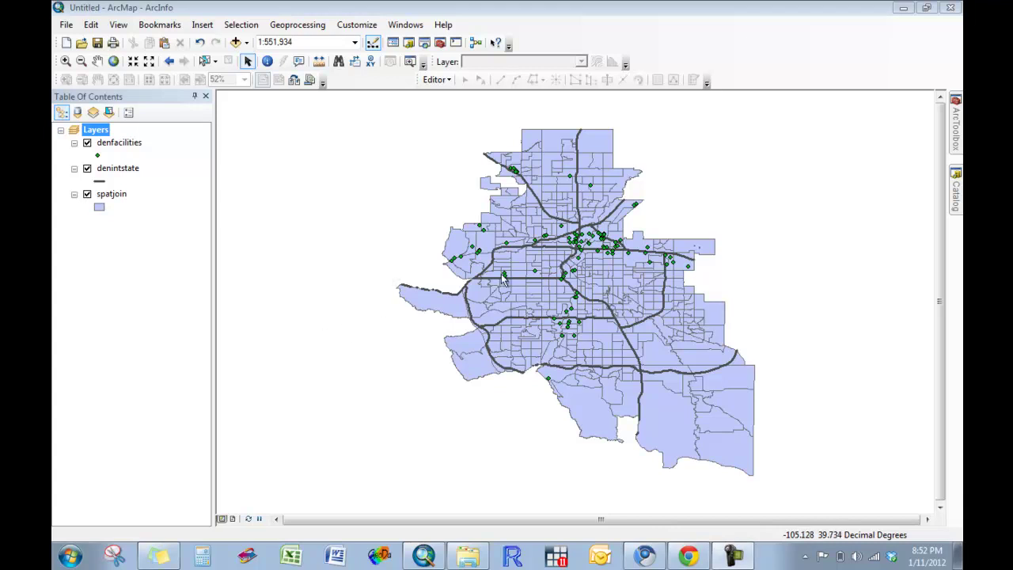
pyautogui.moveTo(505, 352)
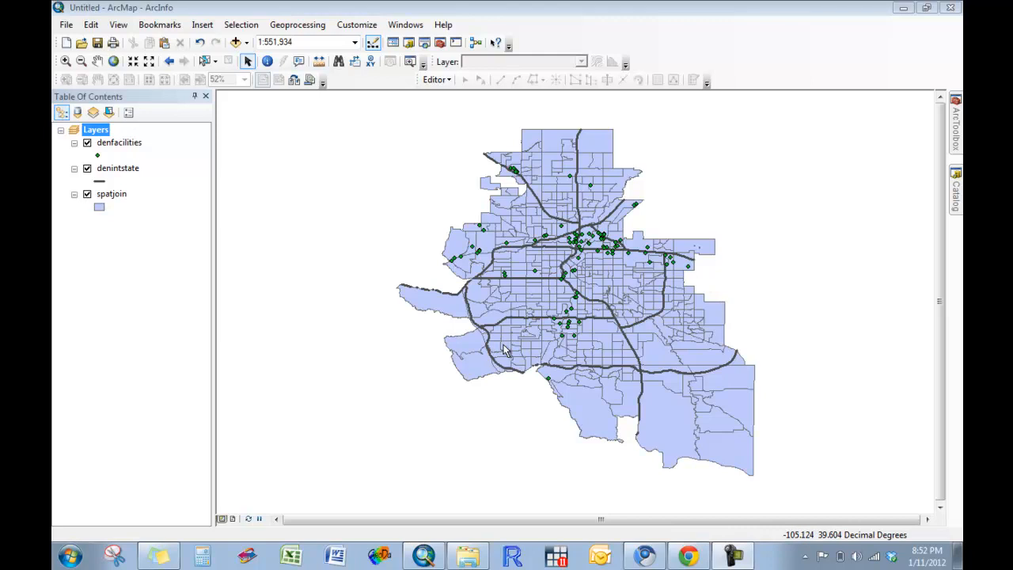
pyautogui.moveTo(833, 424)
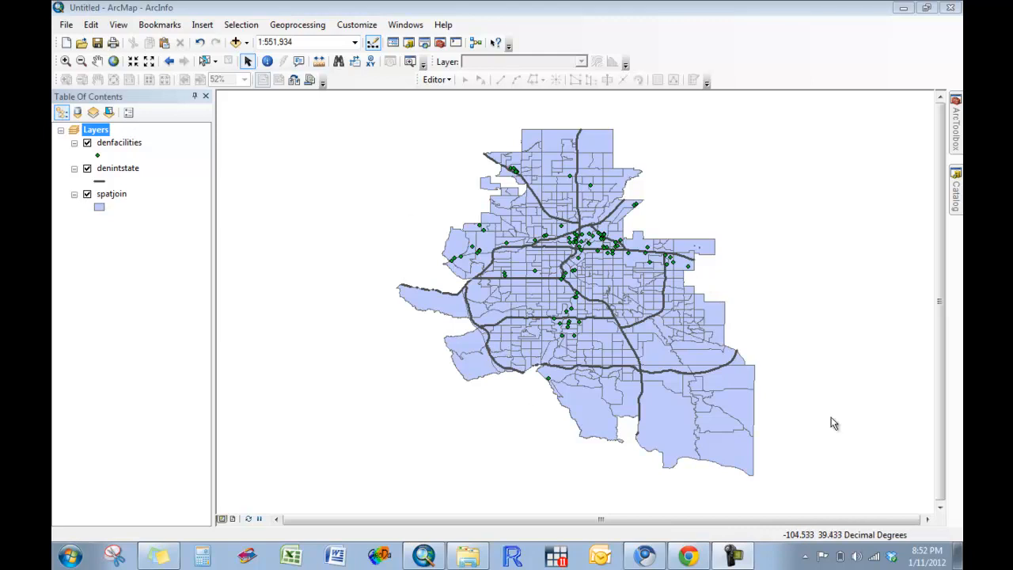
pyautogui.moveTo(636, 267)
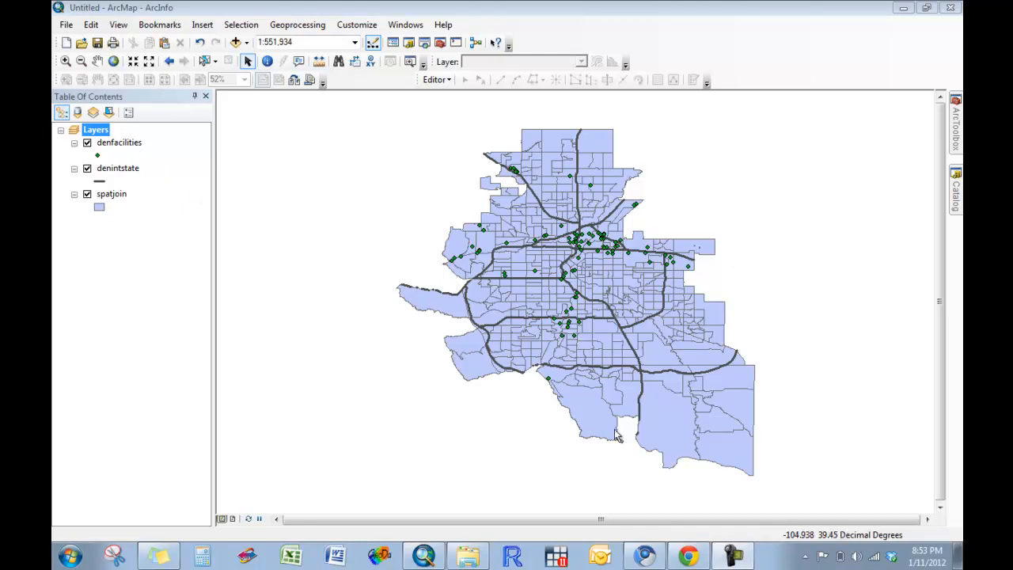
pyautogui.moveTo(562, 357)
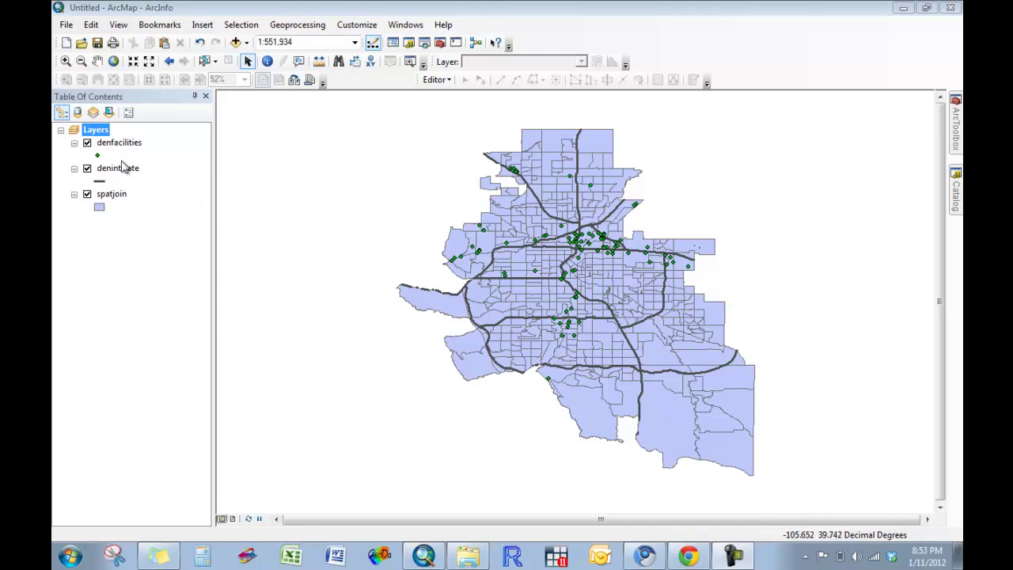
pyautogui.moveTo(552, 332)
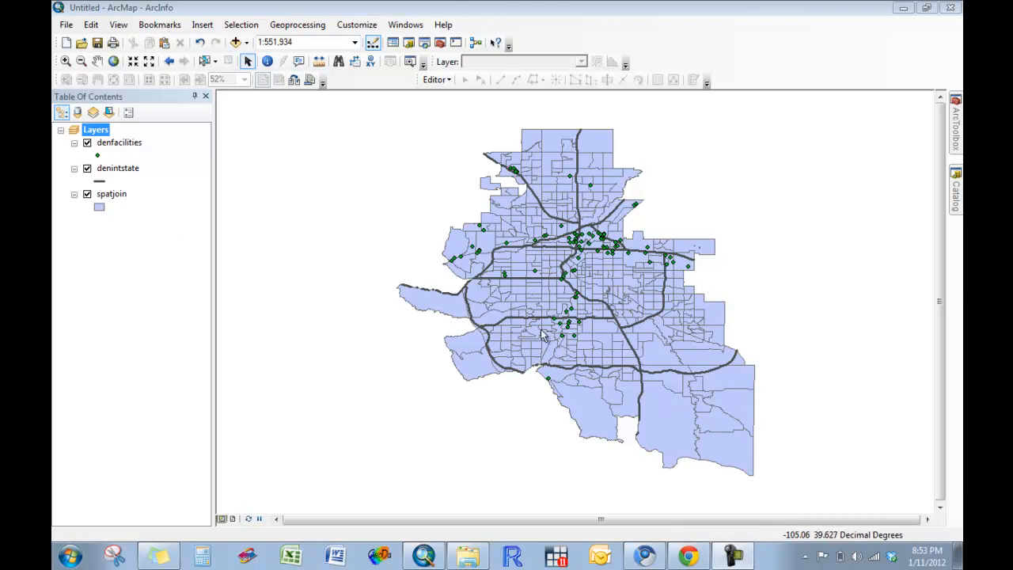
pyautogui.moveTo(562, 308)
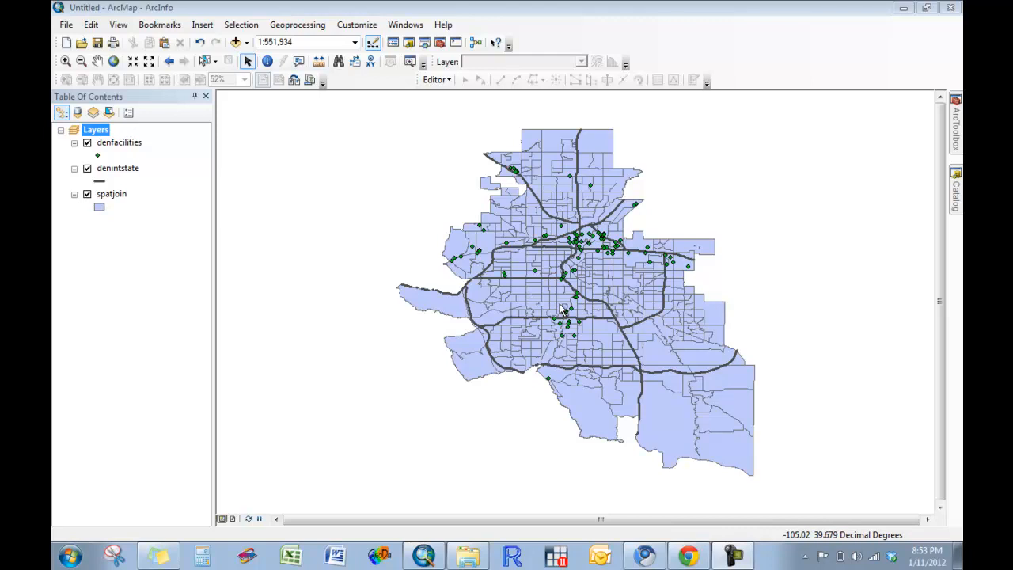
pyautogui.moveTo(174, 152)
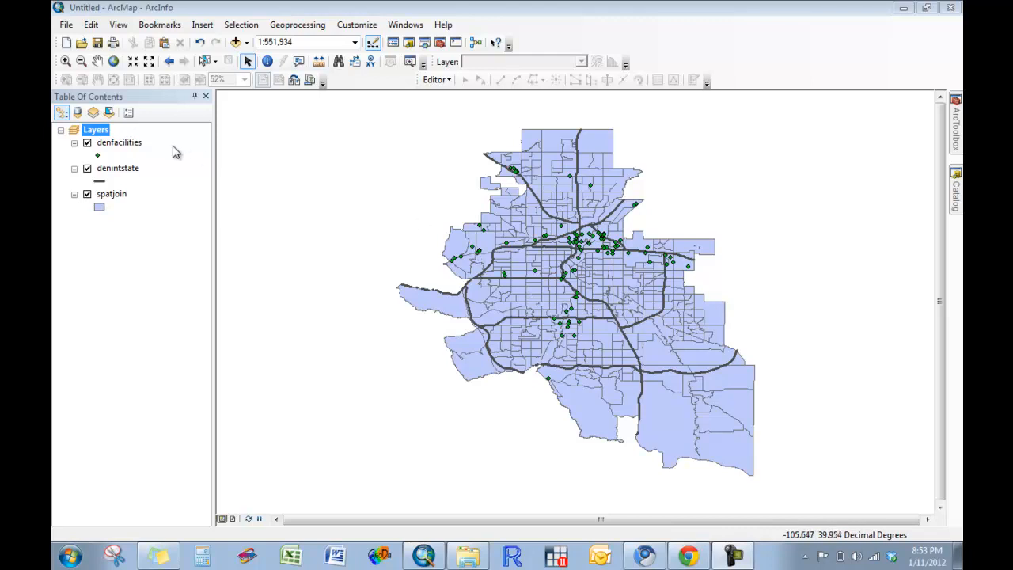
pyautogui.moveTo(597, 266)
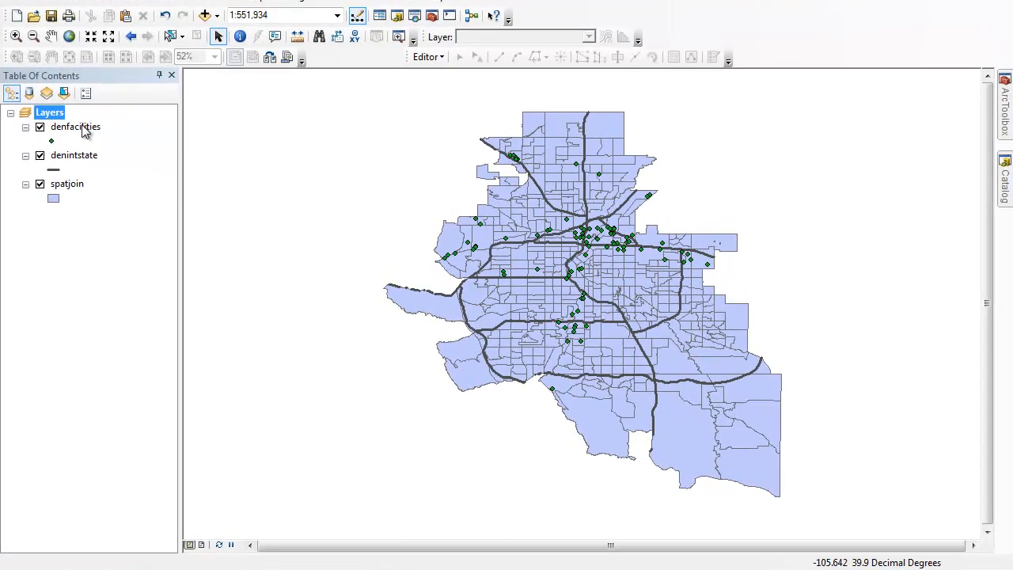
# Symbolize denfacilities with graduated symbols sized by the toton field
pyautogui.rightClick(74, 127)
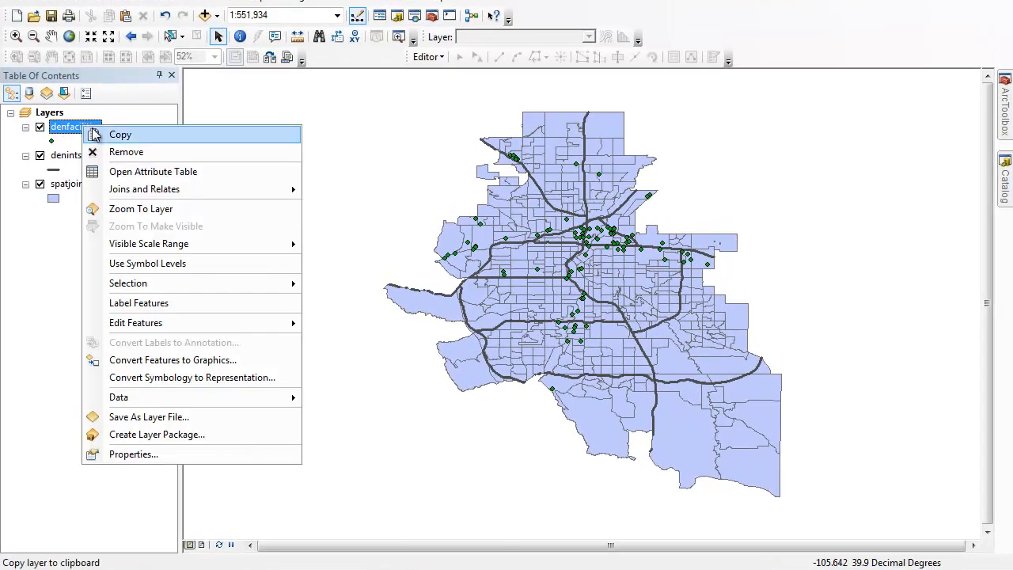
pyautogui.moveTo(88, 167)
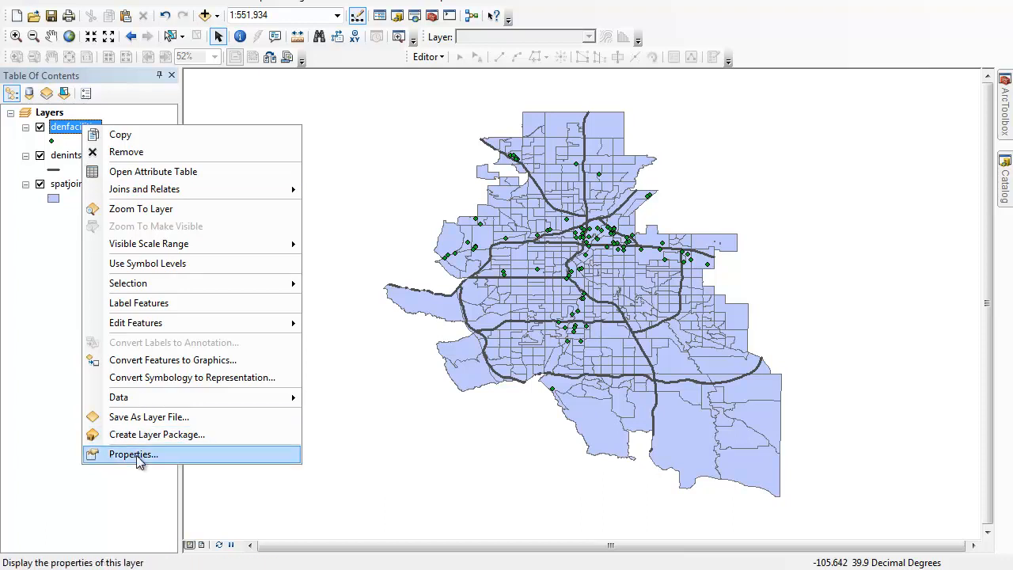
pyautogui.click(133, 453)
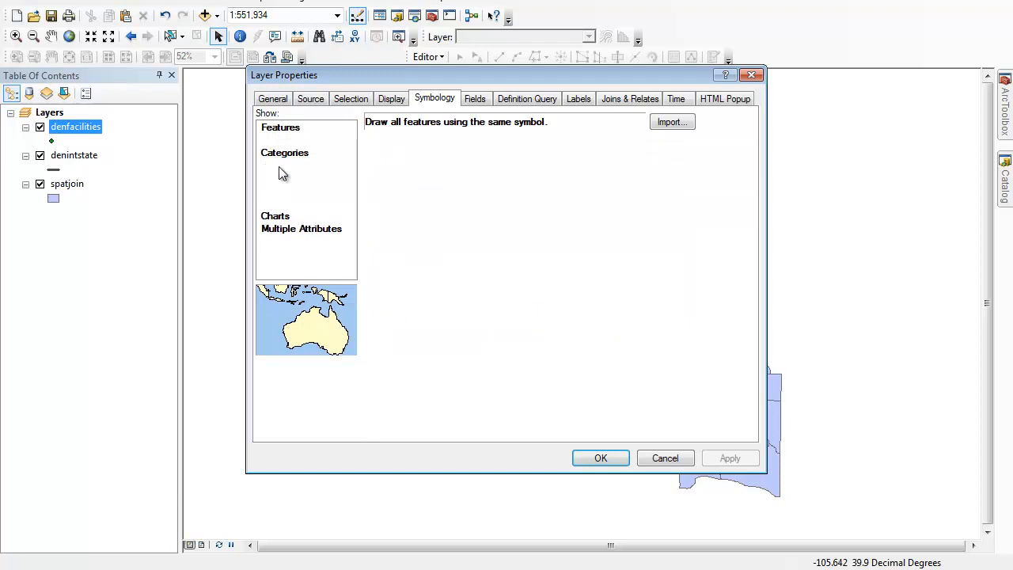
pyautogui.click(310, 178)
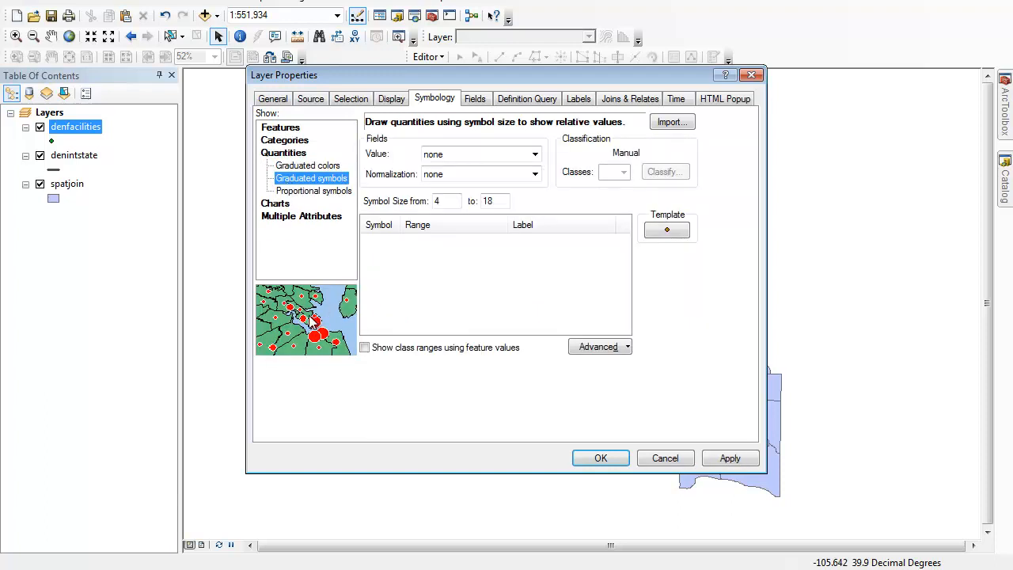
pyautogui.click(535, 154)
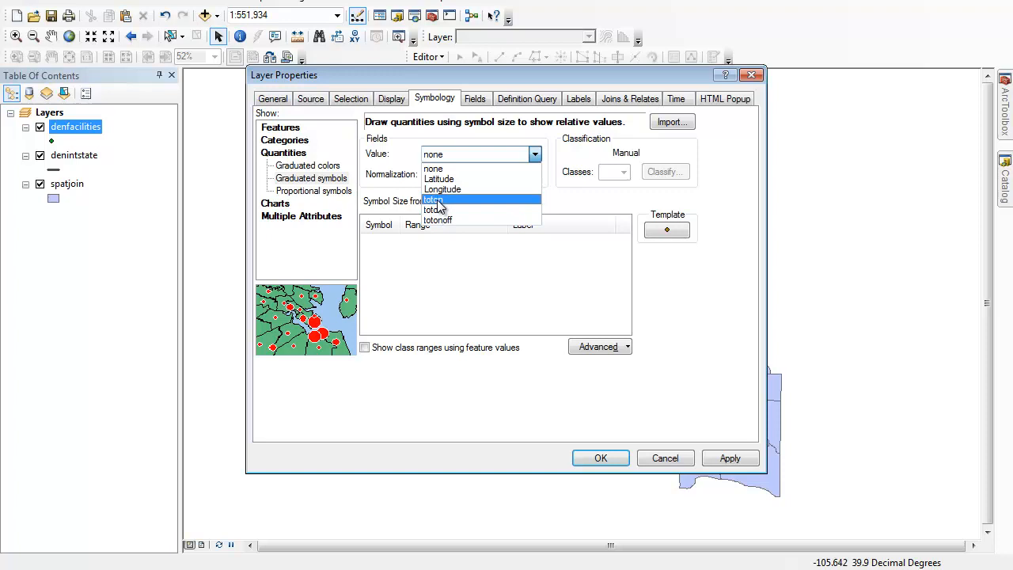
pyautogui.click(434, 200)
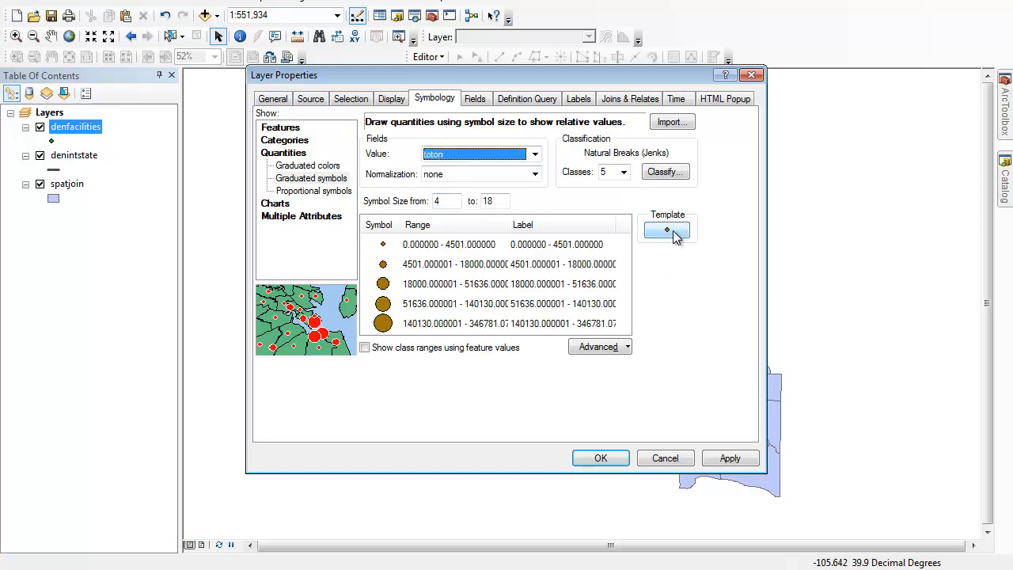
# Make the symbol template red, round class labels to whole numbers, and apply
pyautogui.click(656, 214)
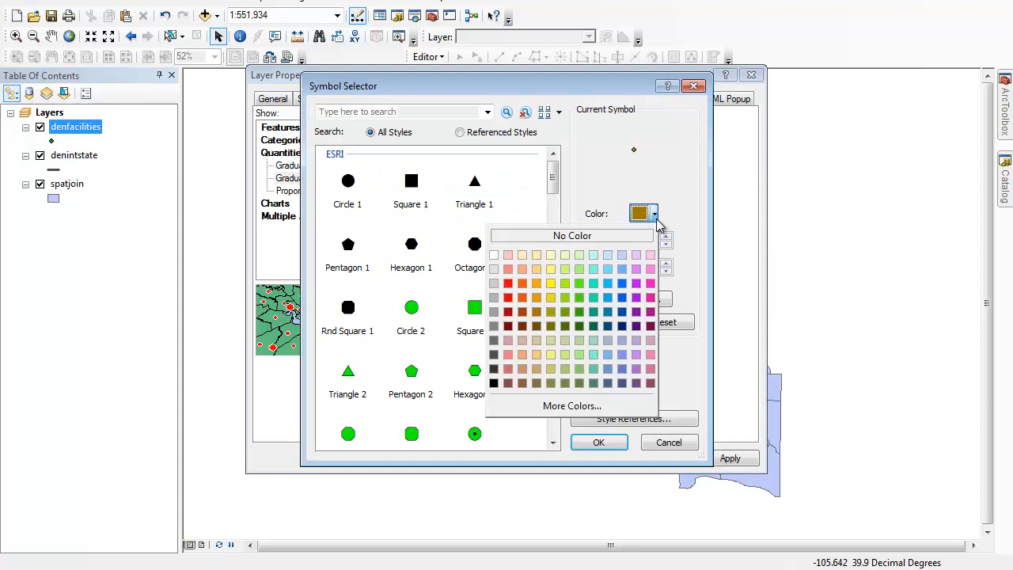
pyautogui.click(507, 283)
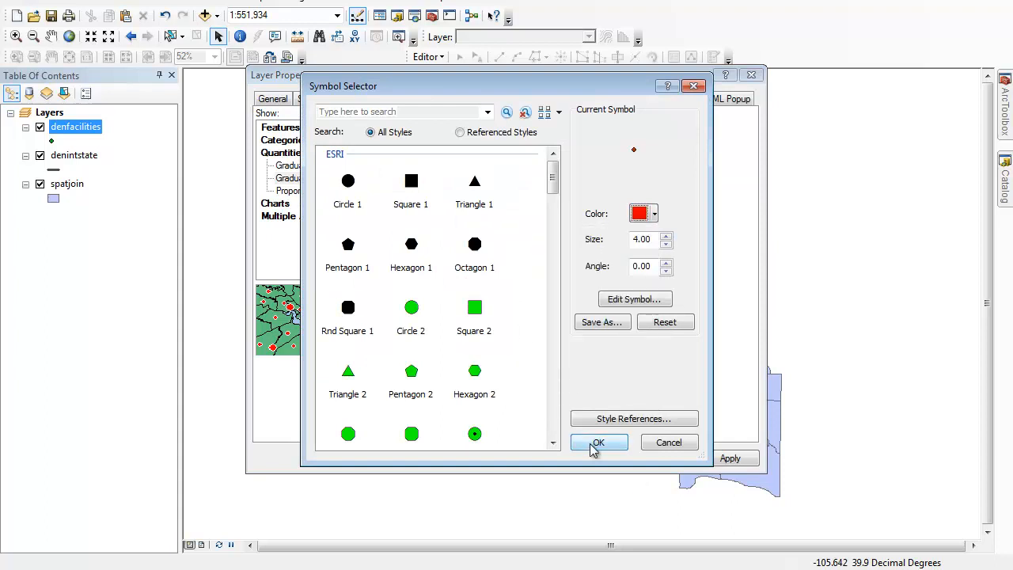
pyautogui.click(598, 442)
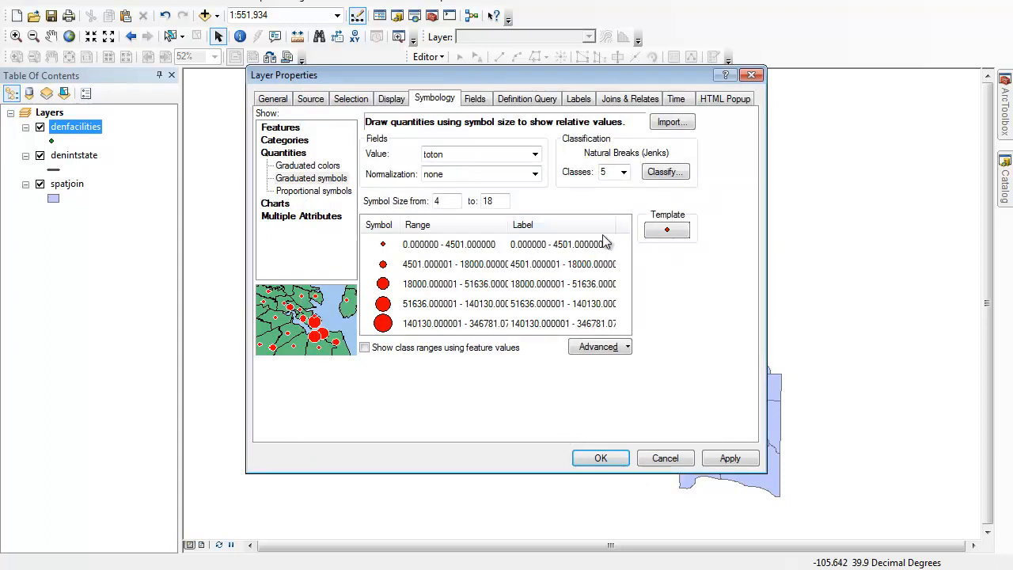
pyautogui.rightClick(551, 229)
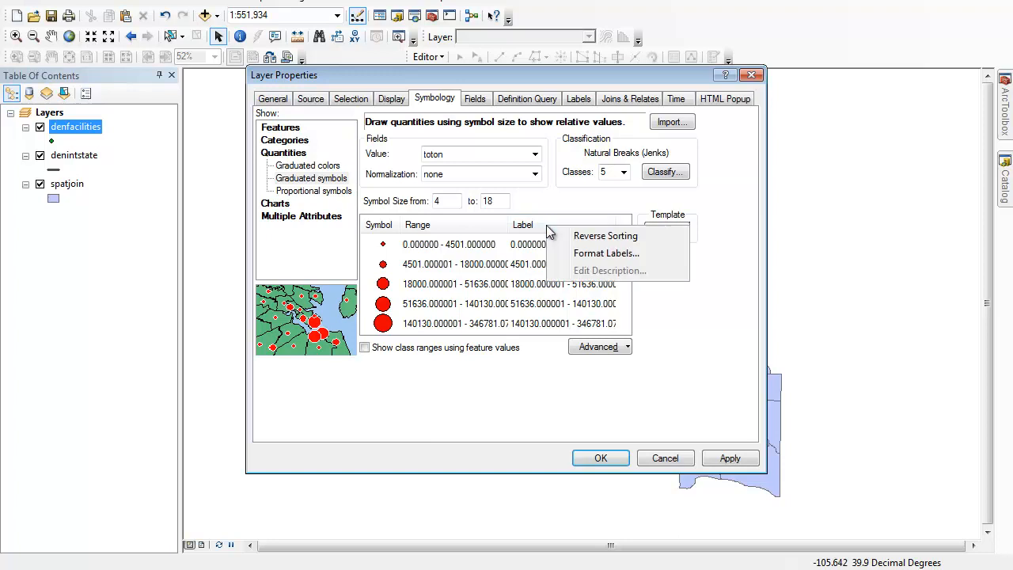
pyautogui.click(606, 253)
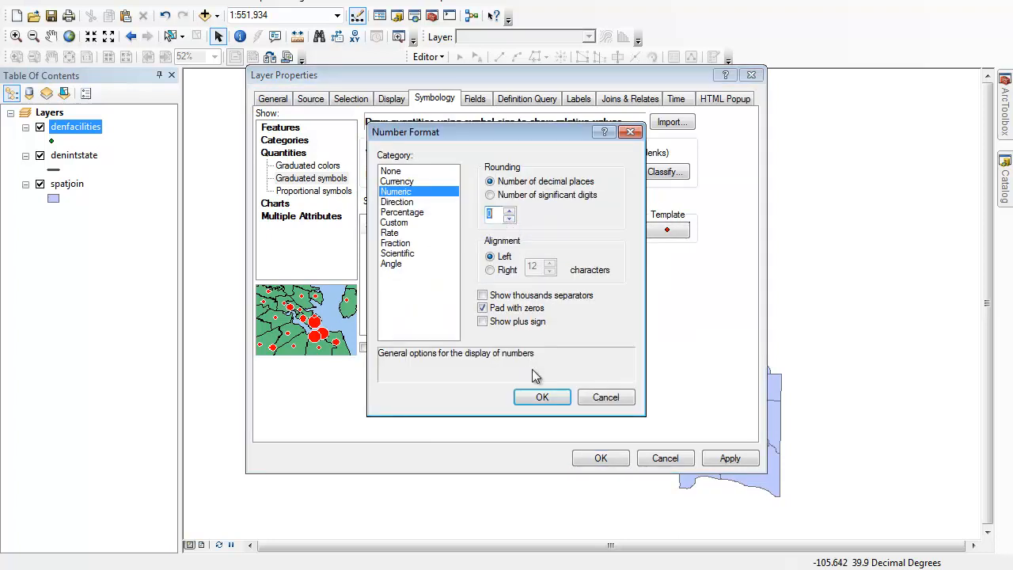
pyautogui.click(541, 396)
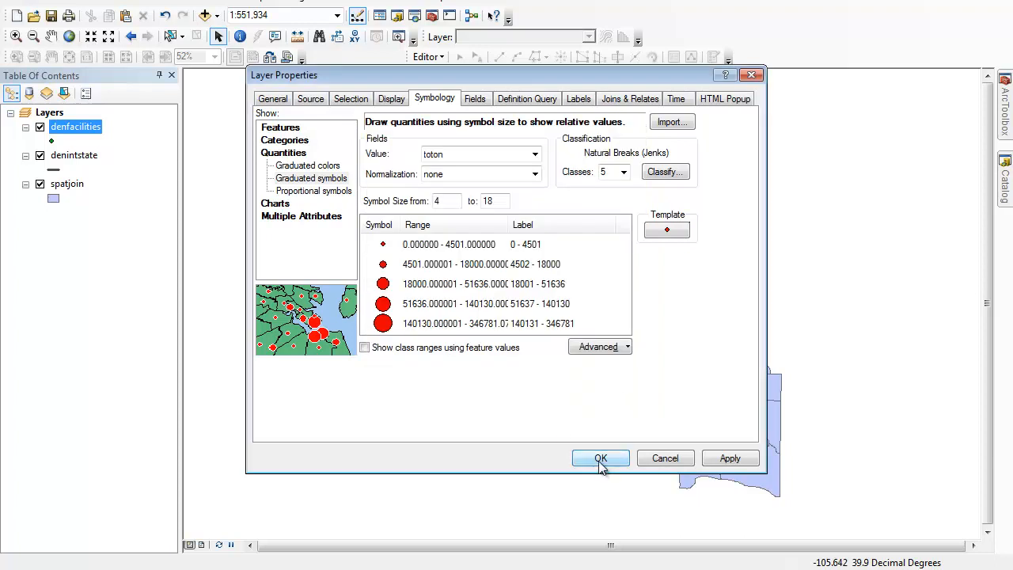
pyautogui.click(601, 459)
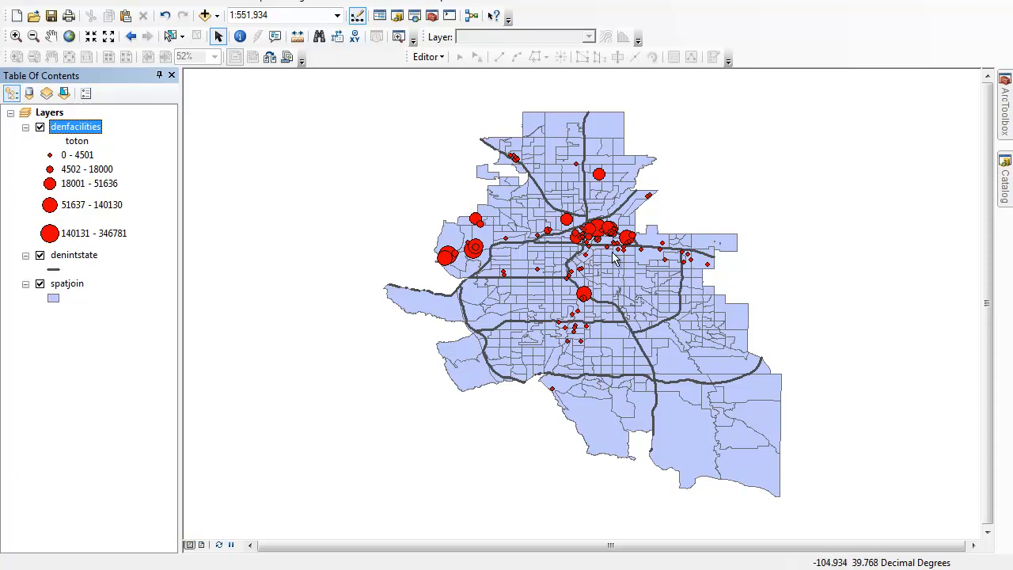
pyautogui.moveTo(583, 207)
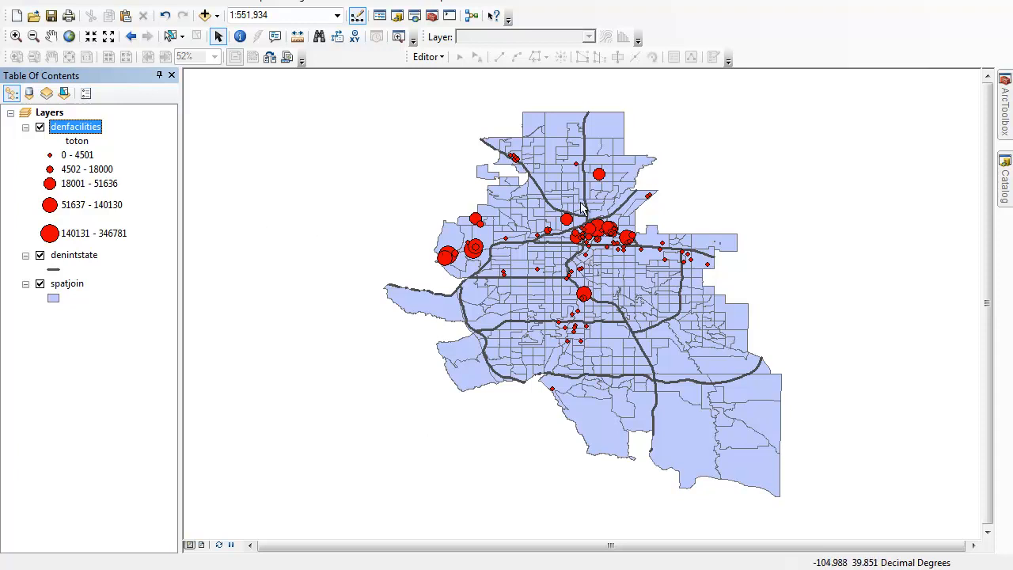
pyautogui.moveTo(397, 206)
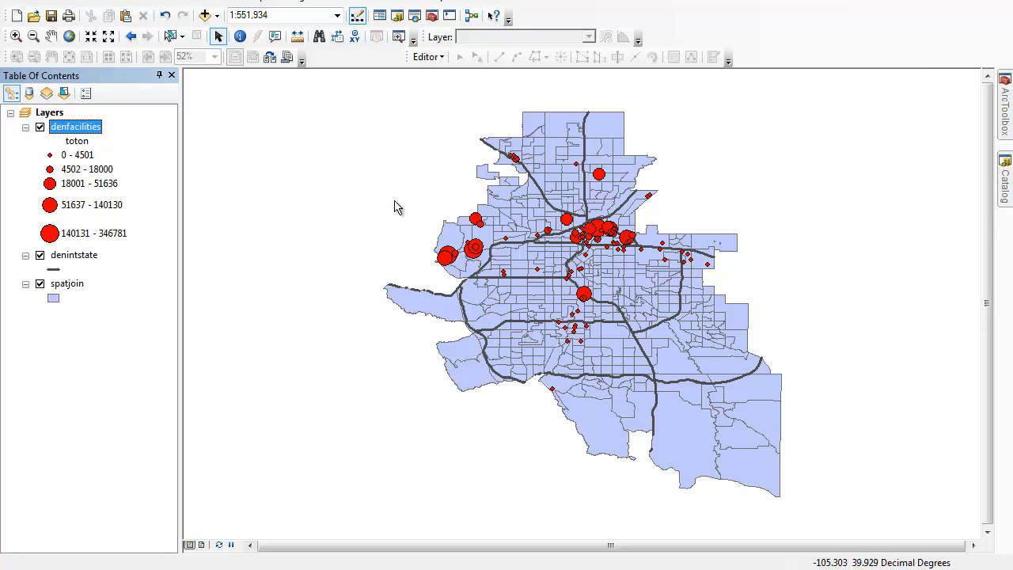
pyautogui.moveTo(540, 358)
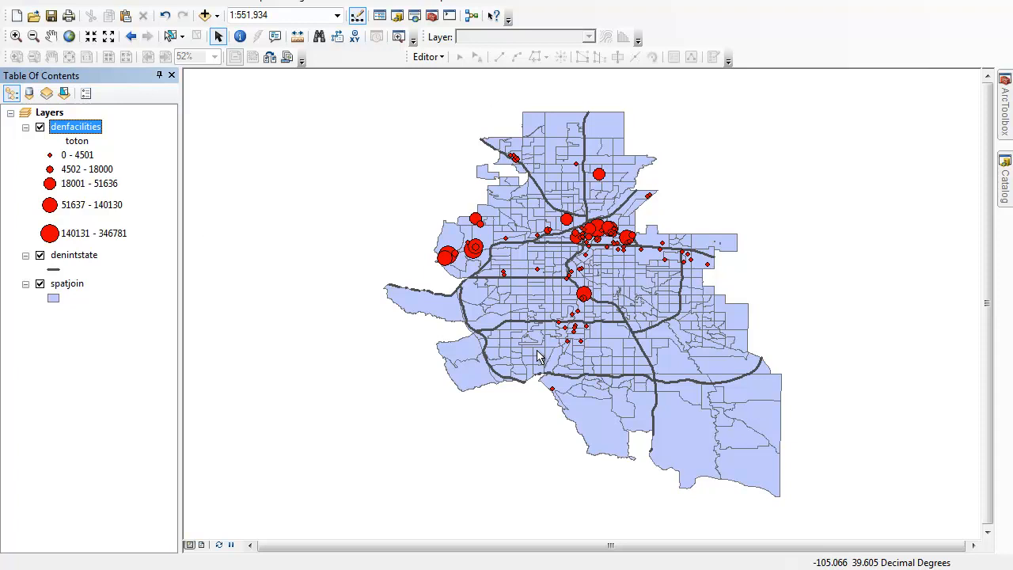
pyautogui.moveTo(456, 326)
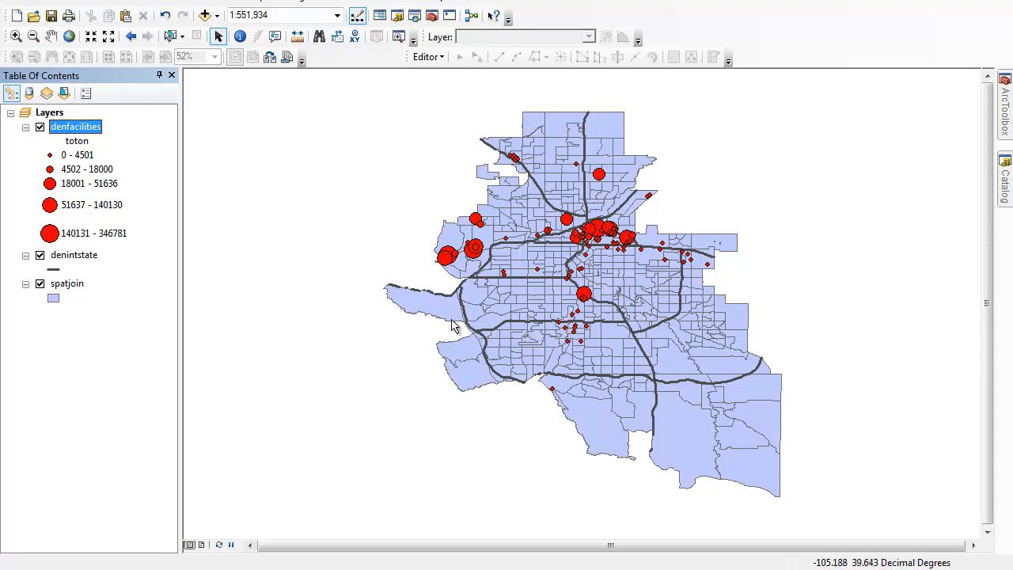
pyautogui.moveTo(67, 283)
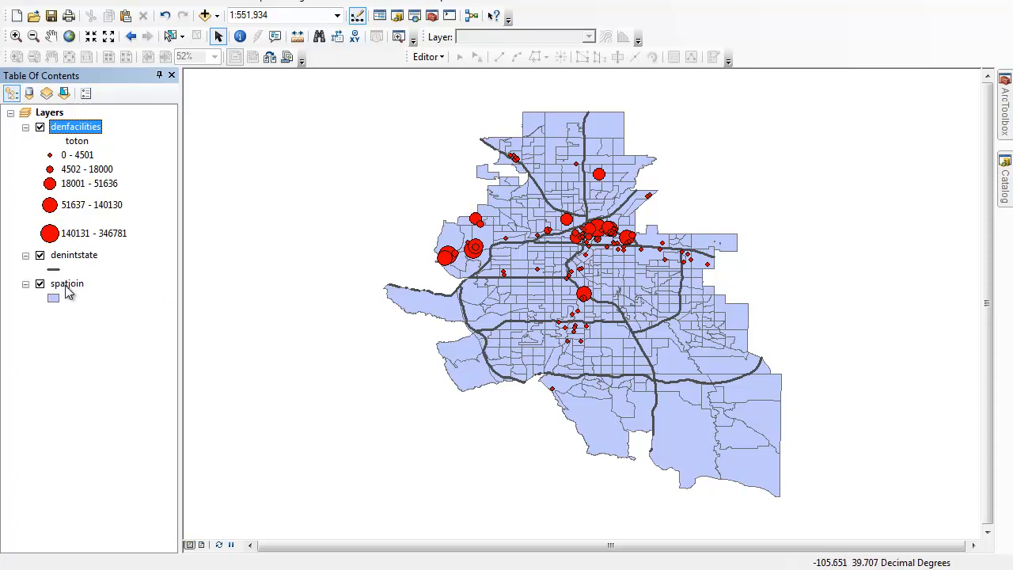
# Set spatjoin graduated colors to latino normalized by poptot and review the colour ramps
pyautogui.rightClick(66, 283)
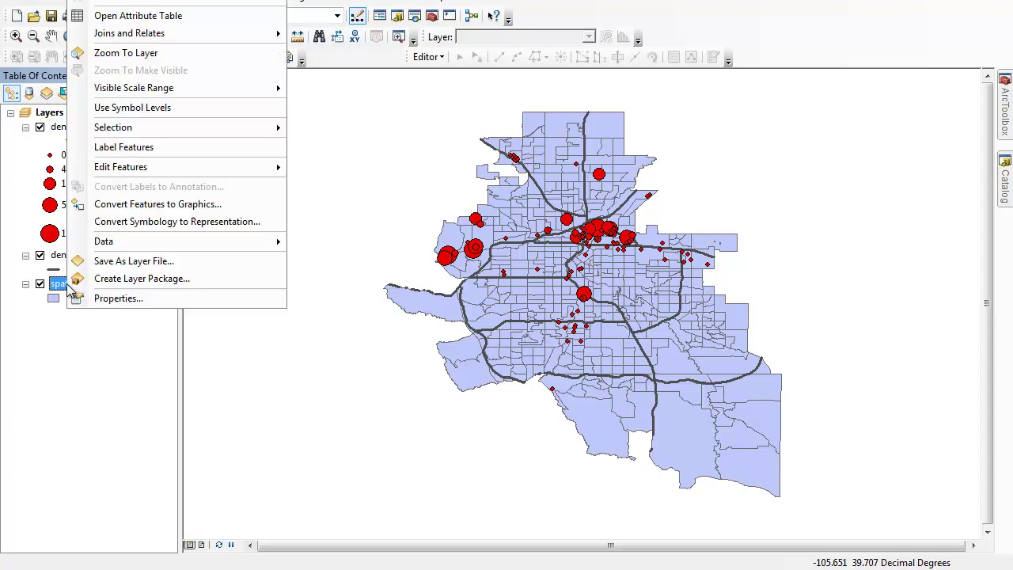
pyautogui.click(117, 297)
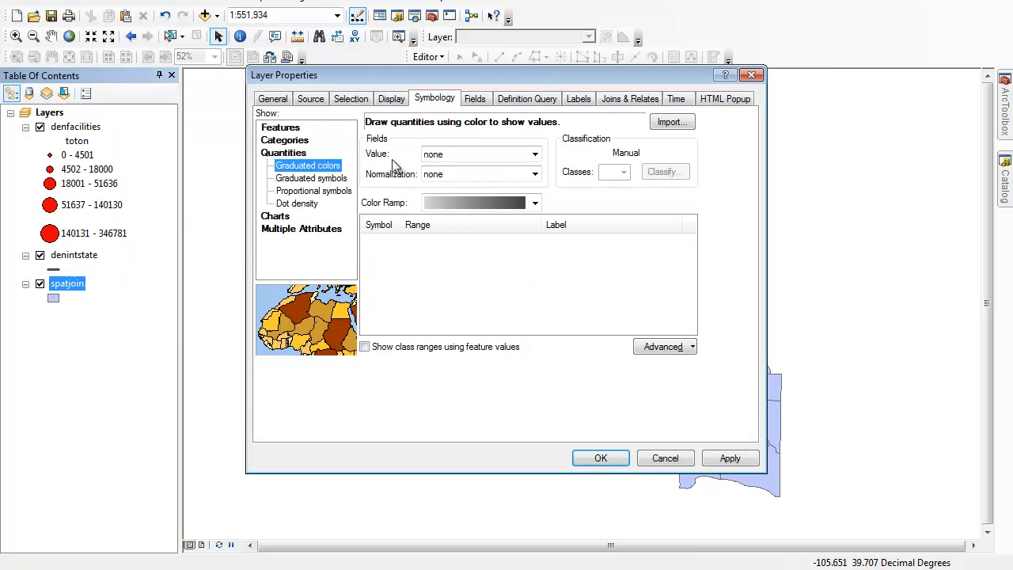
pyautogui.moveTo(447, 190)
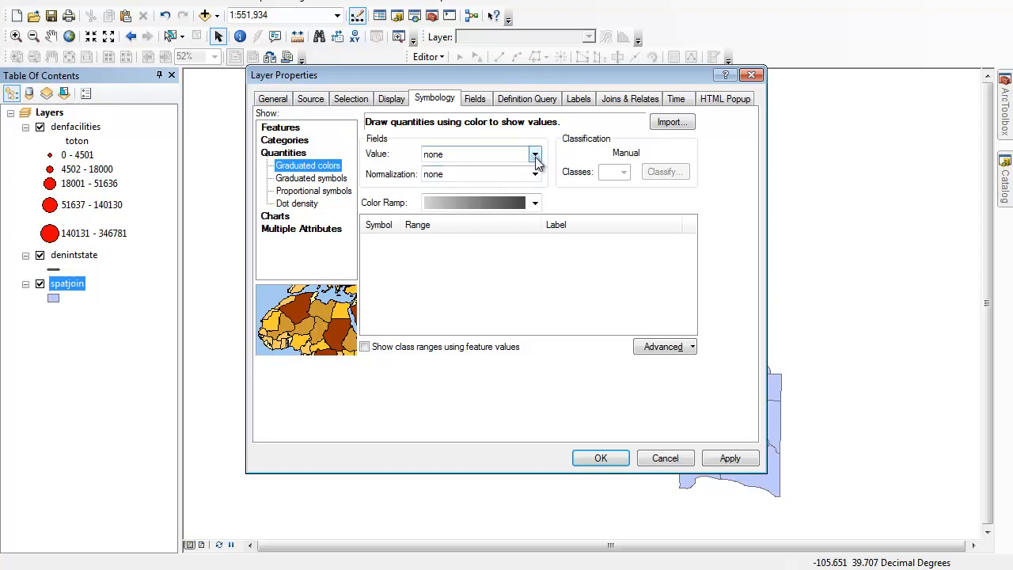
pyautogui.click(536, 155)
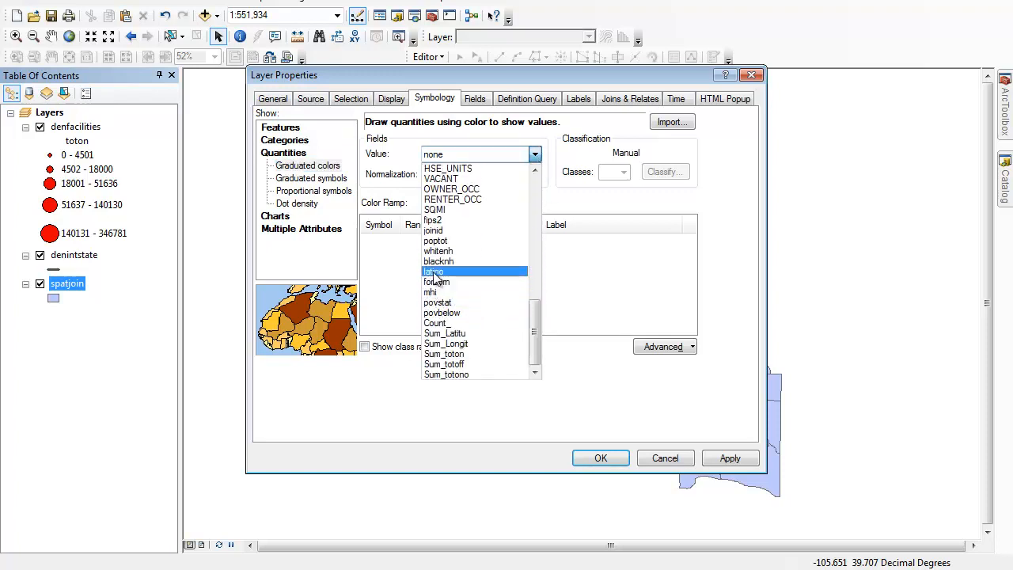
pyautogui.click(433, 272)
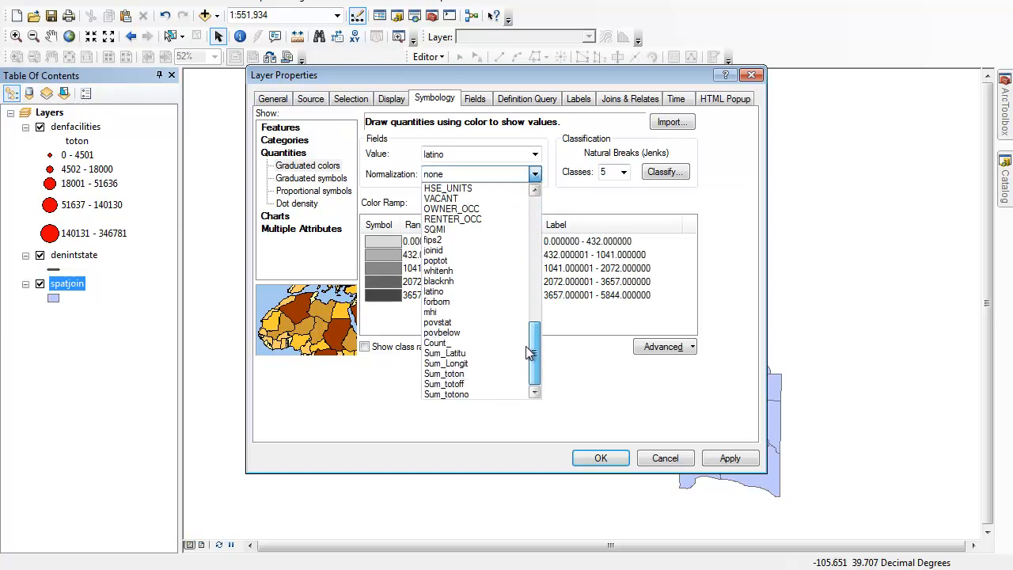
pyautogui.click(436, 259)
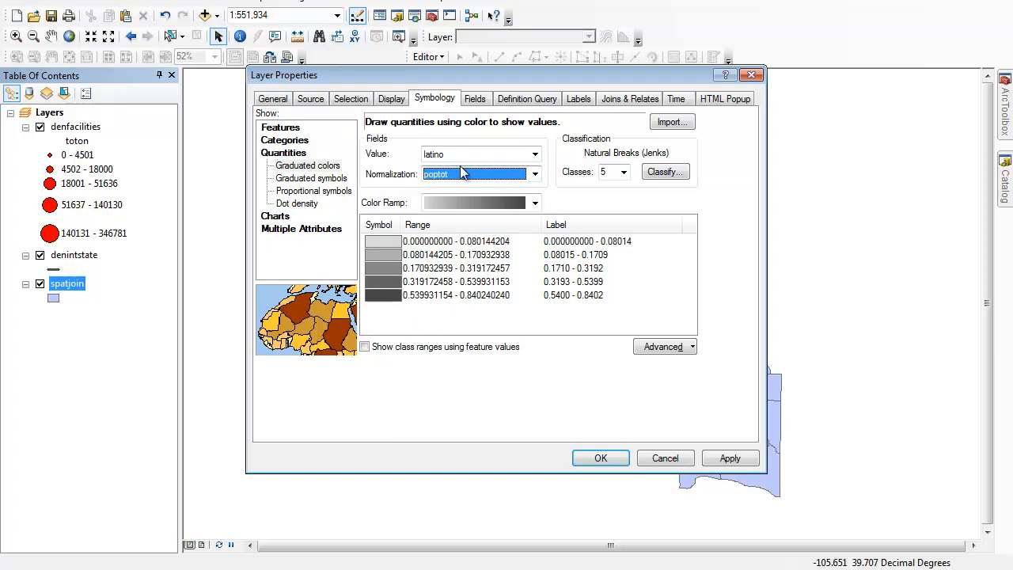
pyautogui.click(535, 203)
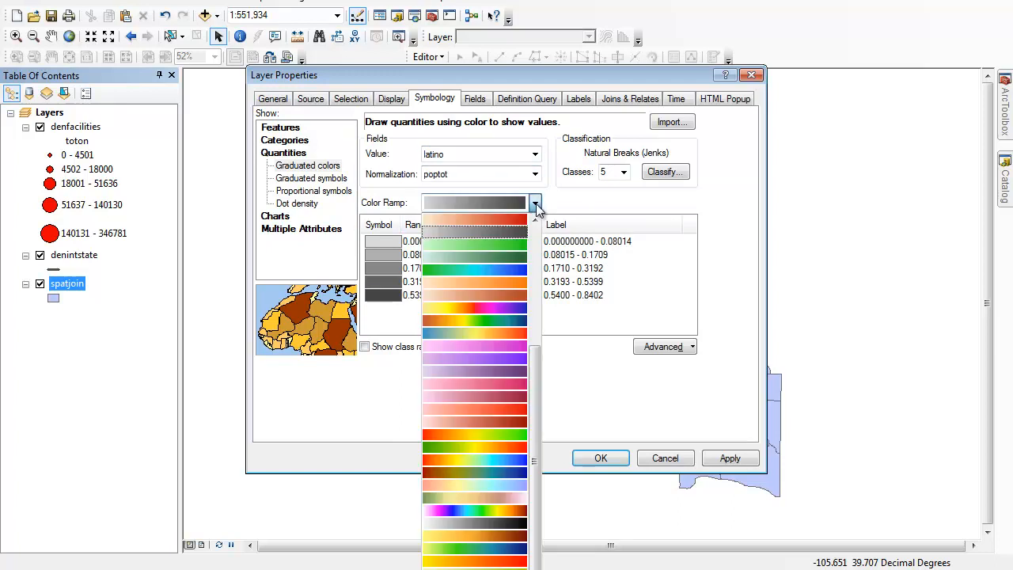
pyautogui.moveTo(534, 220)
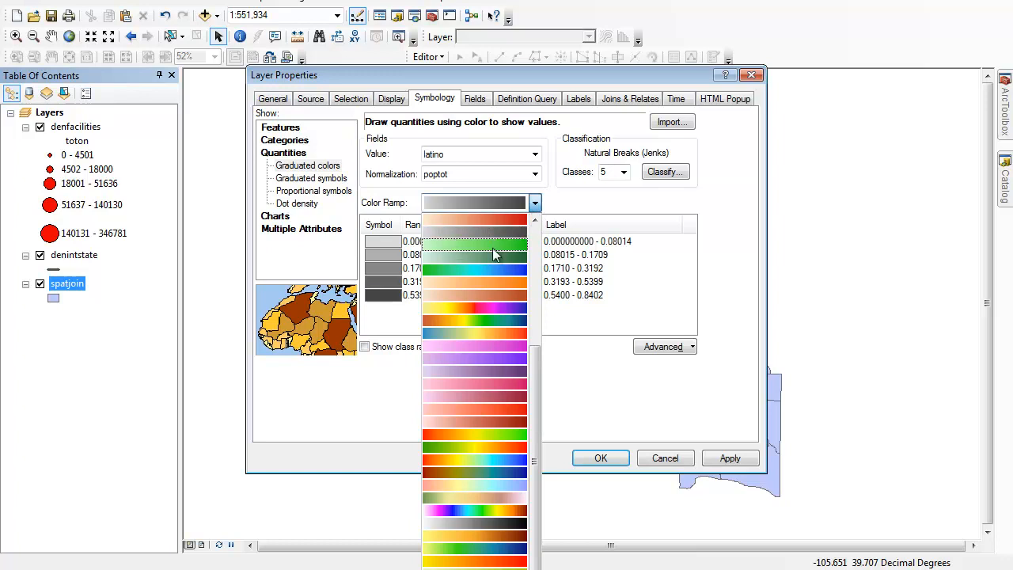
pyautogui.moveTo(516, 456)
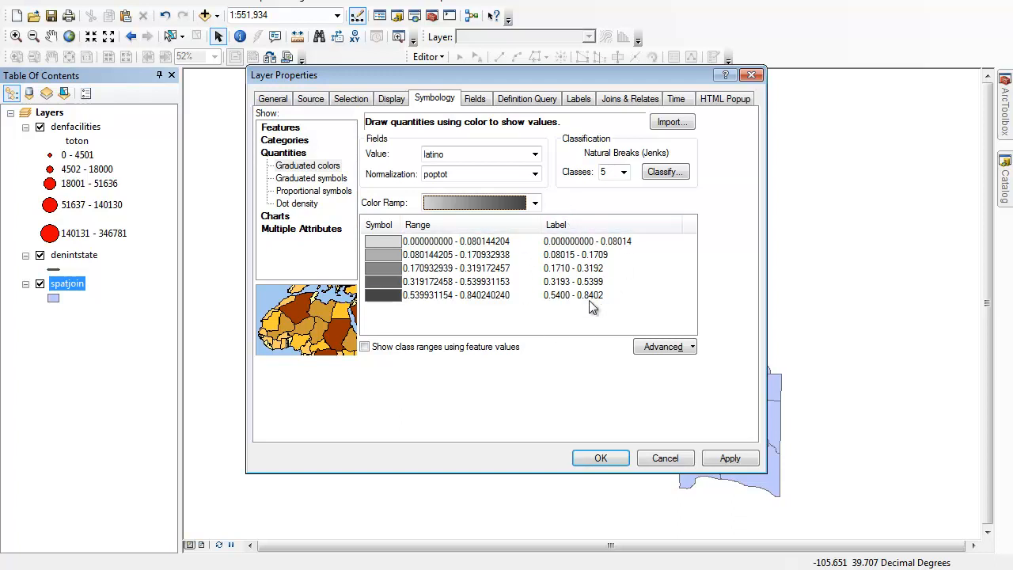
pyautogui.moveTo(602, 311)
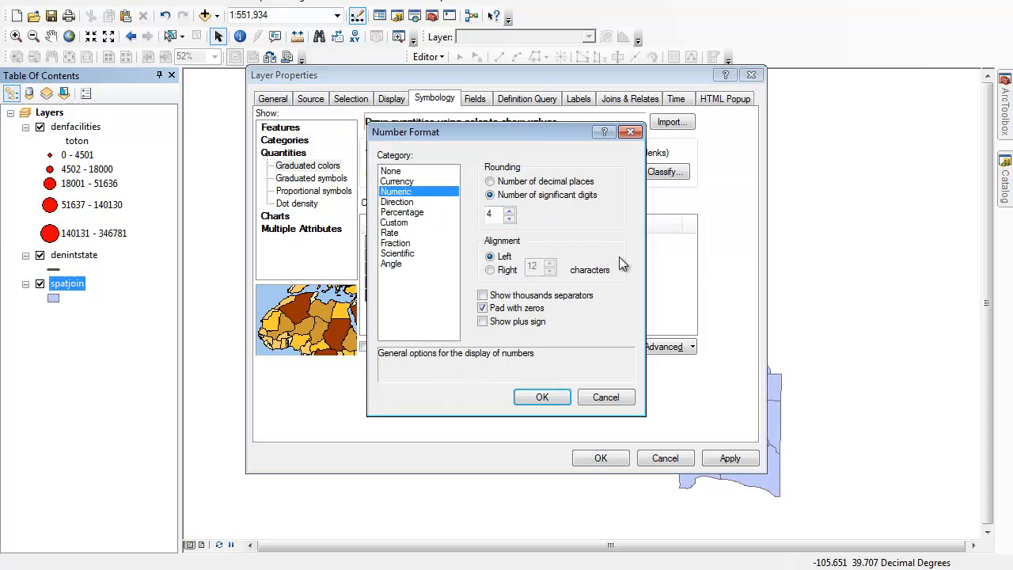
# Format class labels as rounded percentages treating values as fractions, e.g. 0% - 8%
pyautogui.click(402, 213)
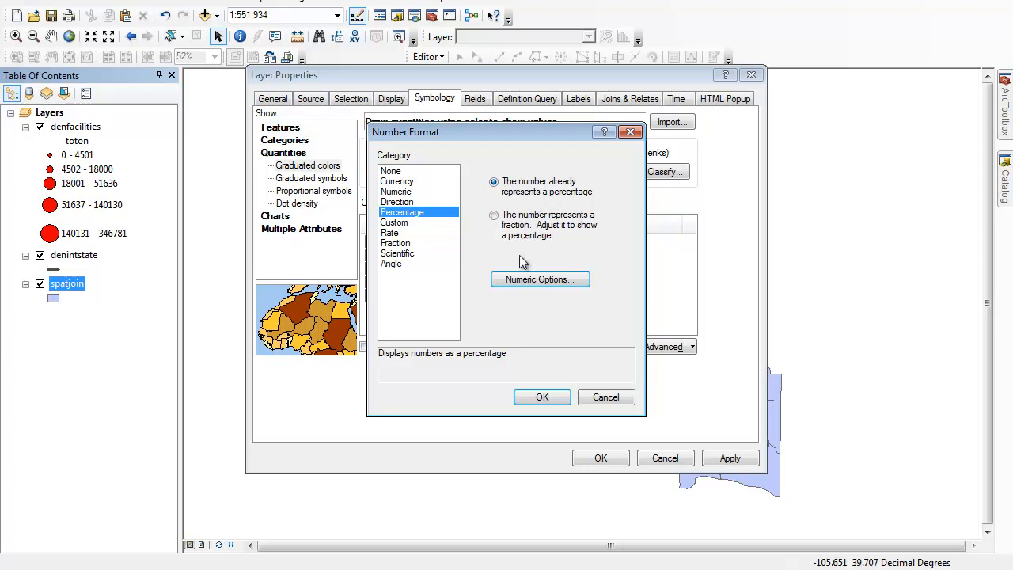
pyautogui.click(494, 216)
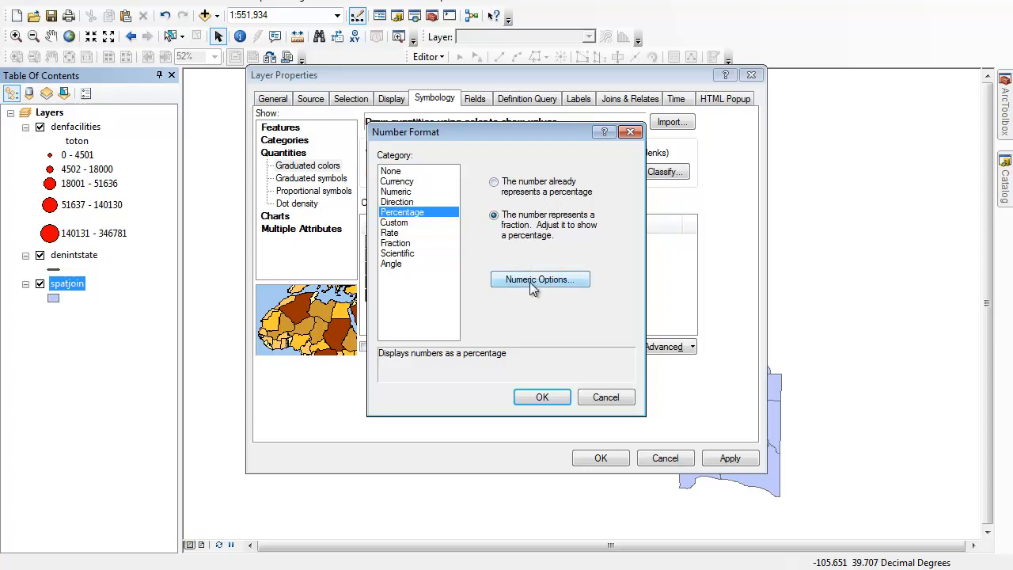
pyautogui.click(540, 278)
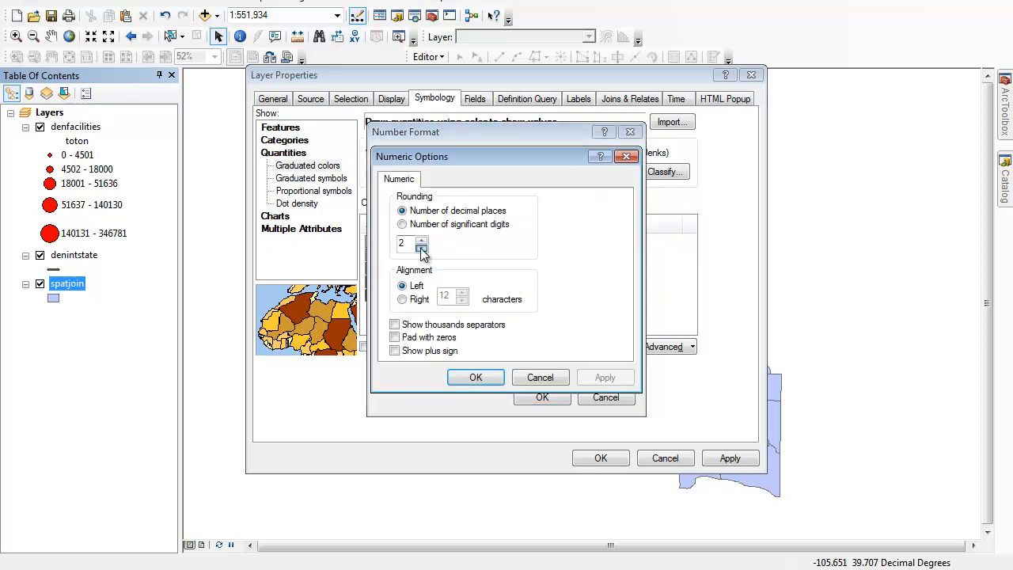
pyautogui.click(475, 376)
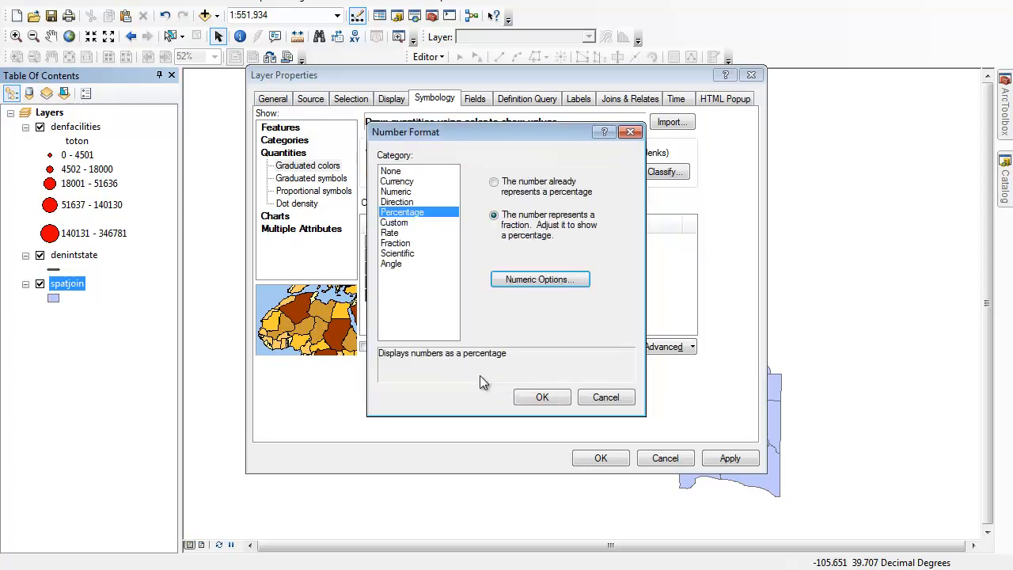
pyautogui.click(542, 396)
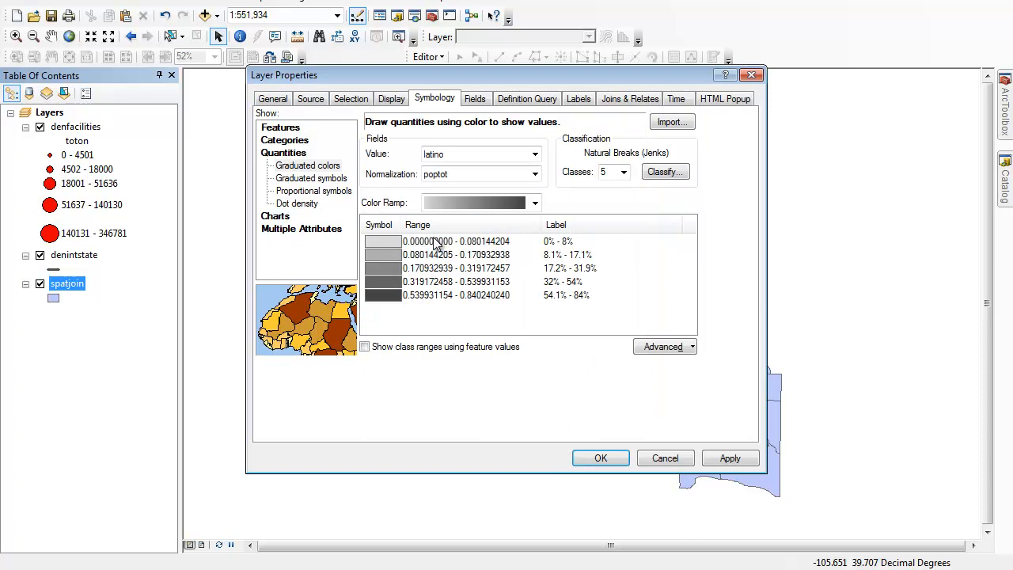
pyautogui.moveTo(389, 260)
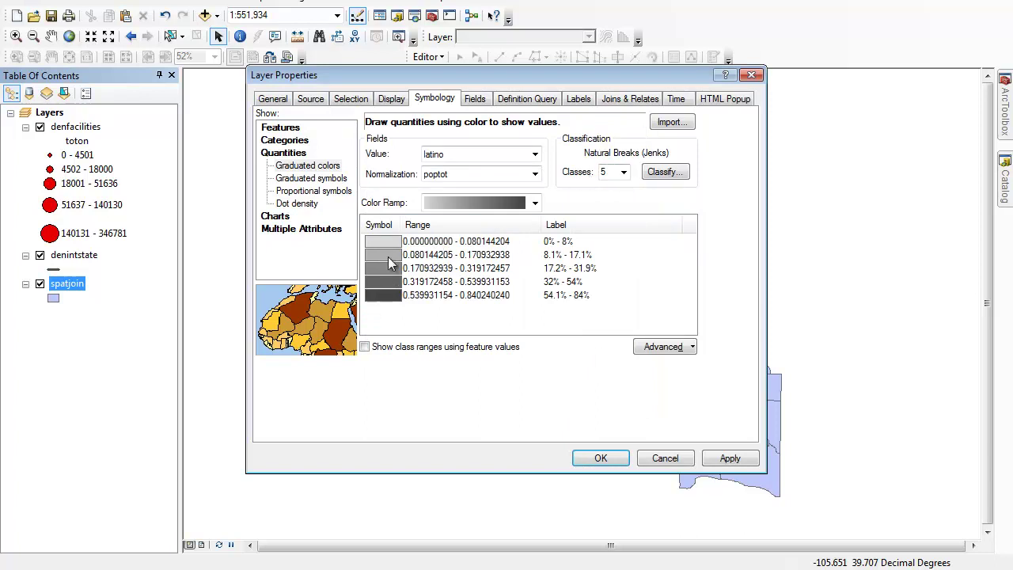
pyautogui.moveTo(673, 161)
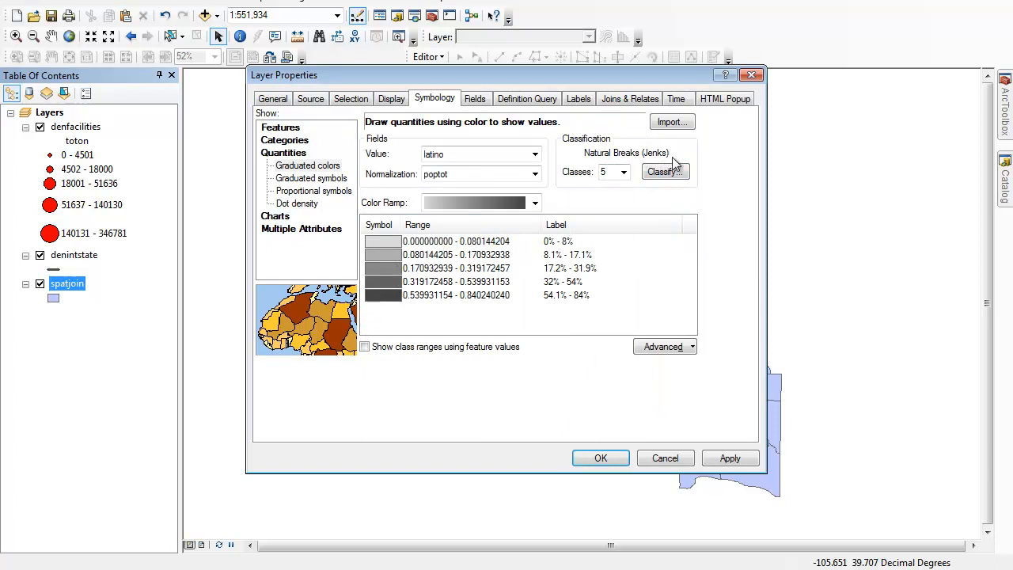
pyautogui.moveTo(547, 292)
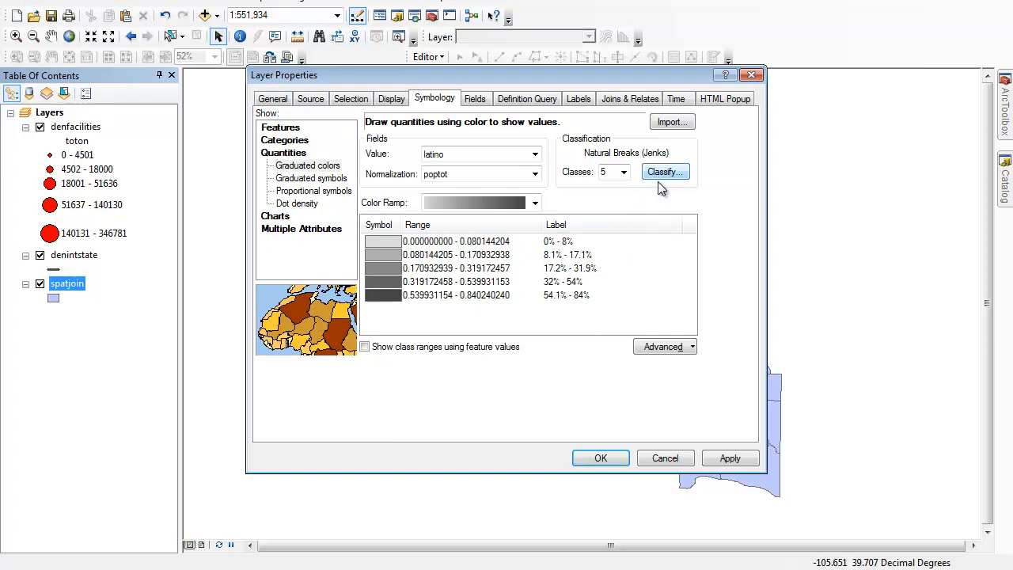
pyautogui.moveTo(674, 181)
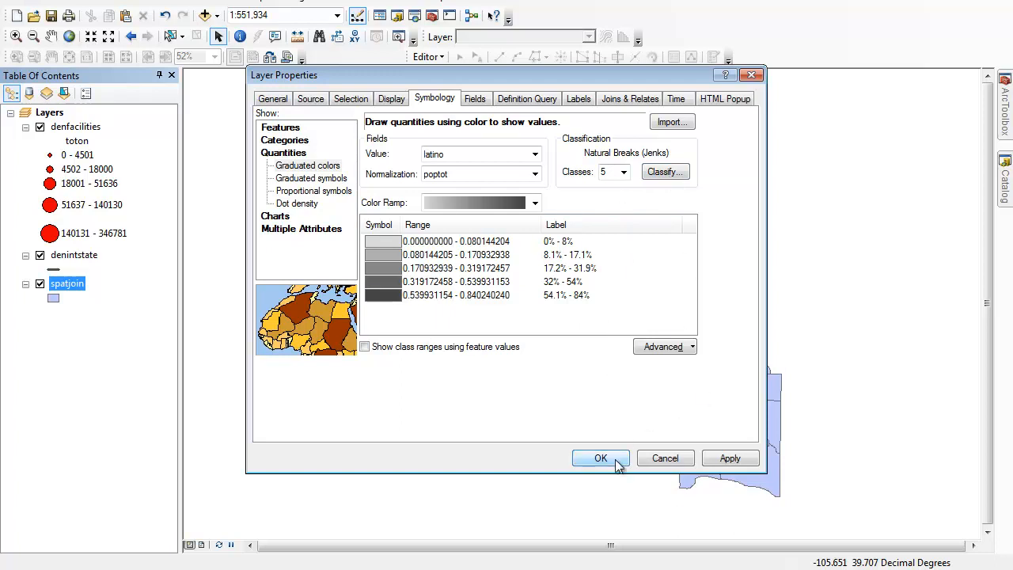
# Apply the graduated grey shading by Latino percentage to the tract map
pyautogui.click(602, 459)
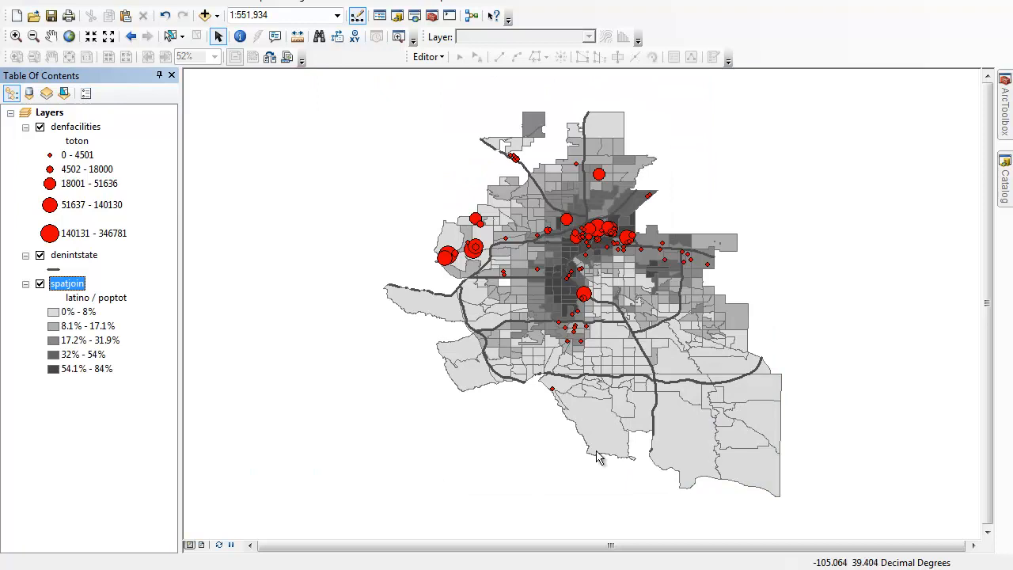
pyautogui.moveTo(820, 391)
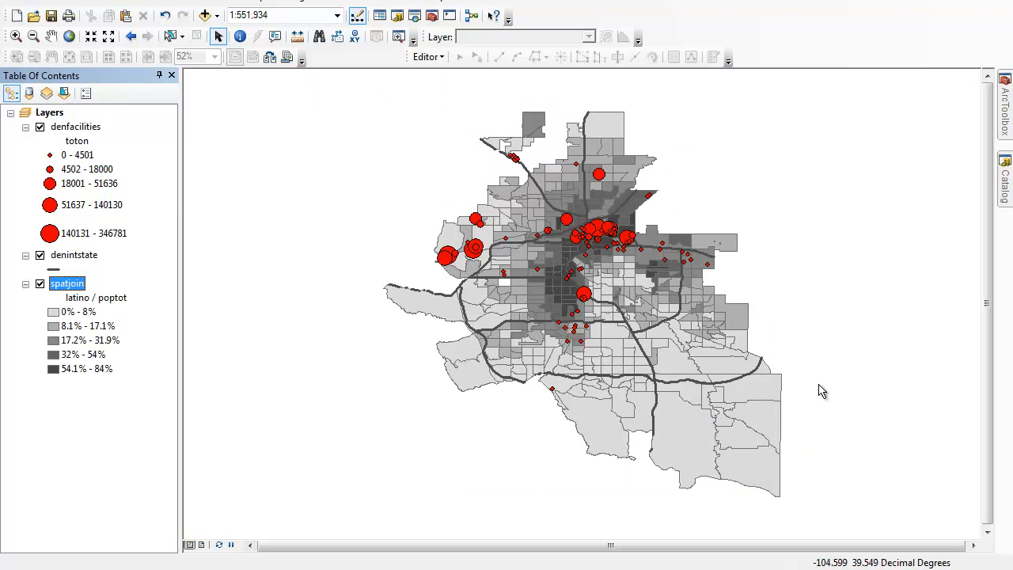
pyautogui.moveTo(562, 137)
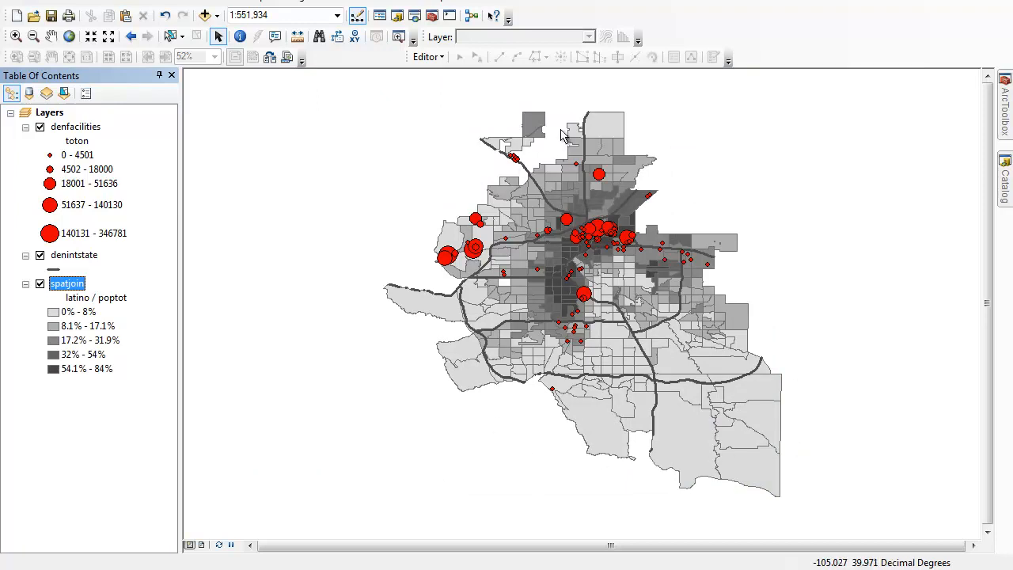
pyautogui.moveTo(514, 160)
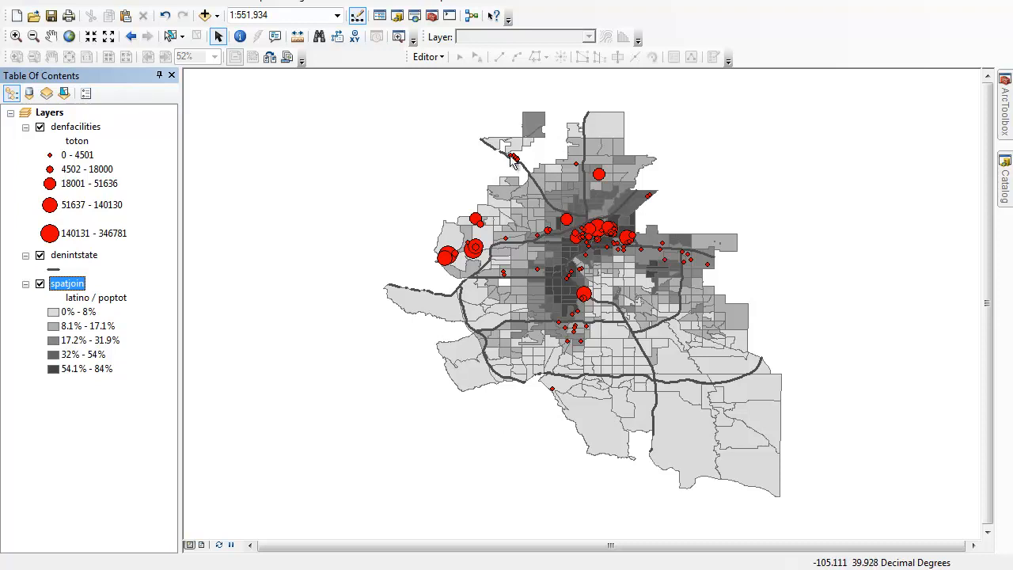
pyautogui.moveTo(559, 165)
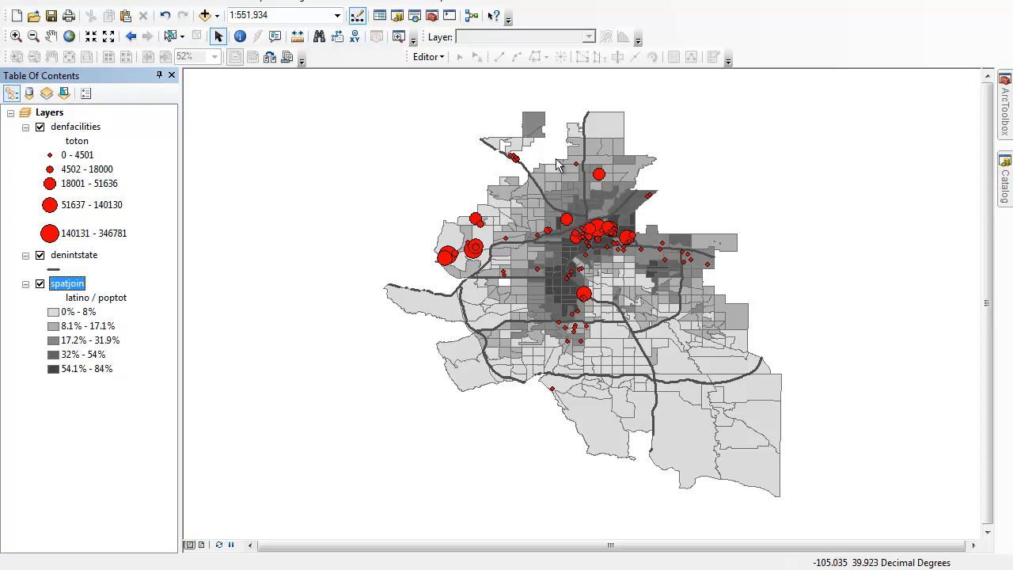
pyautogui.moveTo(269, 415)
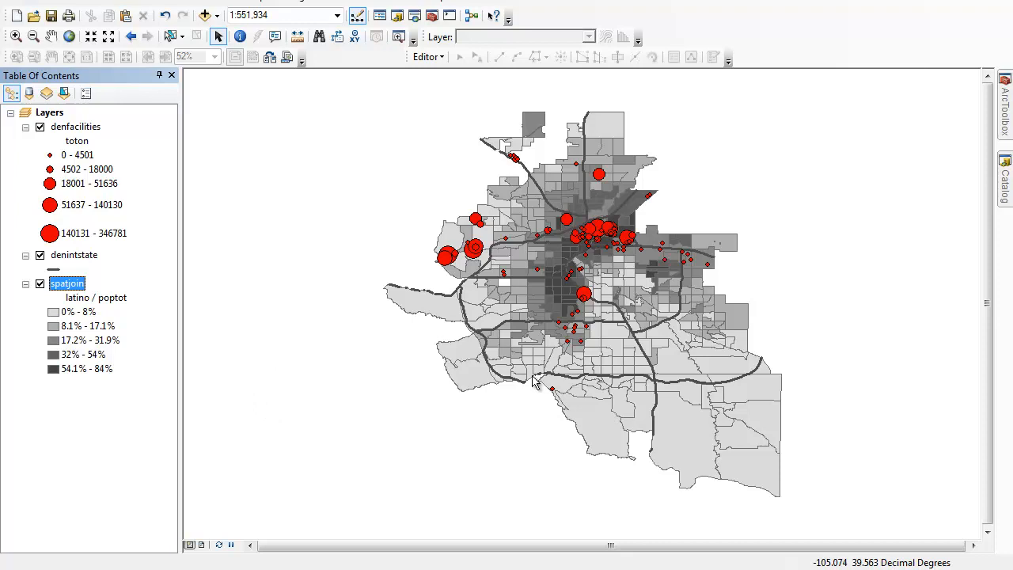
pyautogui.moveTo(383, 288)
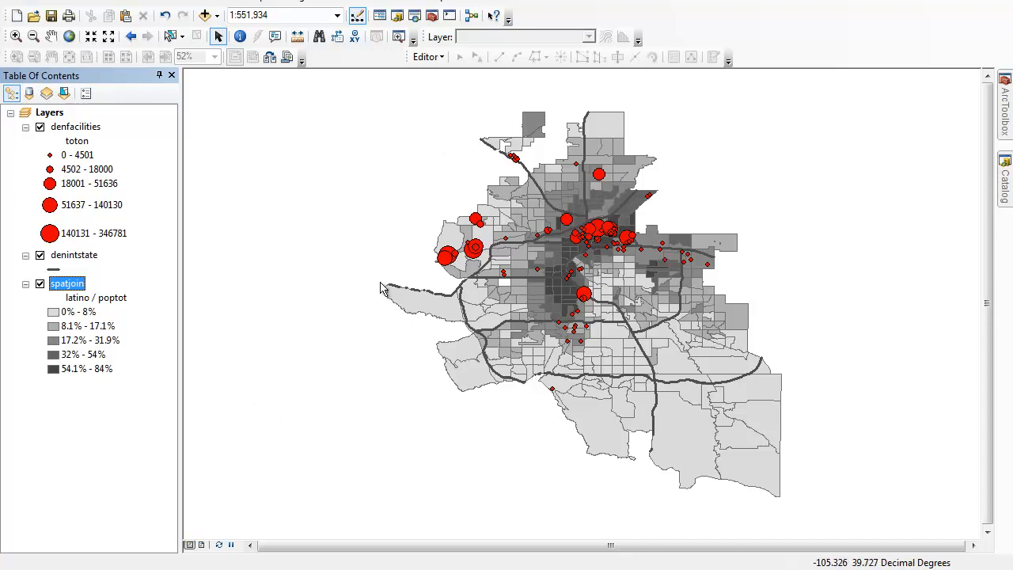
pyautogui.moveTo(508, 386)
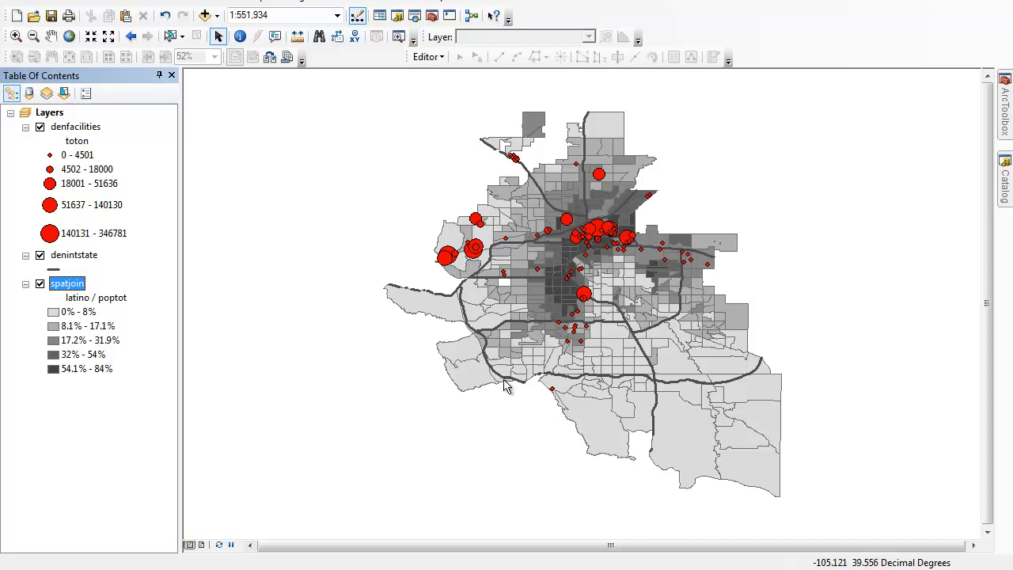
pyautogui.moveTo(322, 399)
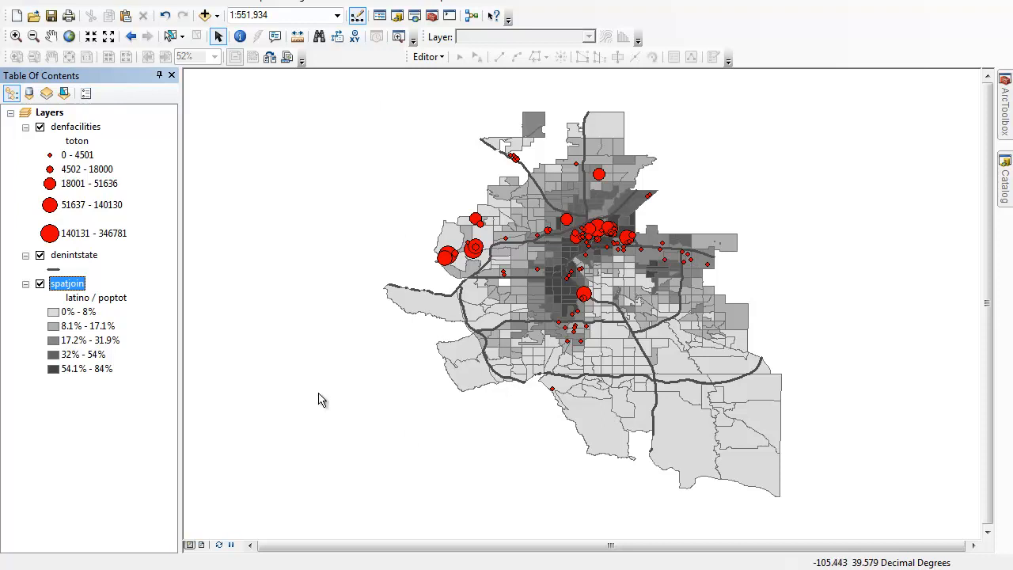
pyautogui.moveTo(582, 459)
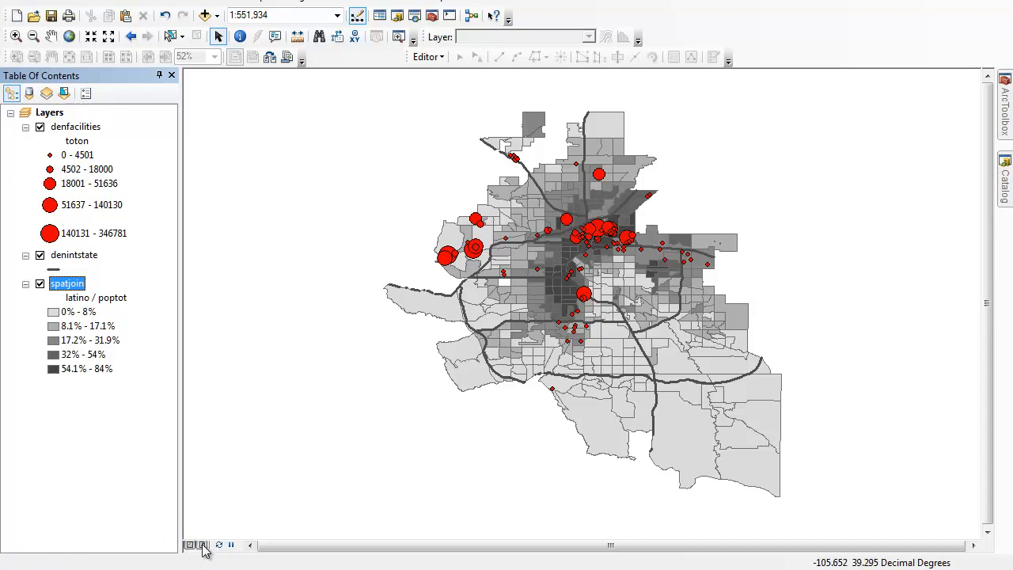
# Switch from data view to the page layout view
pyautogui.click(203, 545)
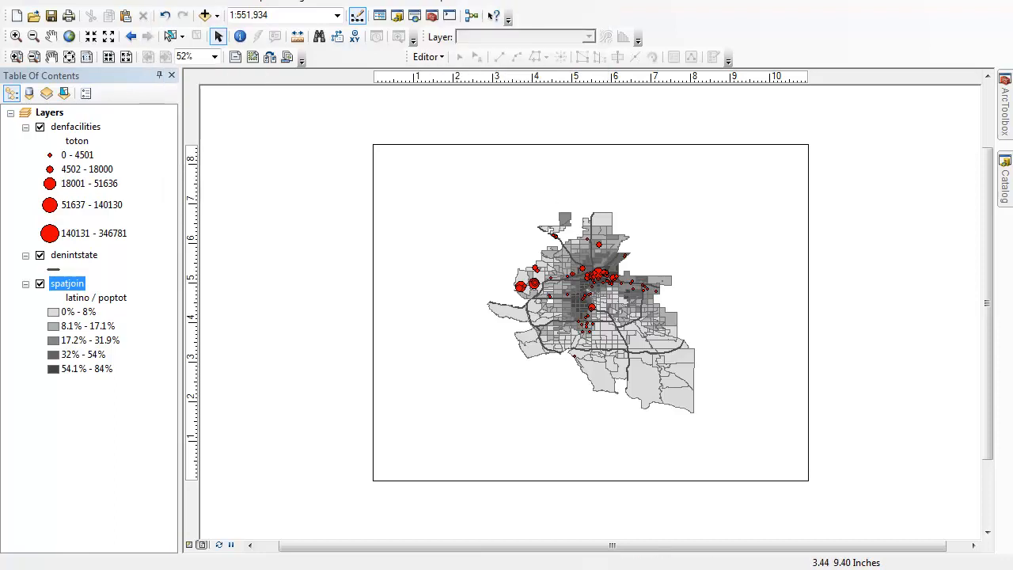
pyautogui.moveTo(466, 240)
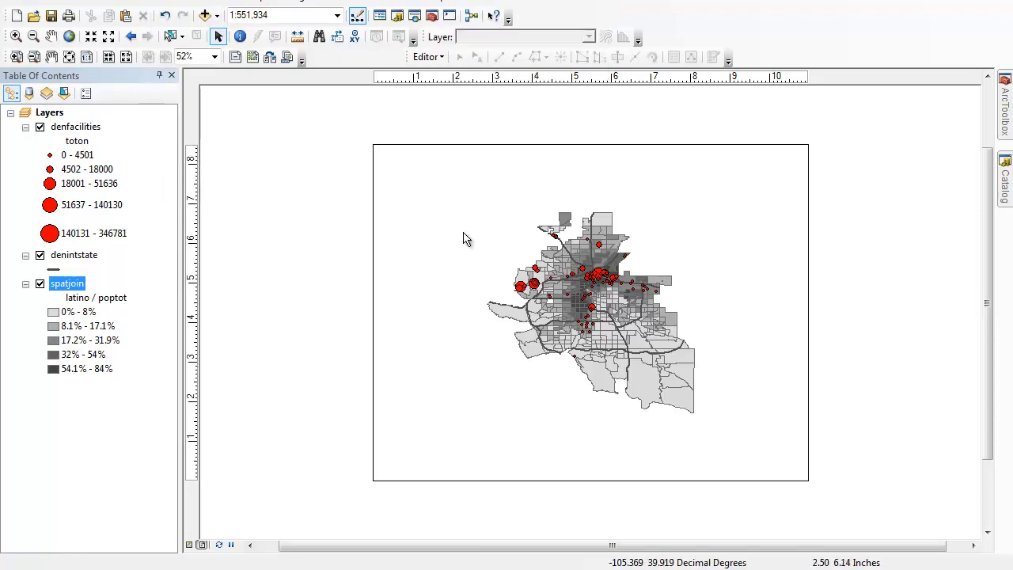
pyautogui.moveTo(253, 73)
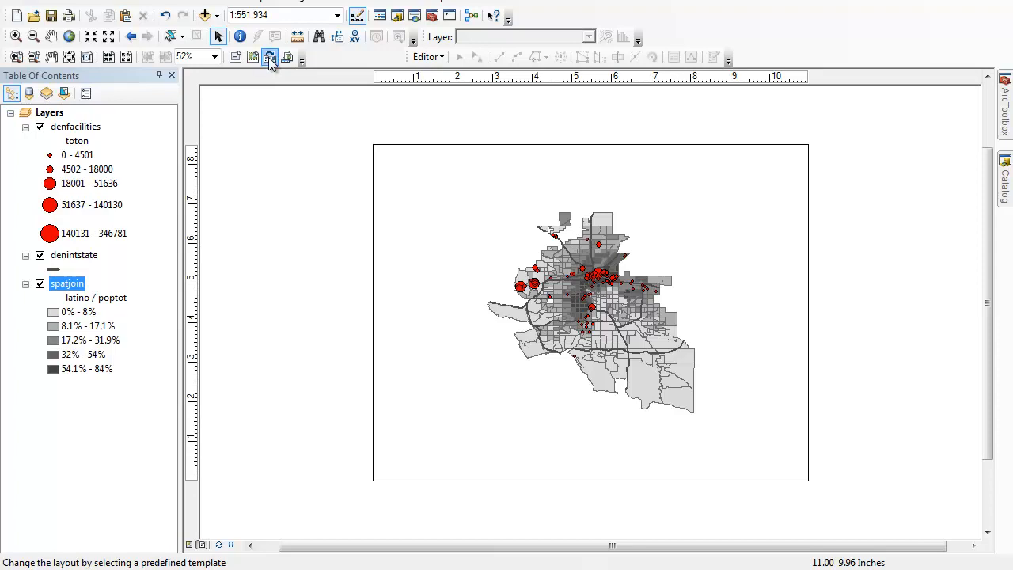
# Preview LandscapeClassic and LandscapeModern, then apply LandscapeModernInset.mxd keeping the frame order
pyautogui.click(269, 57)
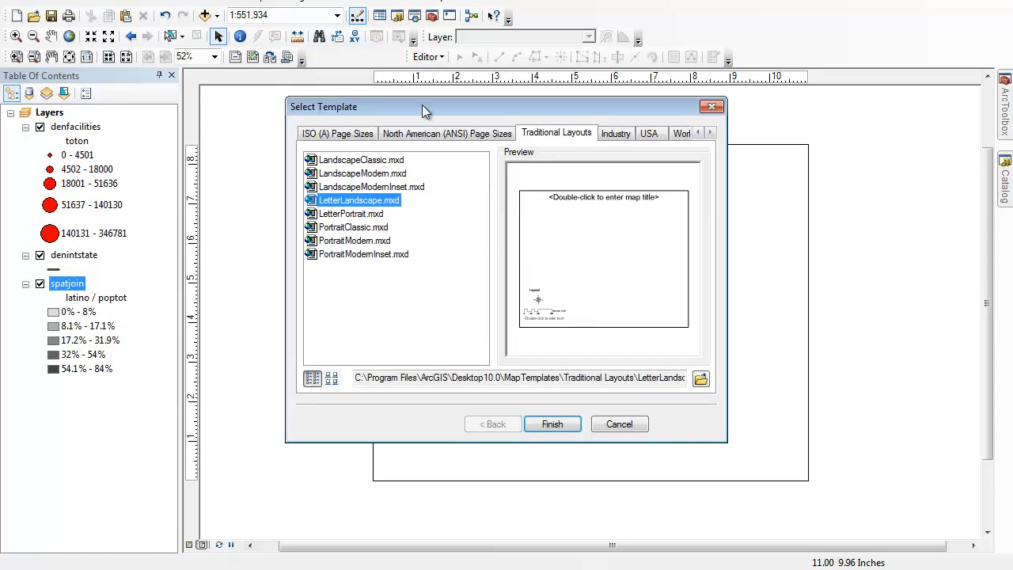
pyautogui.moveTo(349, 231)
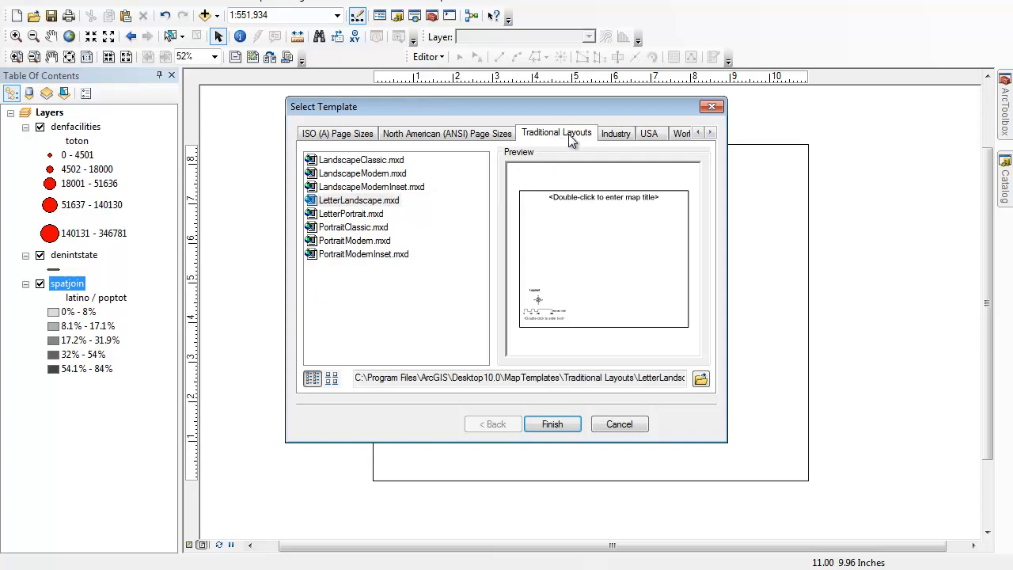
pyautogui.click(361, 160)
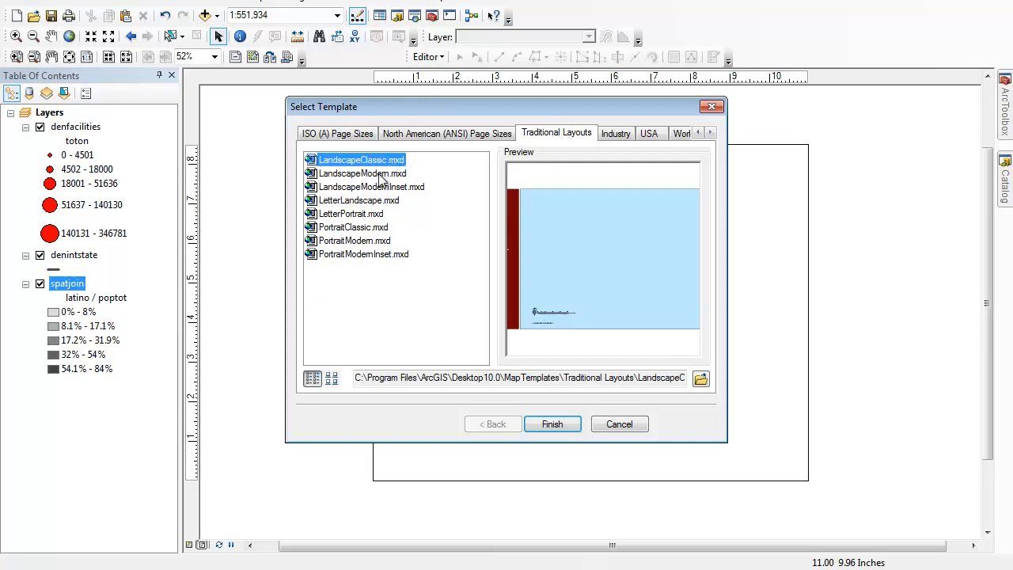
pyautogui.click(361, 172)
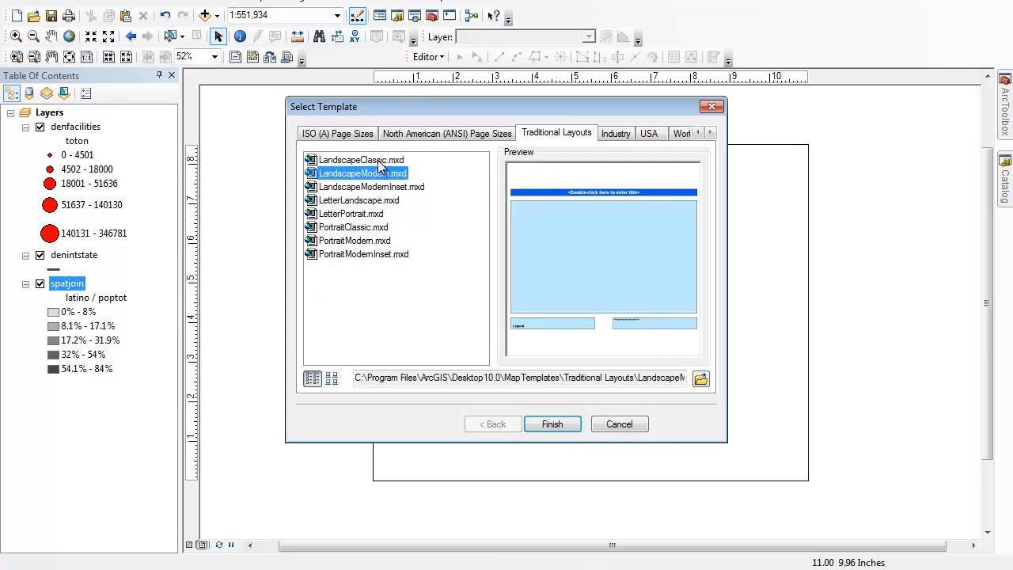
pyautogui.click(361, 158)
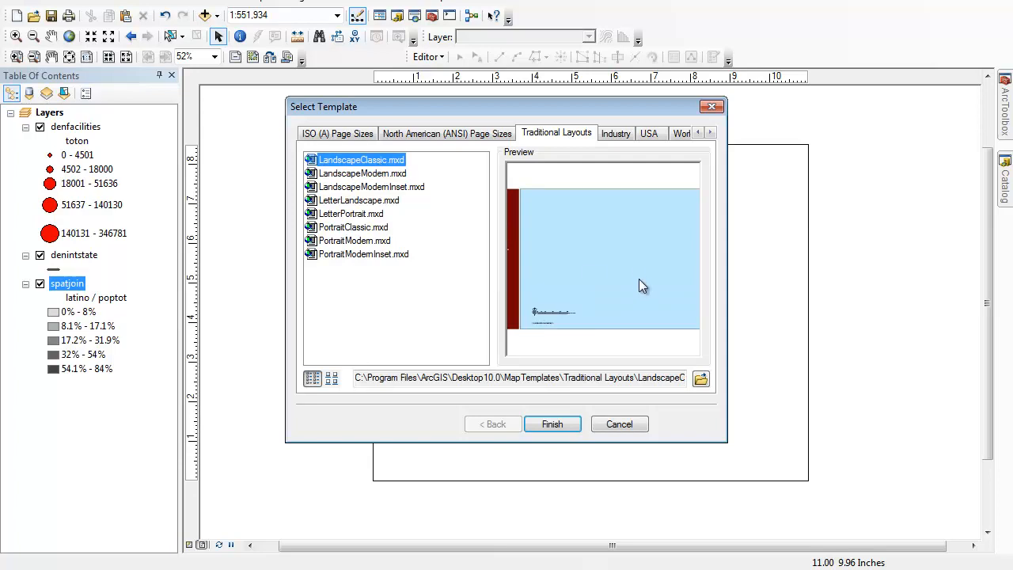
pyautogui.moveTo(342, 178)
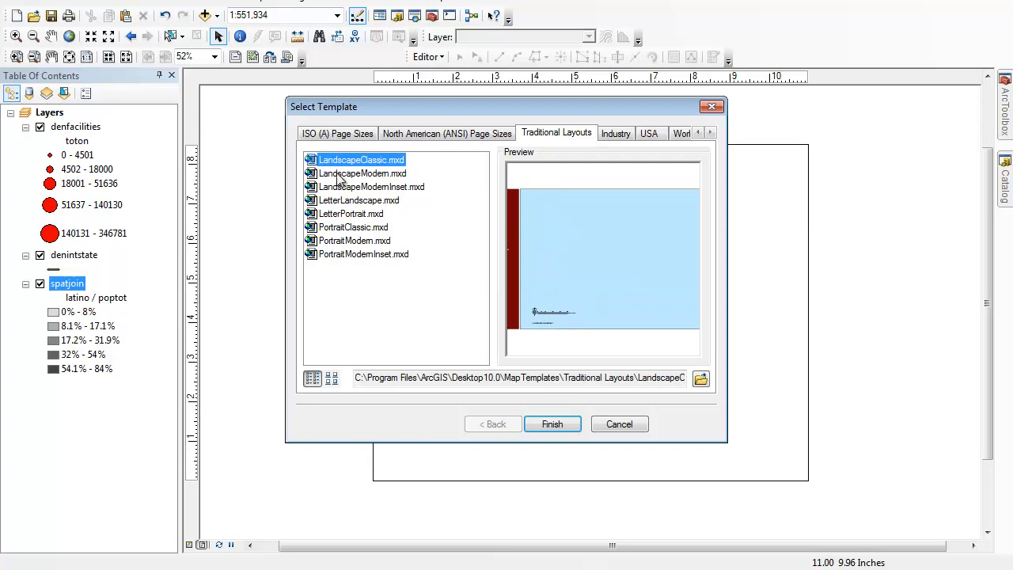
pyautogui.click(371, 187)
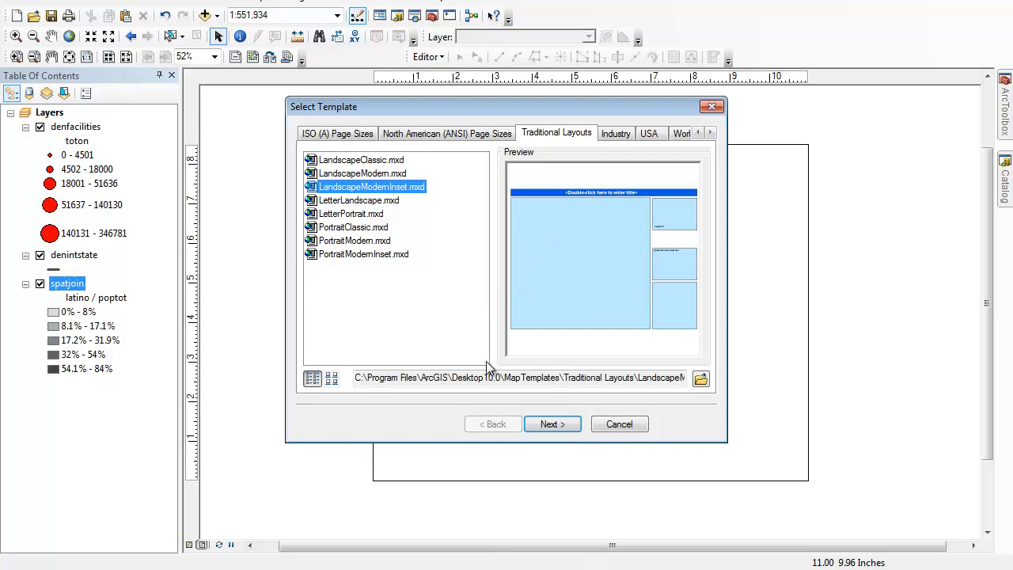
pyautogui.moveTo(599, 440)
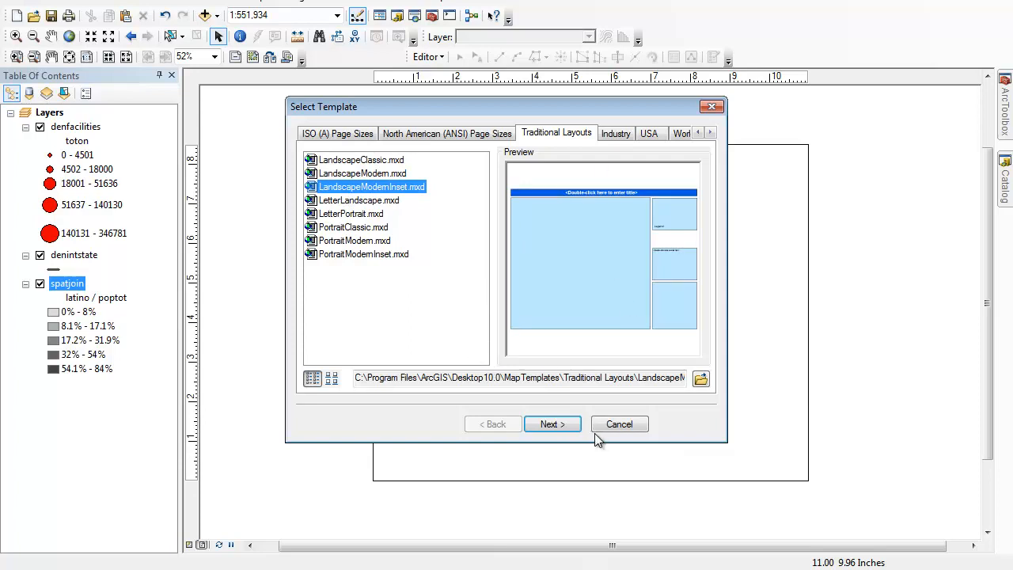
pyautogui.click(552, 425)
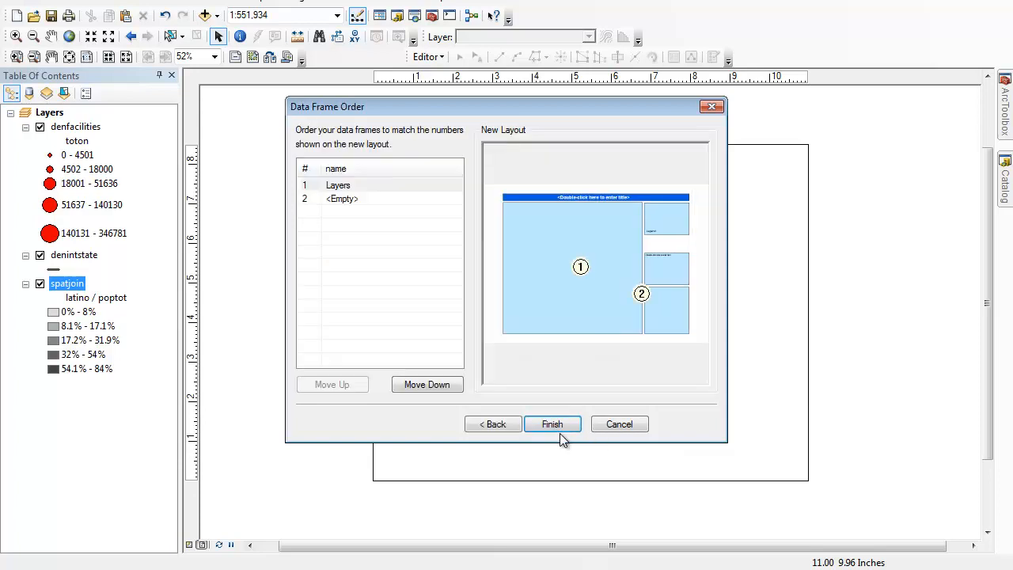
pyautogui.click(553, 424)
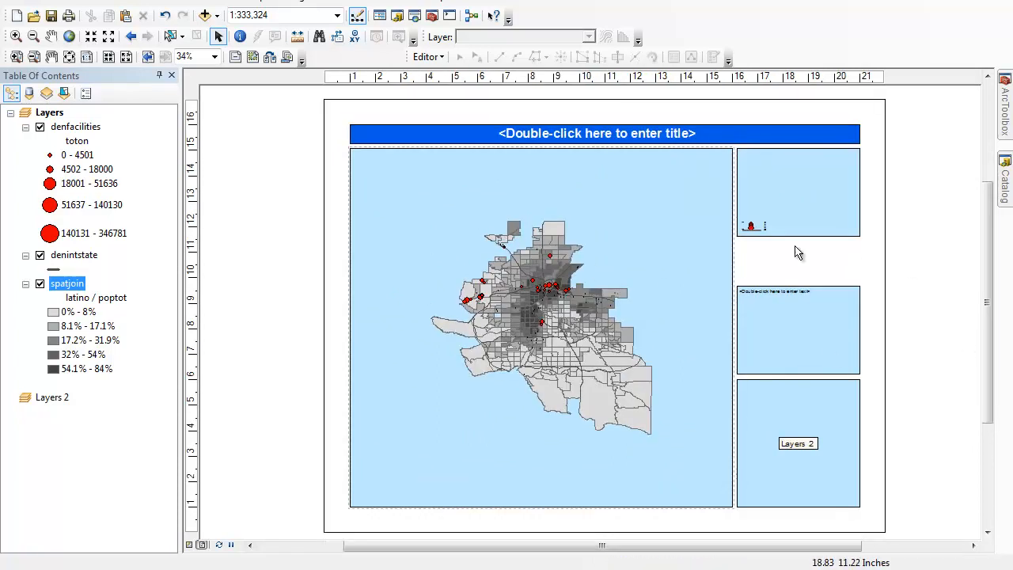
pyautogui.moveTo(672, 231)
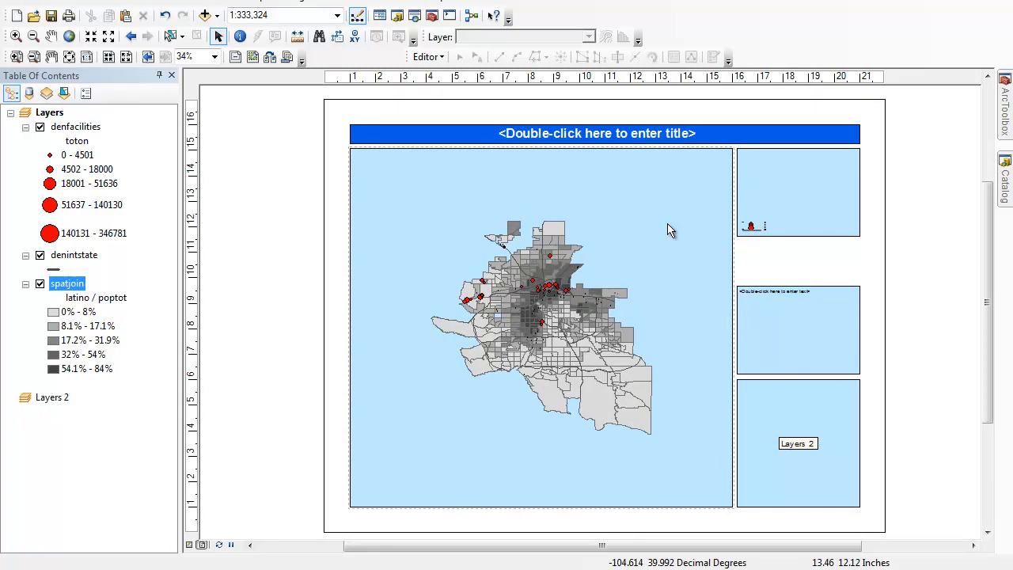
pyautogui.moveTo(831, 447)
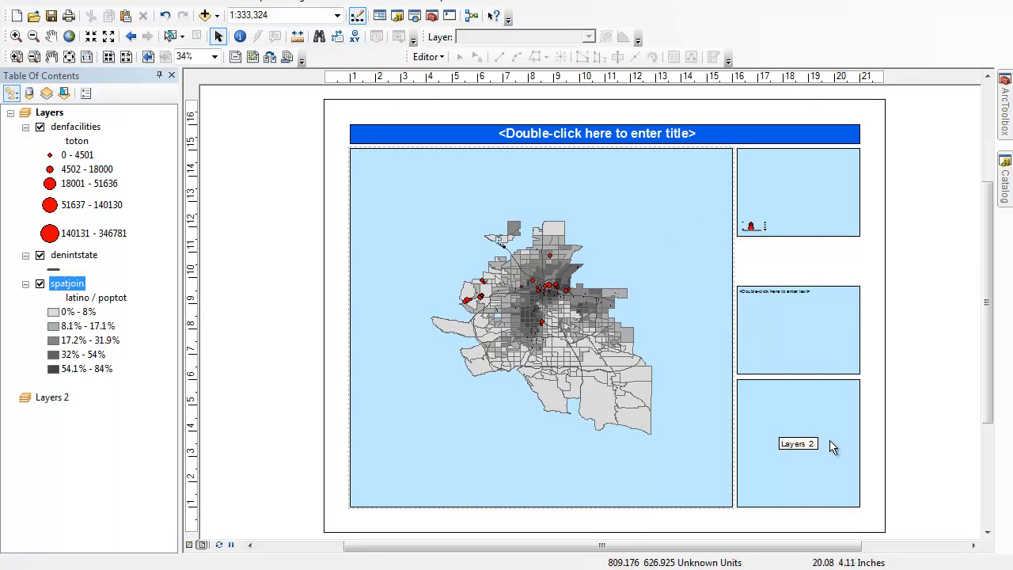
pyautogui.moveTo(833, 445)
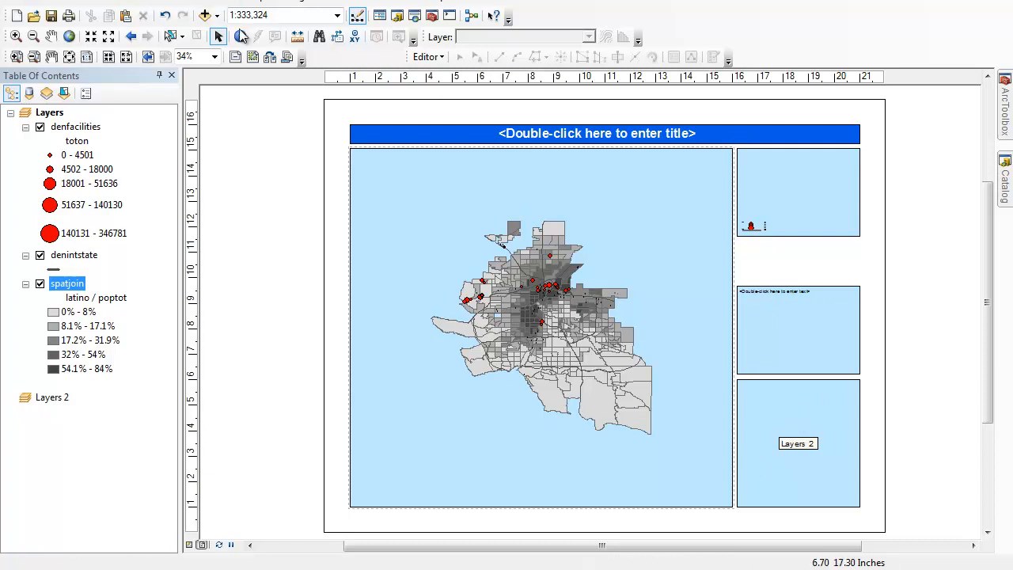
pyautogui.moveTo(783, 418)
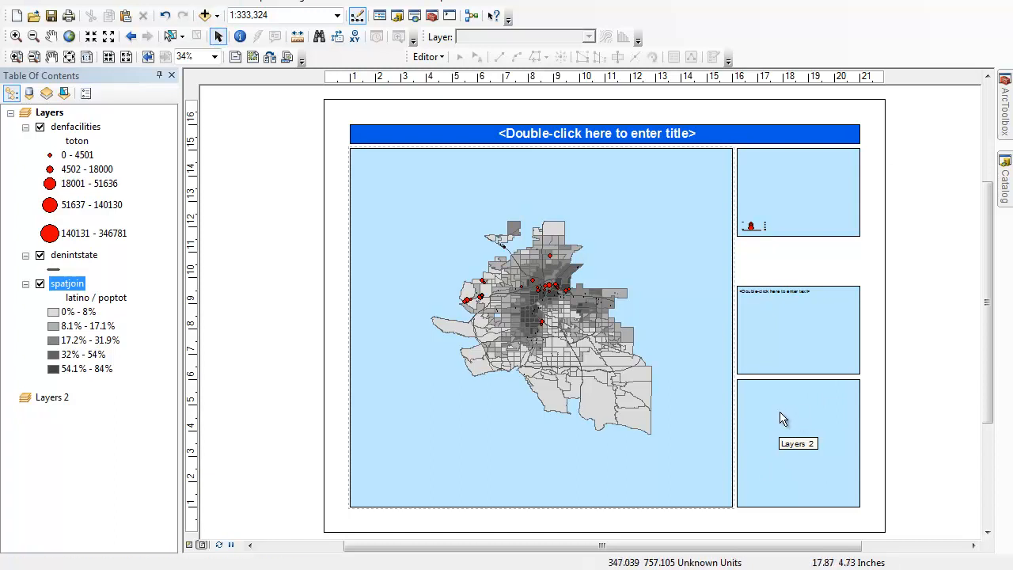
# Delete the upper-right inset frame and move the leftover scale-bar text off the page
pyautogui.rightClick(798, 444)
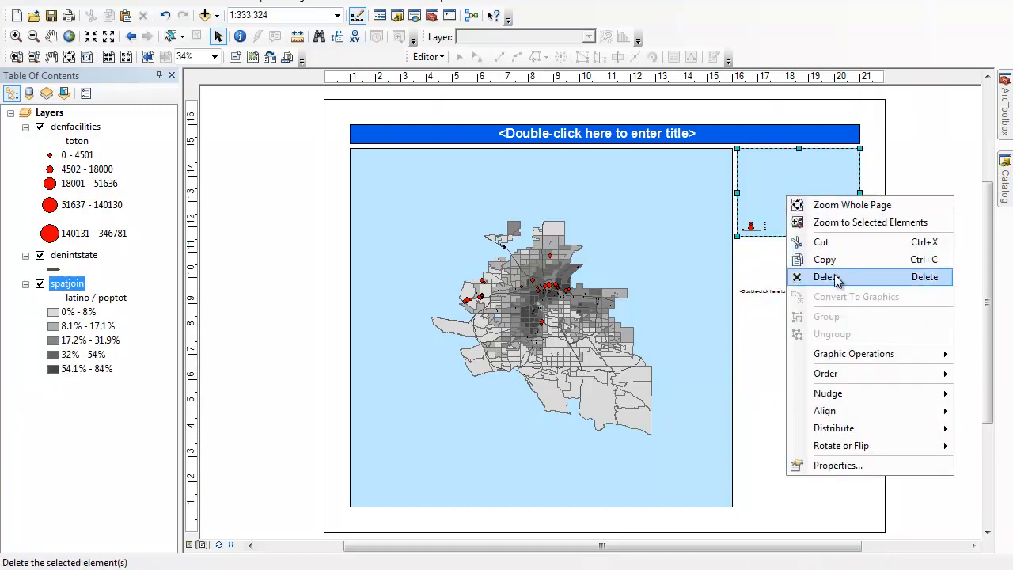
pyautogui.click(827, 276)
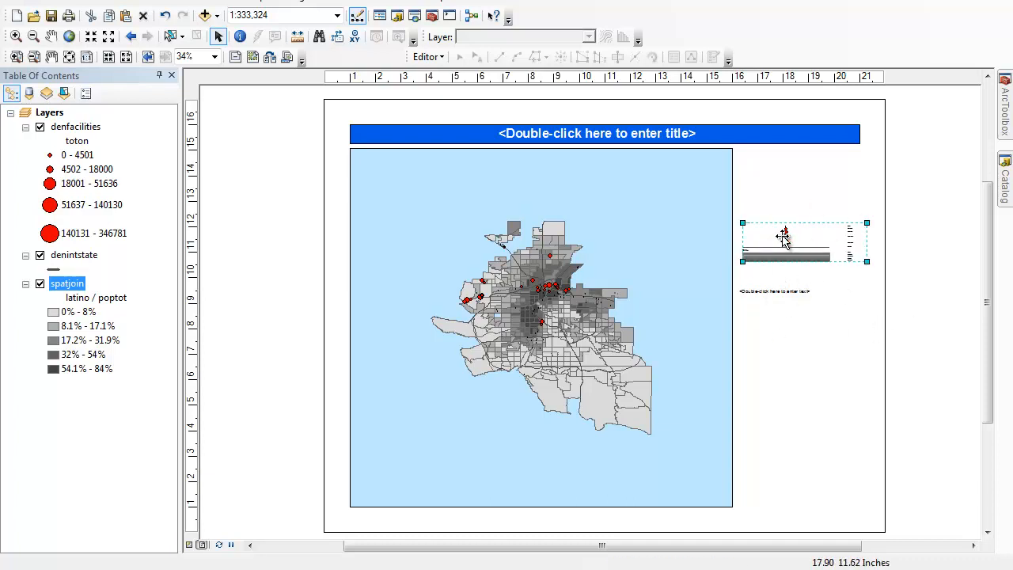
pyautogui.rightClick(786, 231)
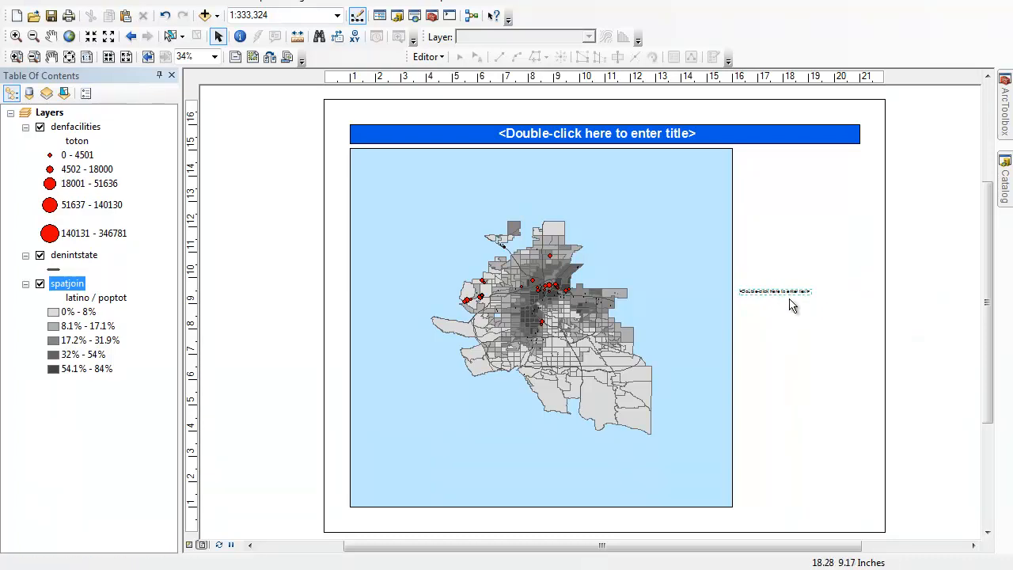
pyautogui.moveTo(776, 291); pyautogui.dragTo(256, 193)
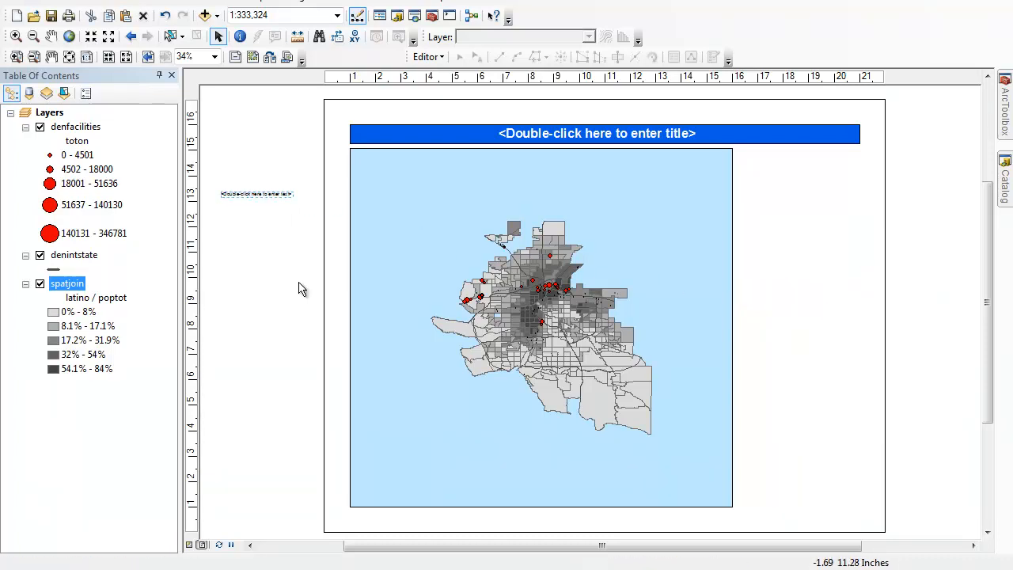
pyautogui.moveTo(650, 320)
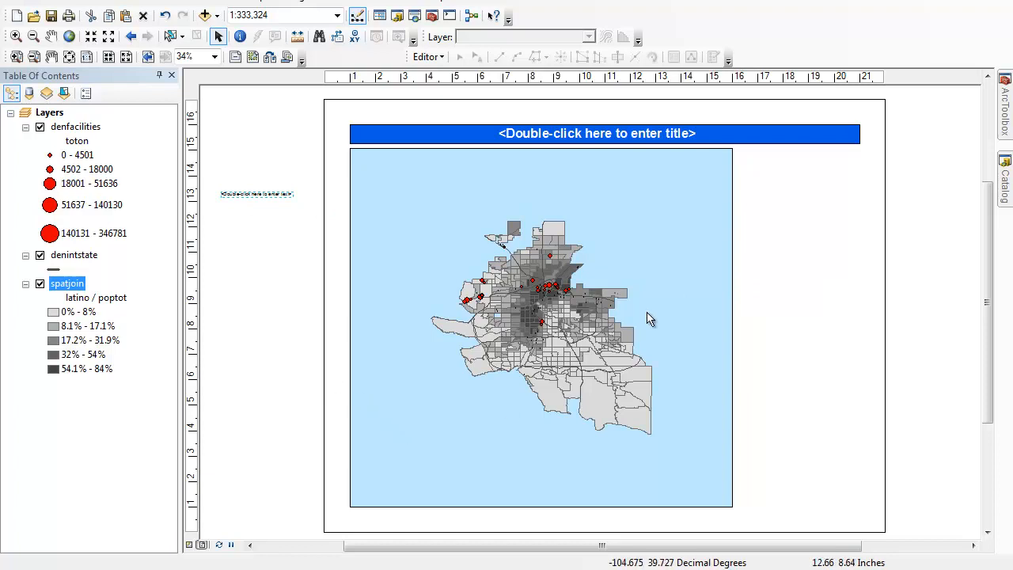
pyautogui.moveTo(709, 361)
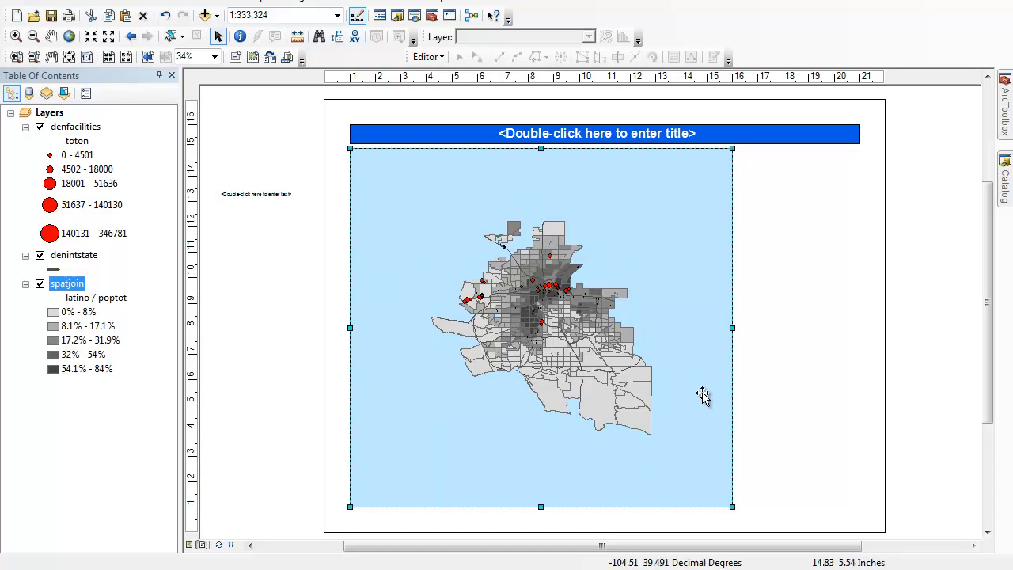
pyautogui.moveTo(646, 222)
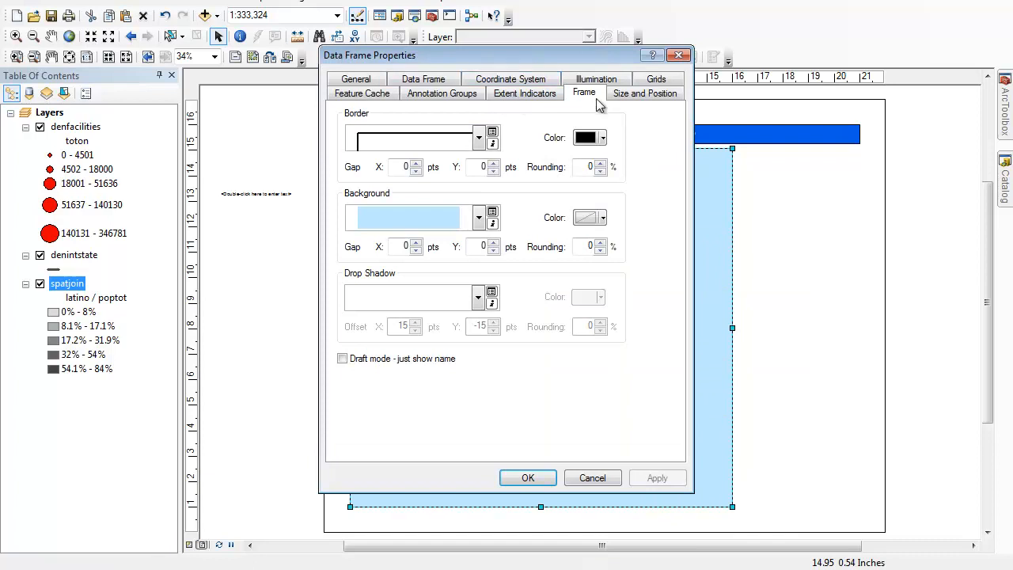
pyautogui.moveTo(478, 225)
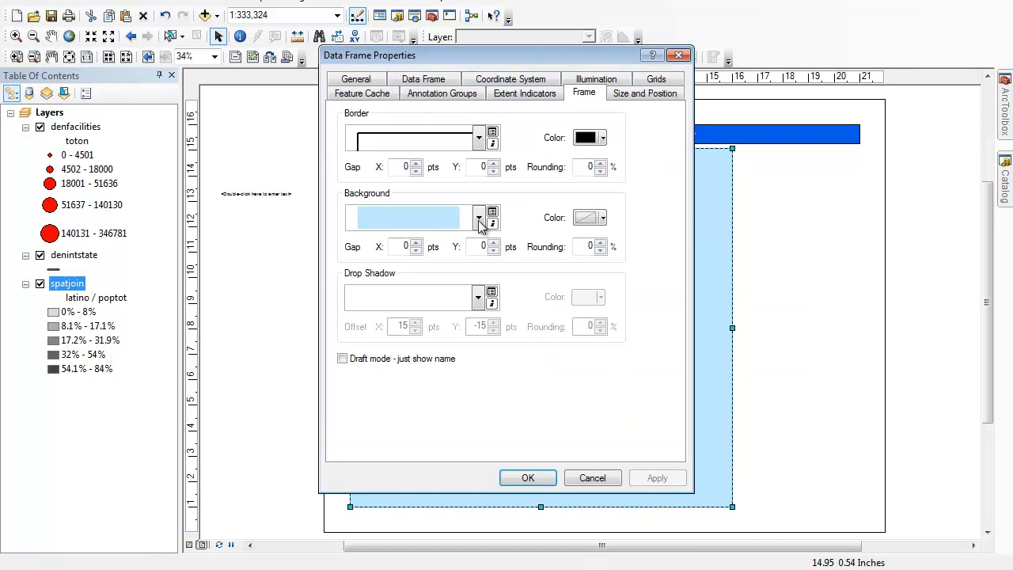
# Set the main map frame's background to none so it sits on white
pyautogui.click(478, 217)
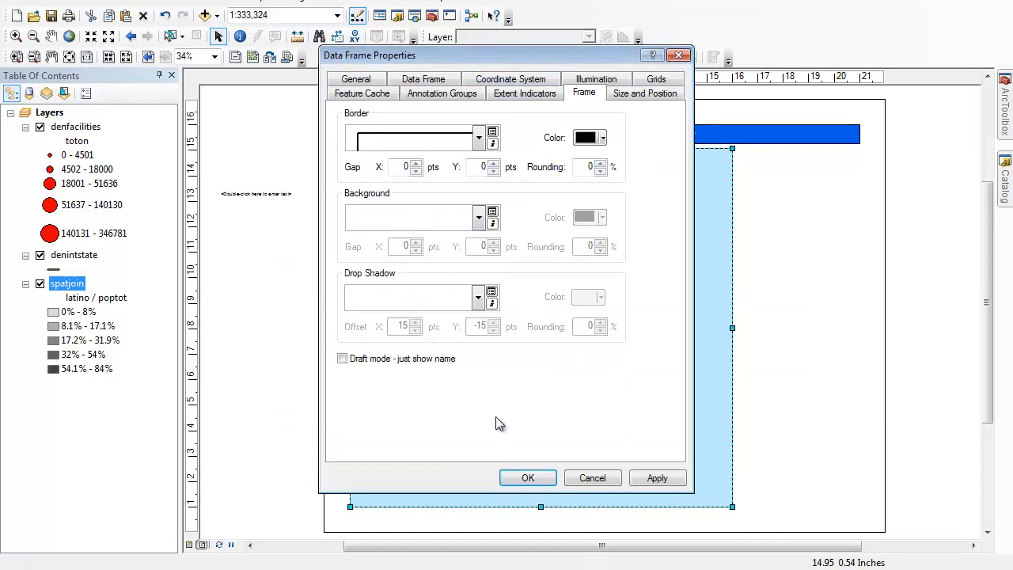
pyautogui.click(528, 479)
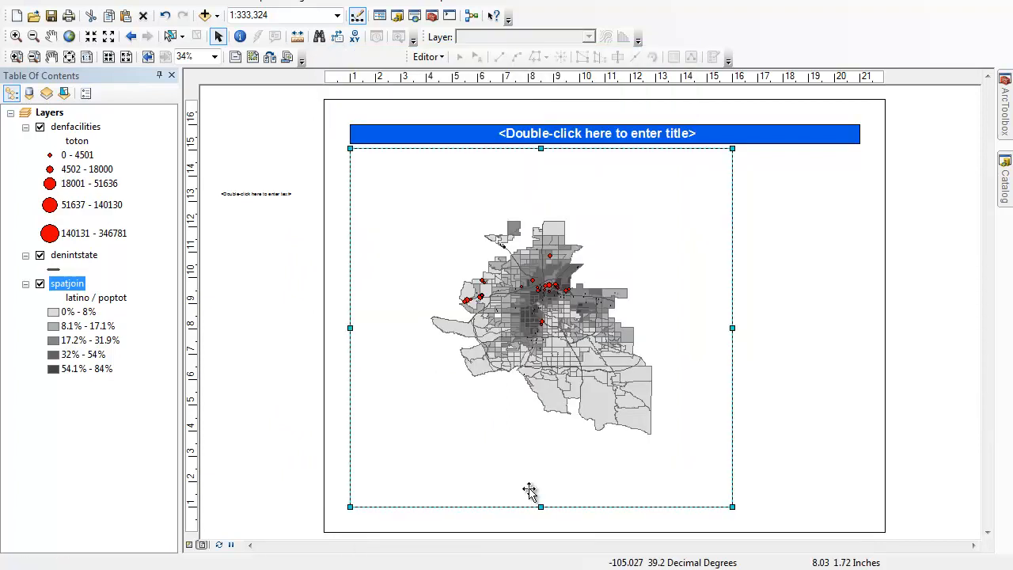
# Zoom the Denver tracts to about 1:225,159 so they fill the main frame
pyautogui.click(14, 36)
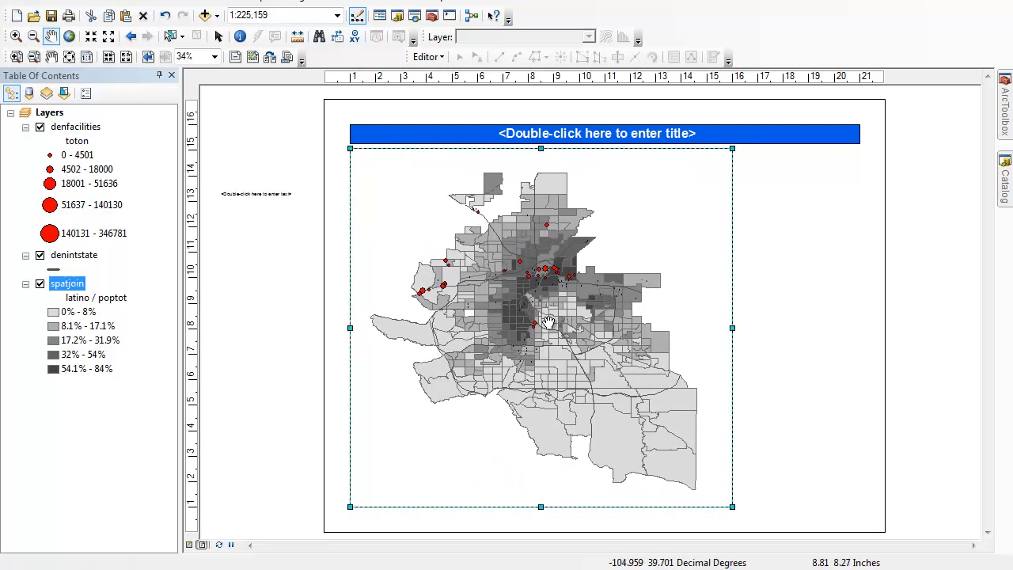
pyautogui.click(32, 37)
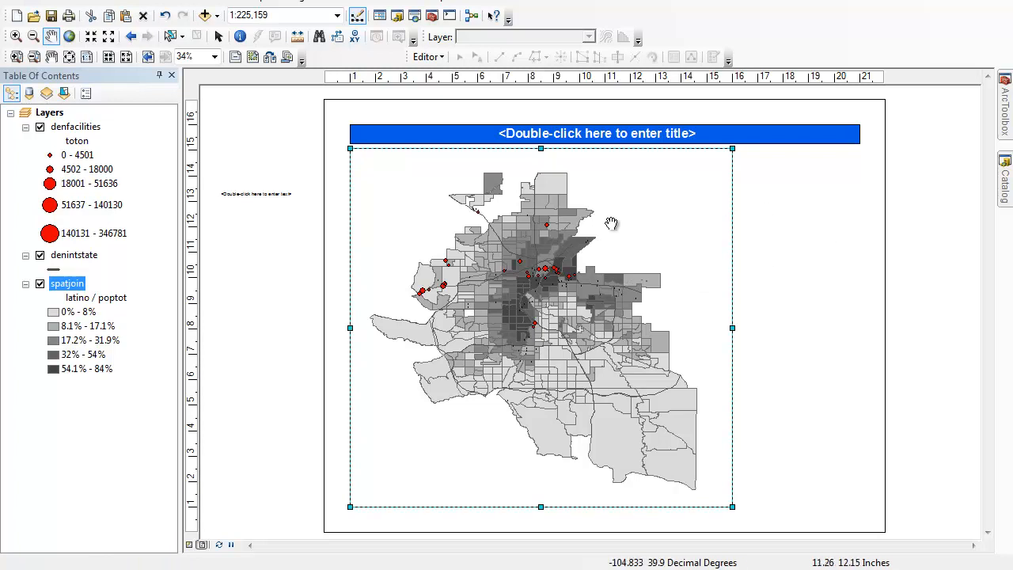
pyautogui.moveTo(513, 288)
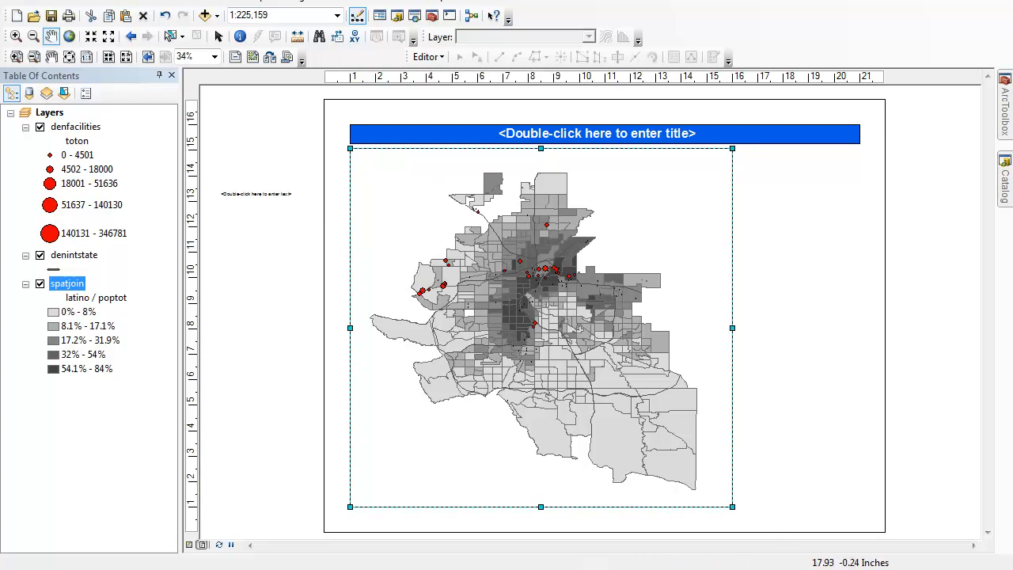
pyautogui.moveTo(941, 515)
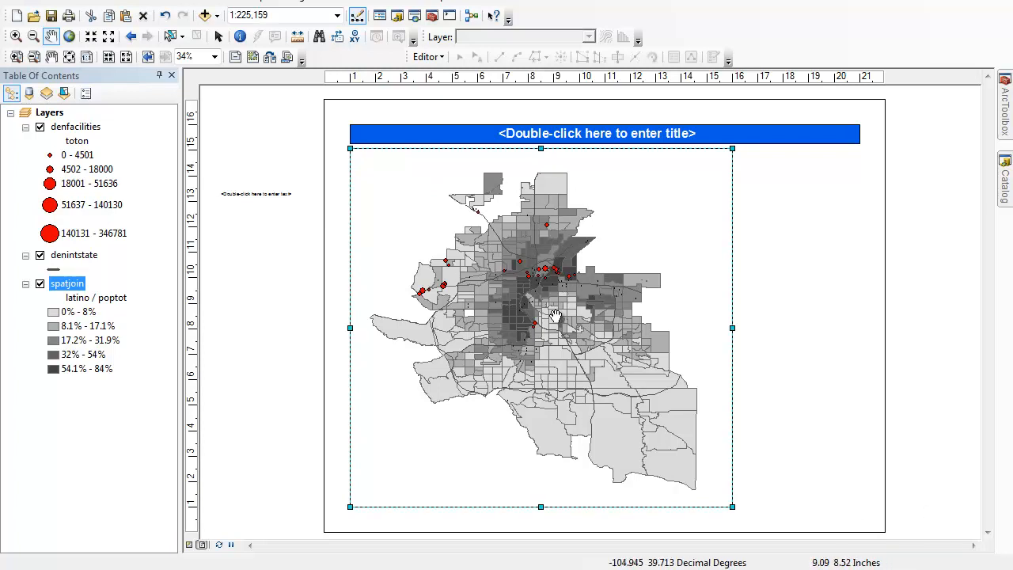
pyautogui.moveTo(272, 39)
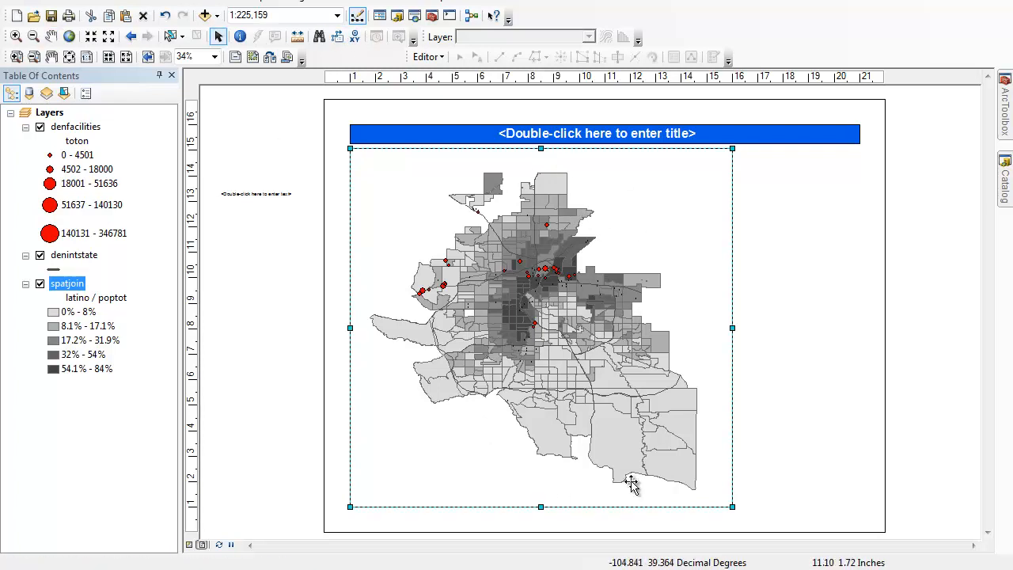
pyautogui.moveTo(631, 216)
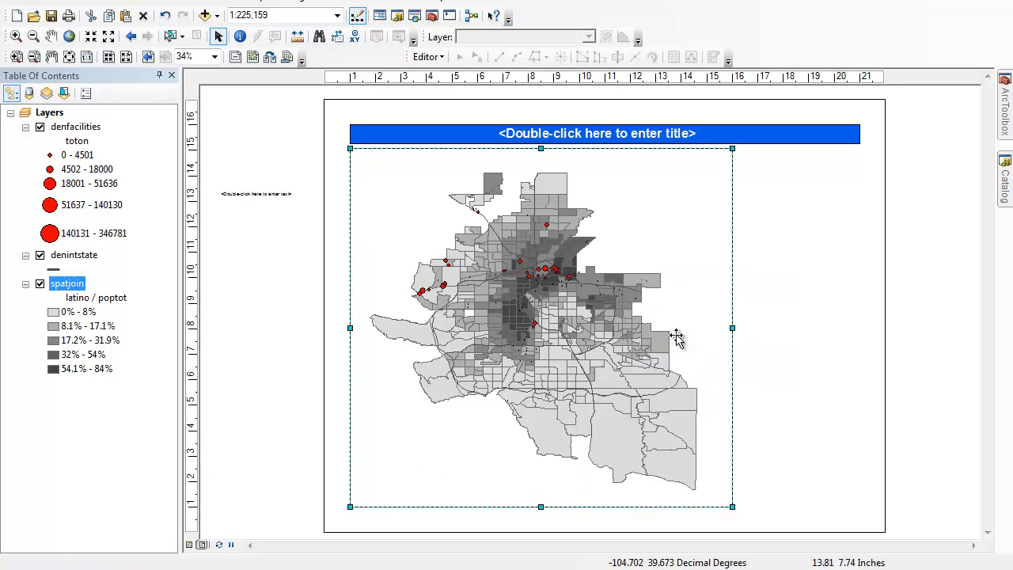
pyautogui.moveTo(133, 134)
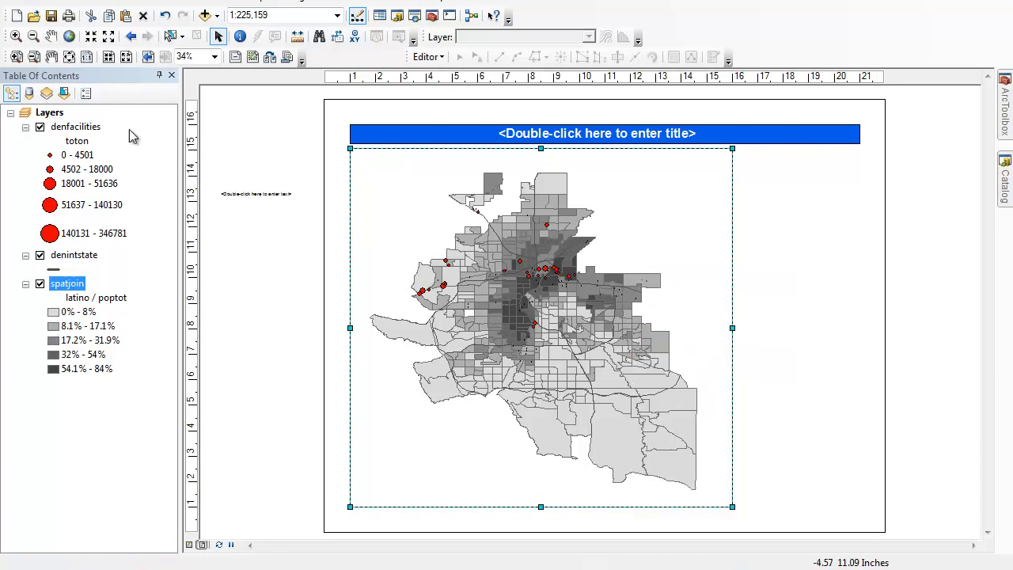
pyautogui.moveTo(19, 114)
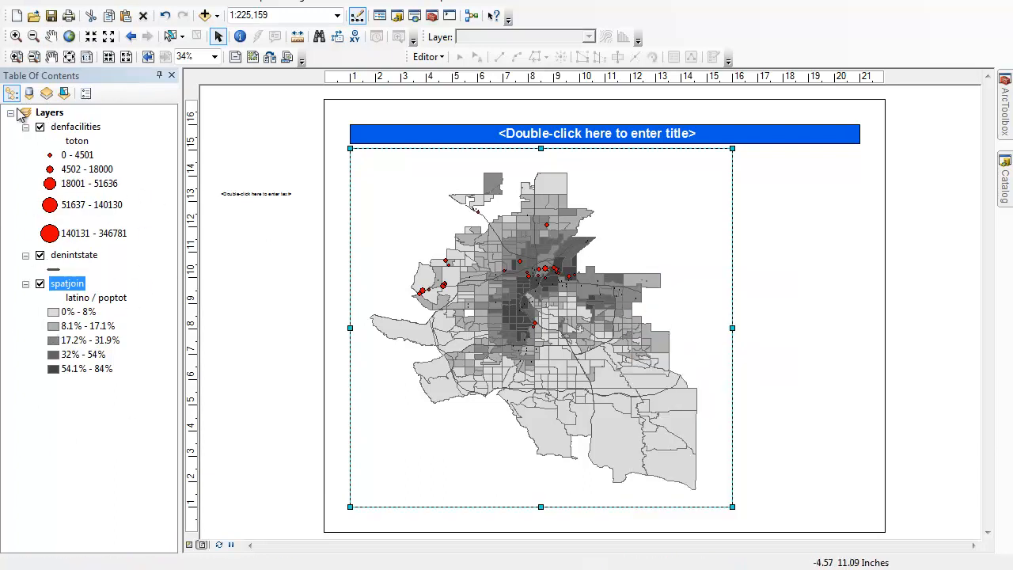
pyautogui.moveTo(339, 209)
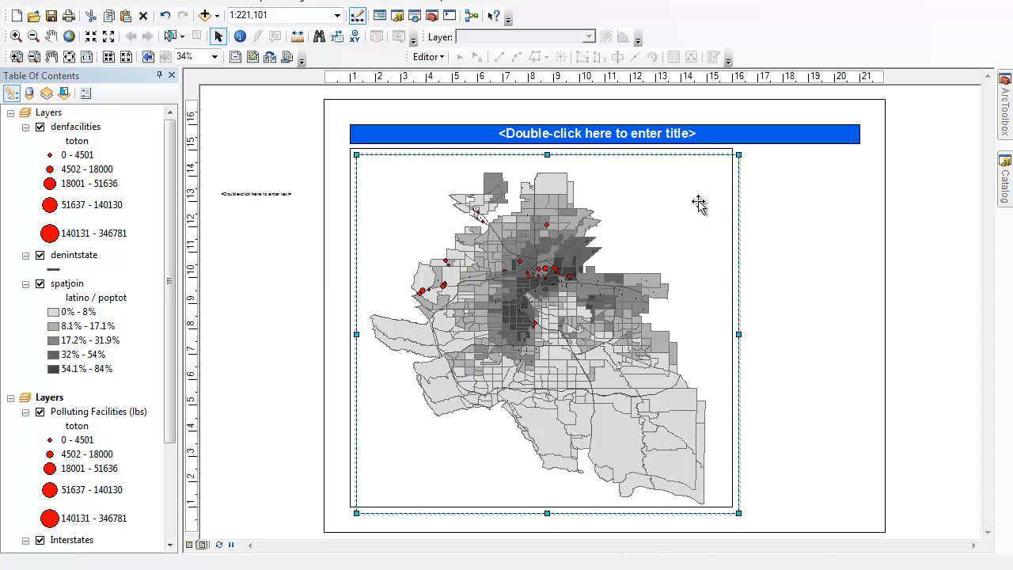
# Resize the second data frame into a small lower-right inset beside the main map
pyautogui.moveTo(546, 332); pyautogui.dragTo(658, 341)
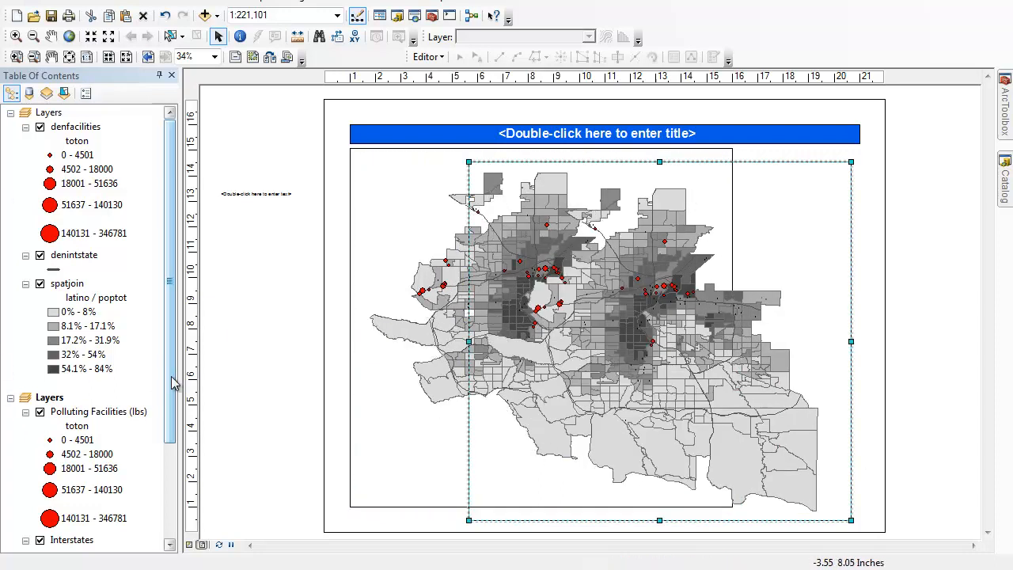
pyautogui.scroll(-3)
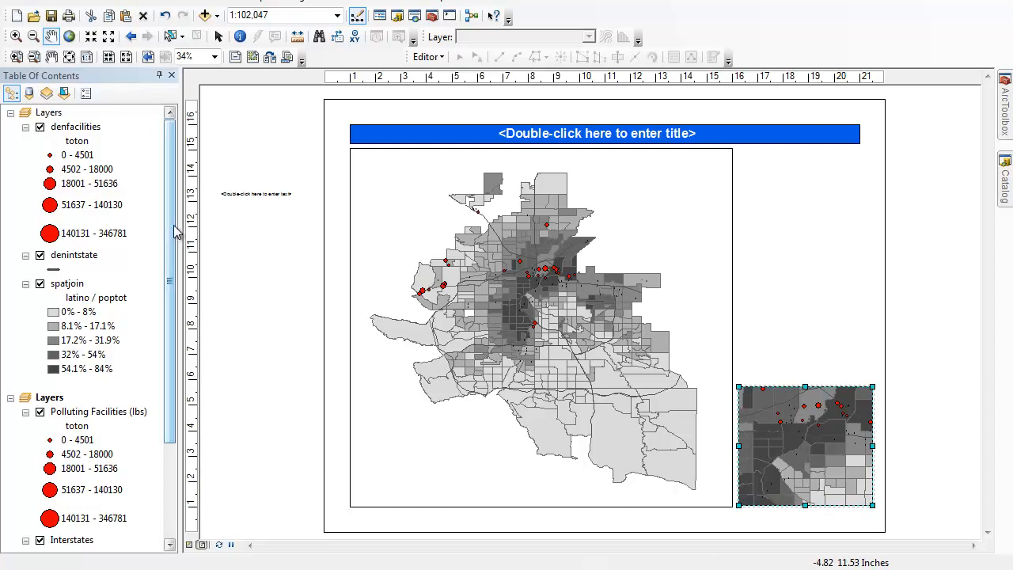
pyautogui.moveTo(76, 126)
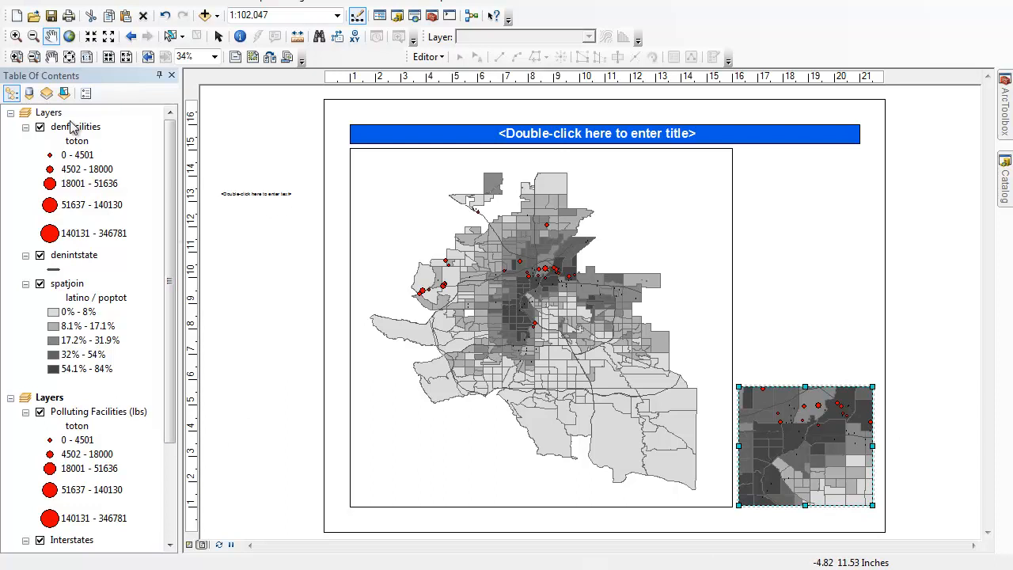
# Raise the graduated circle size range for the denfacilities layer in the main map
pyautogui.rightClick(76, 127)
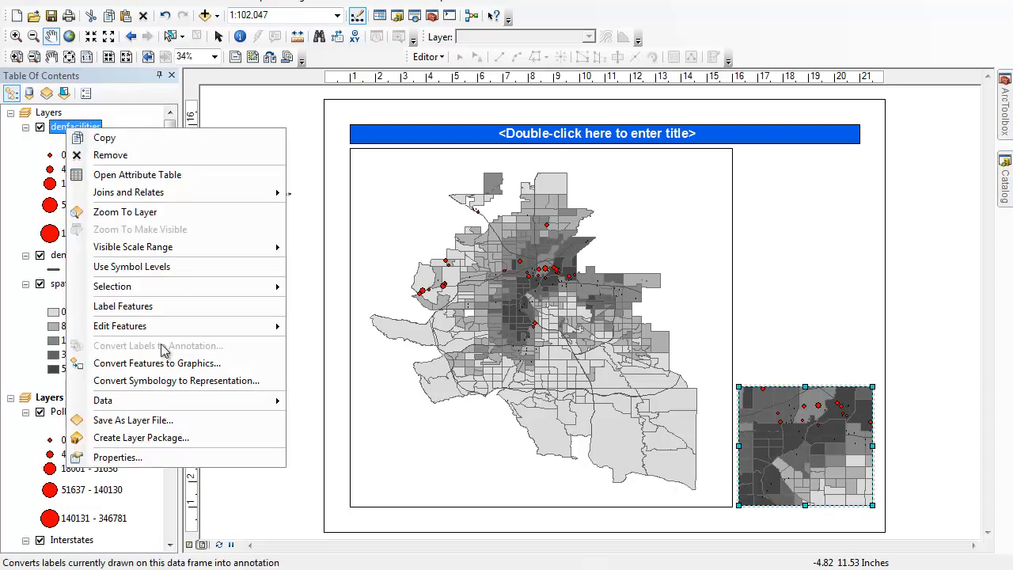
pyautogui.click(117, 458)
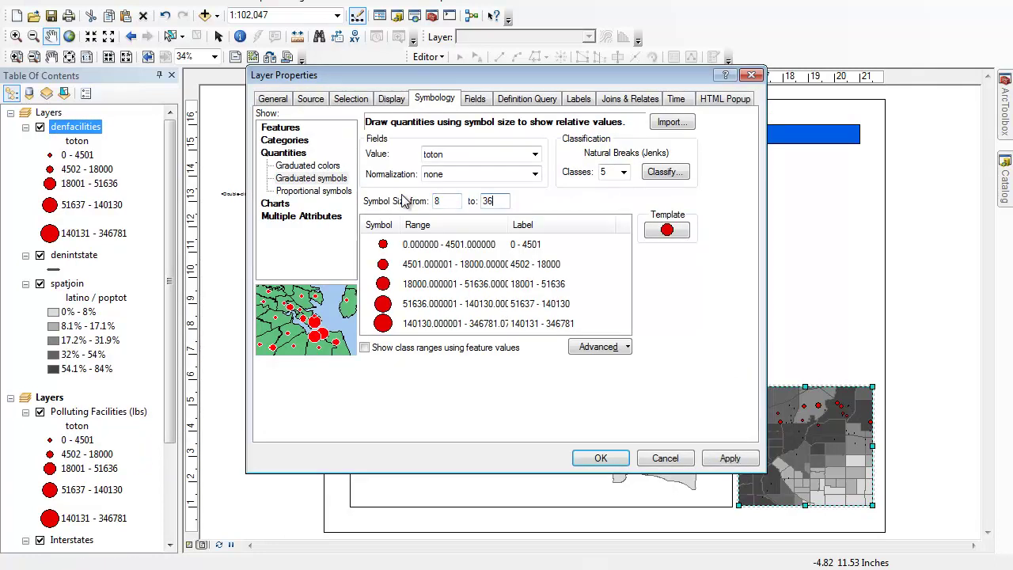
pyautogui.click(600, 457)
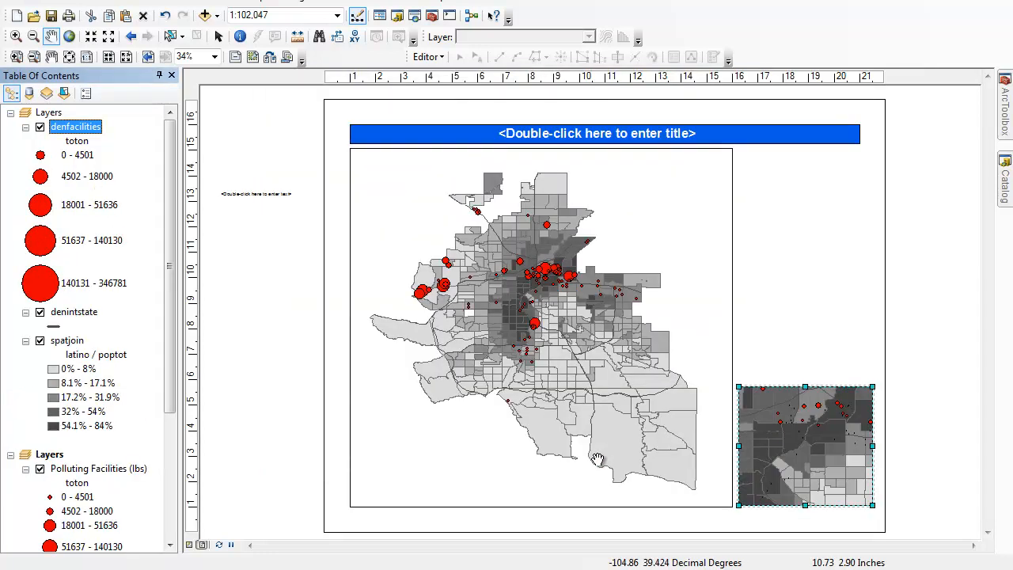
pyautogui.moveTo(181, 262)
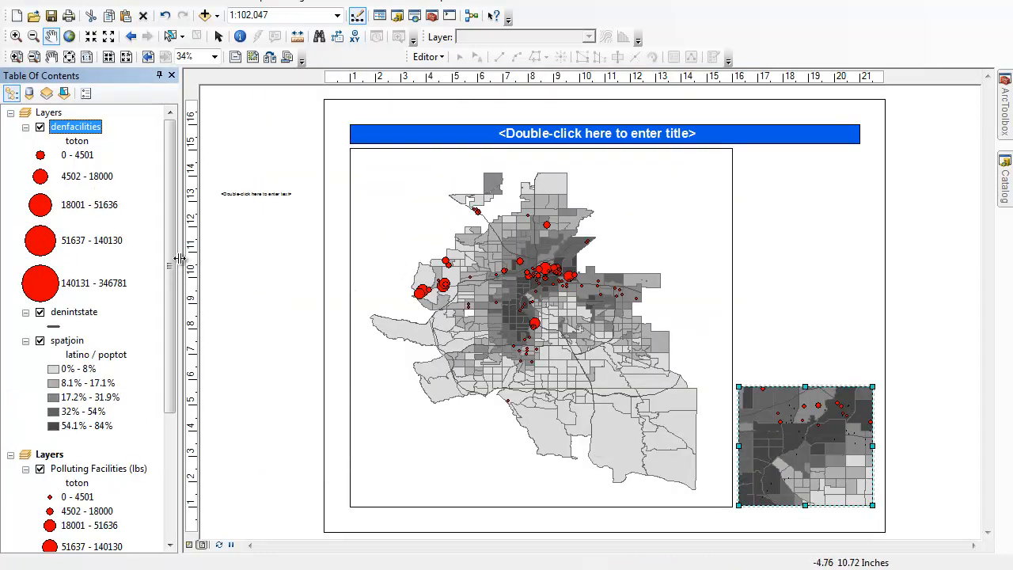
# Raise the circle size range likewise for the inset's Polluting Facilities (lbs) layer
pyautogui.scroll(-3)
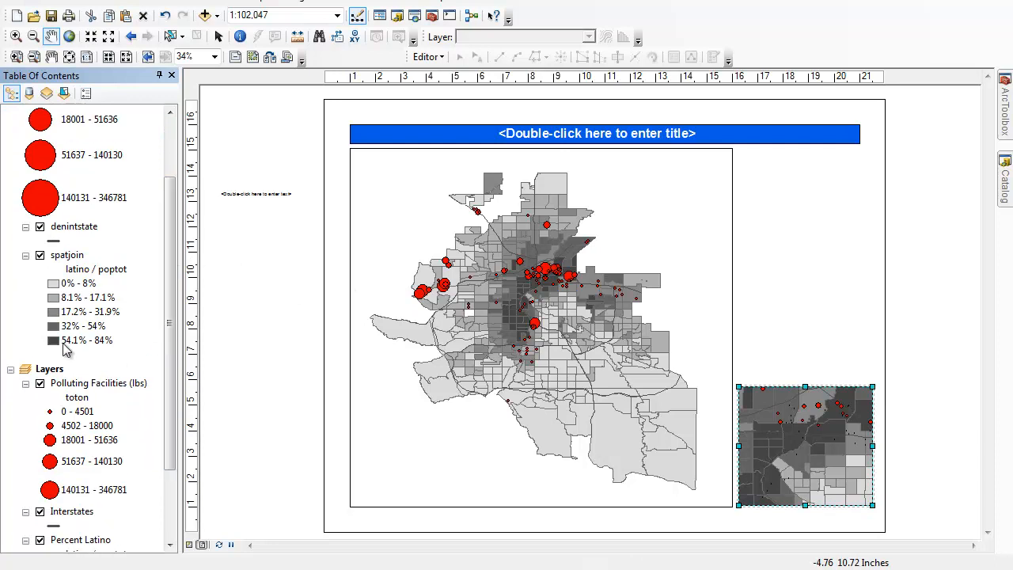
pyautogui.doubleClick(98, 383)
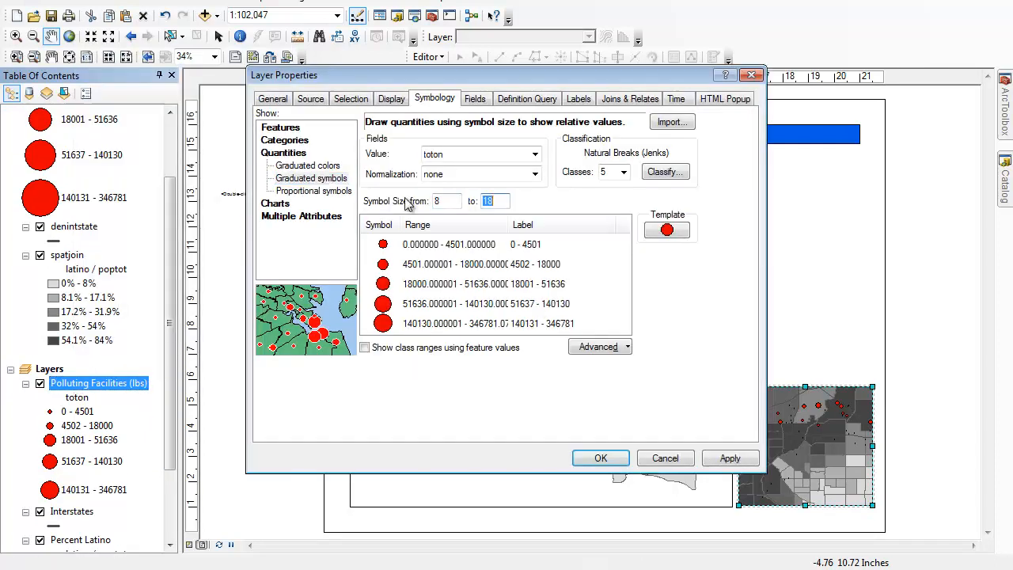
pyautogui.click(600, 458)
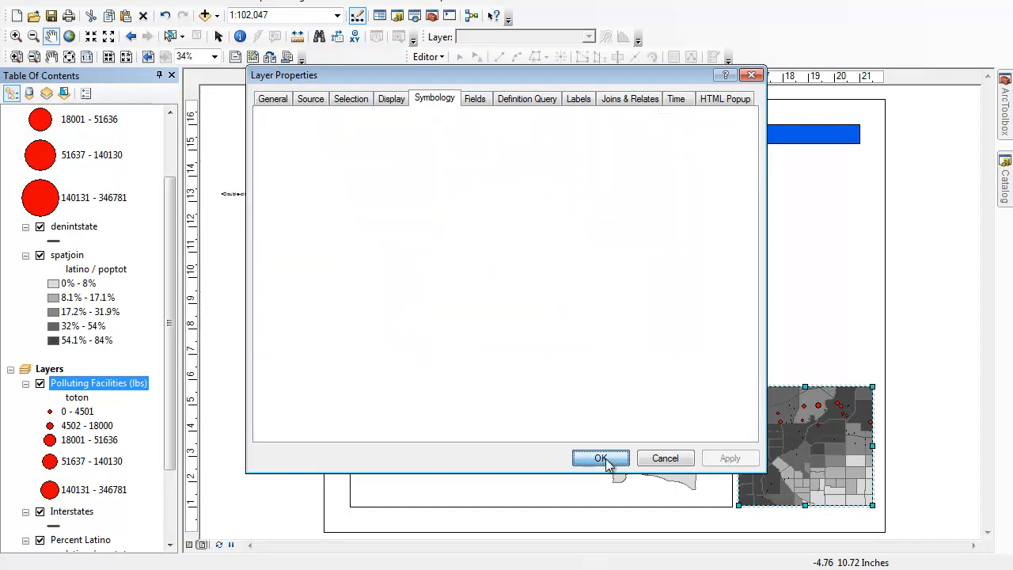
pyautogui.click(601, 458)
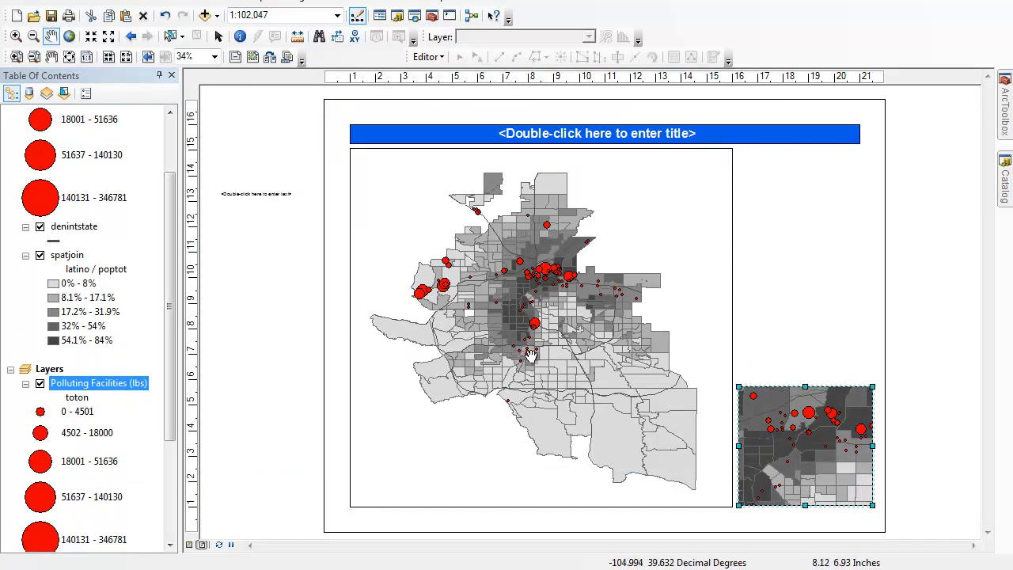
pyautogui.moveTo(706, 140)
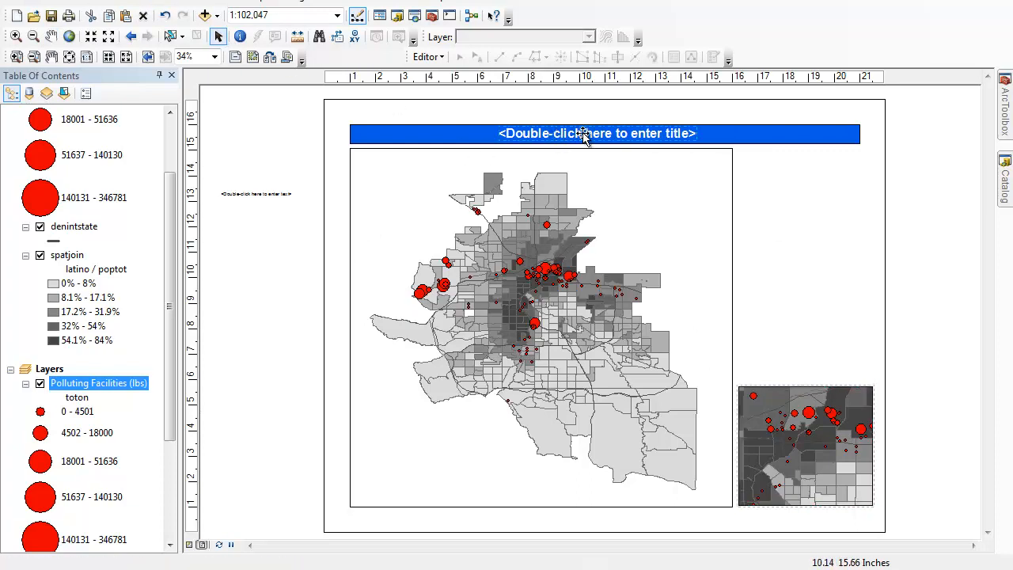
# Set the layout title to 'Map 1: Polluting Facilities (lbs) against Percent Latino'
pyautogui.doubleClick(586, 133)
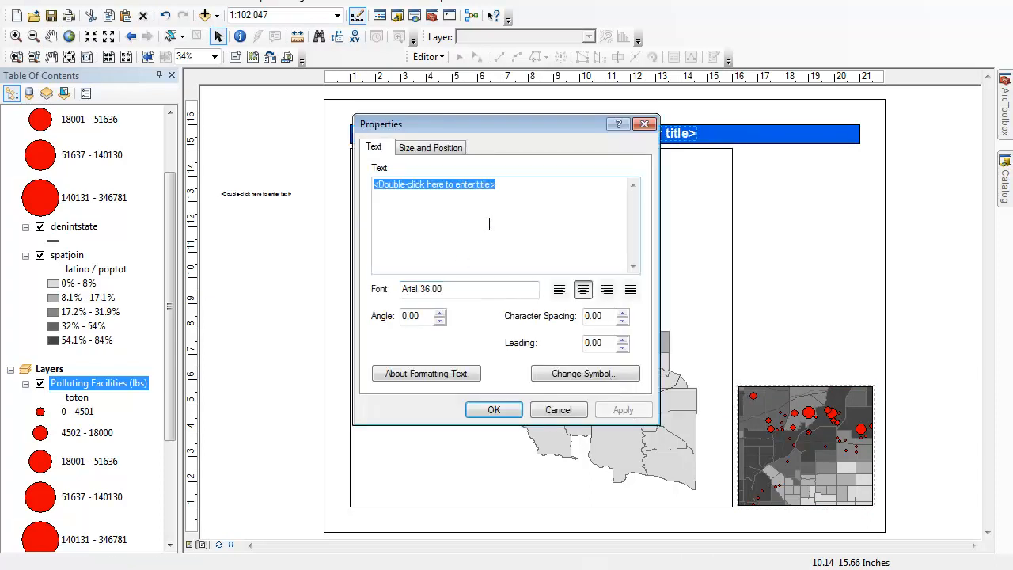
pyautogui.write('Map')
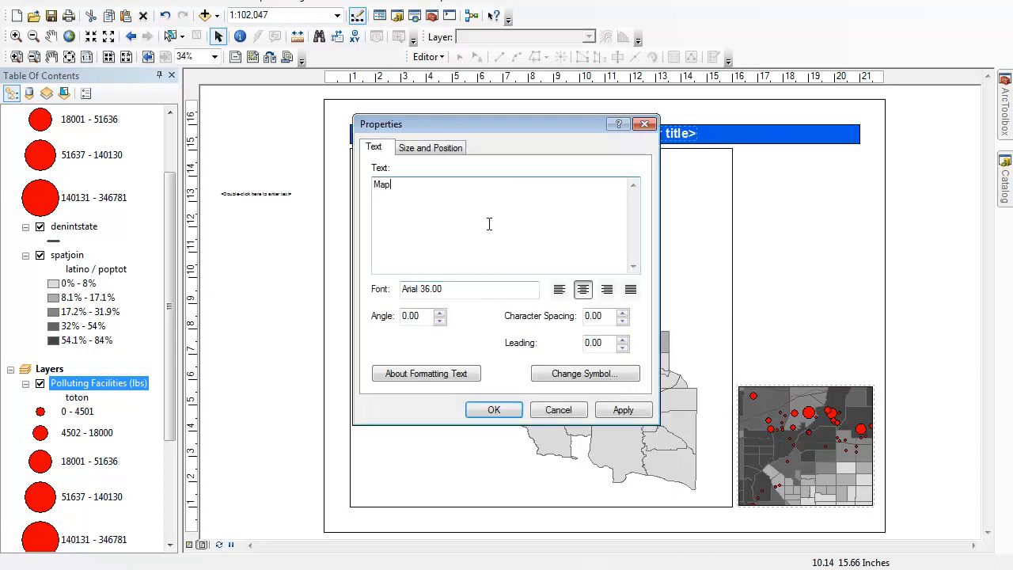
pyautogui.write('1: Percent lat')
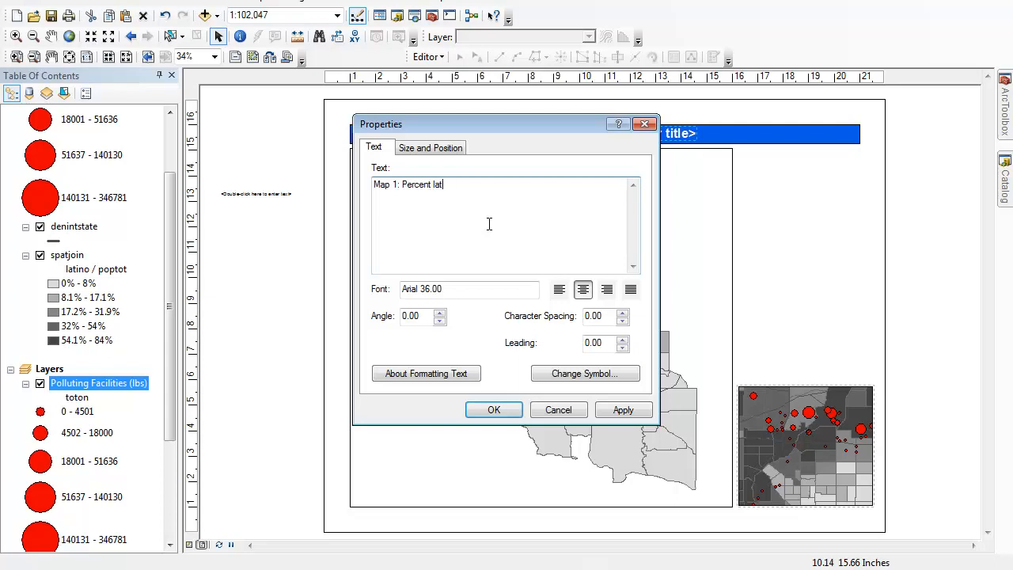
pyautogui.write('Polul')
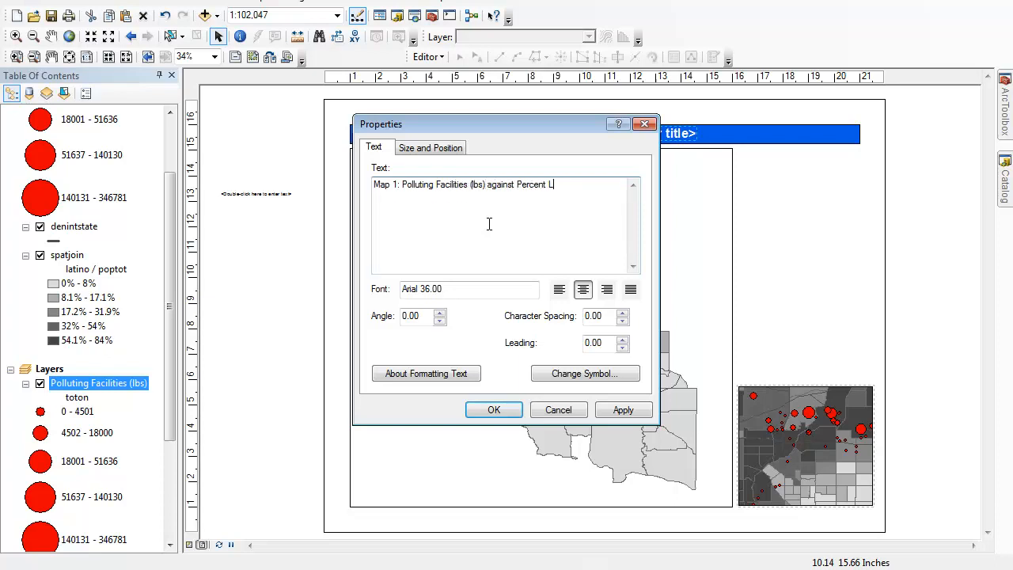
pyautogui.write('atino')
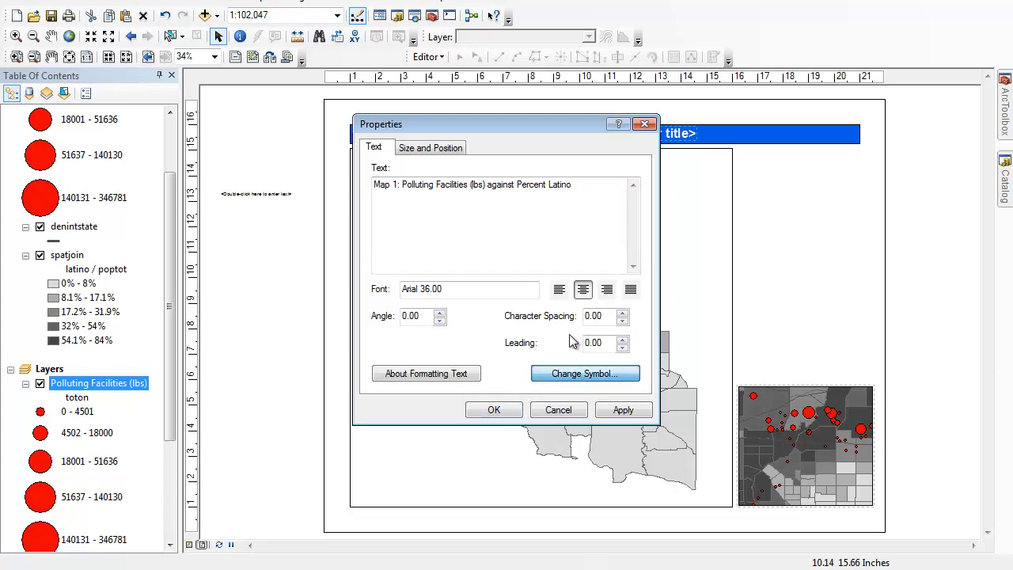
pyautogui.click(586, 373)
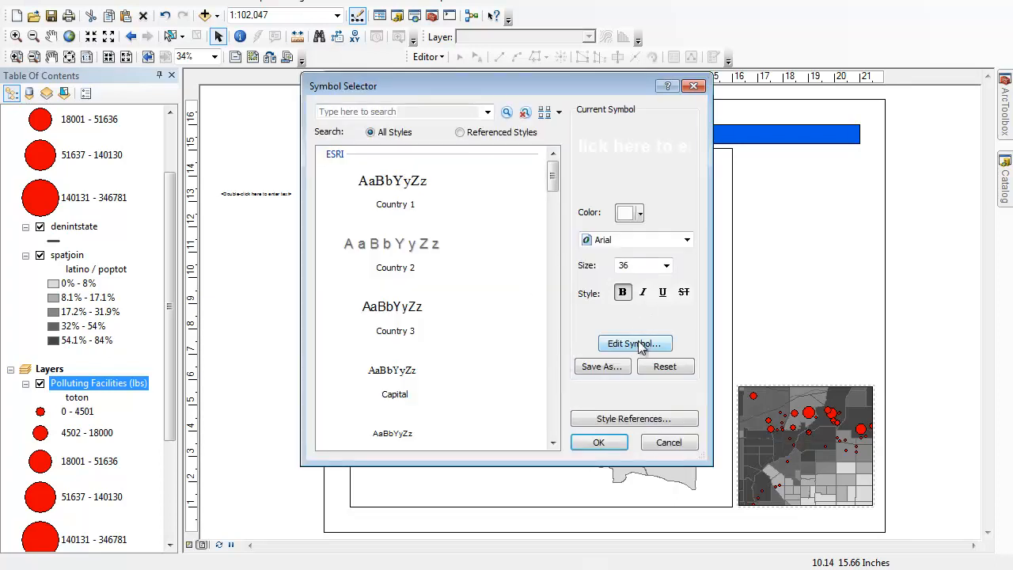
pyautogui.click(640, 212)
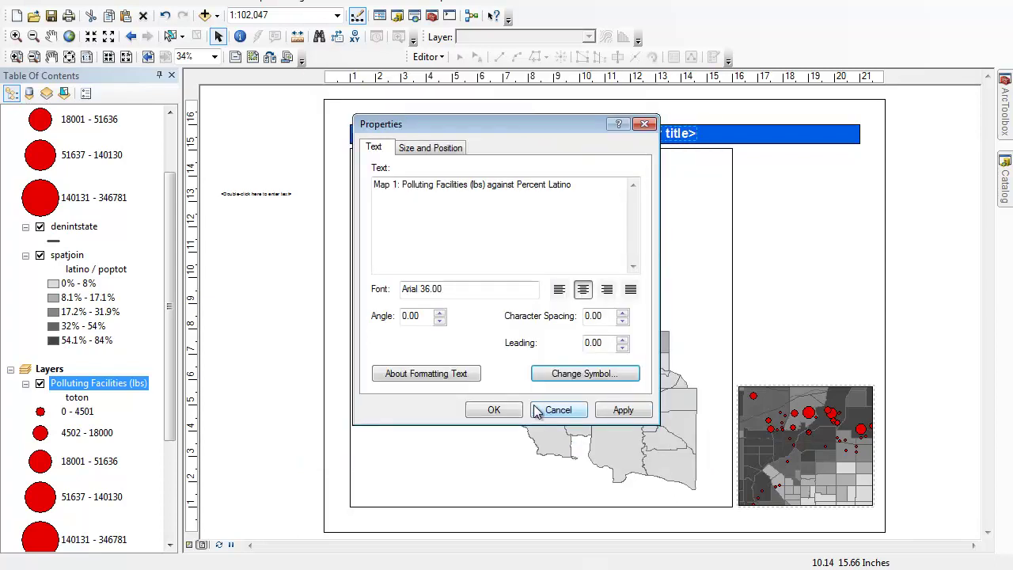
pyautogui.click(494, 409)
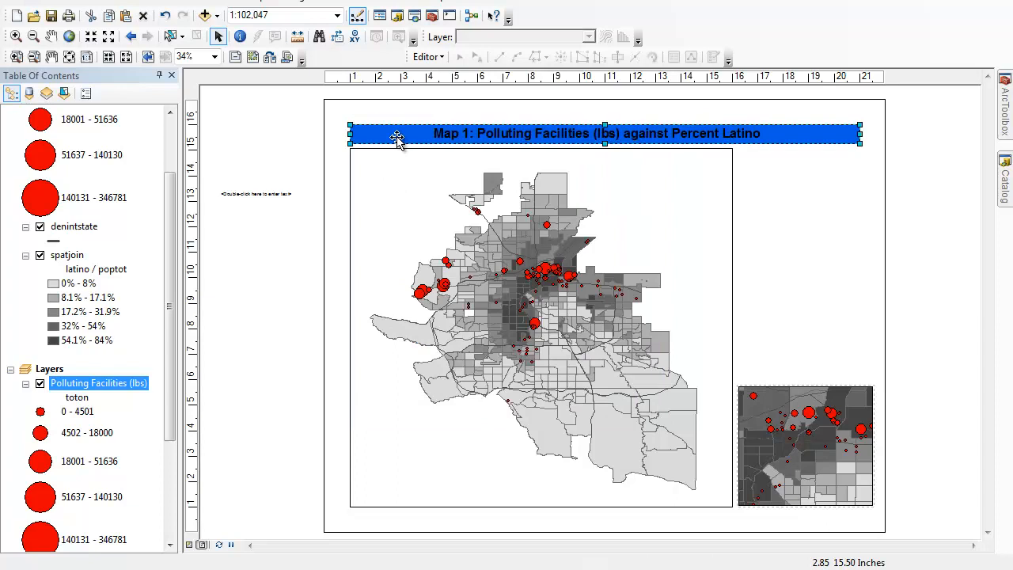
# Change the title box fill to light blue with a black outline via its Properties
pyautogui.rightClick(398, 139)
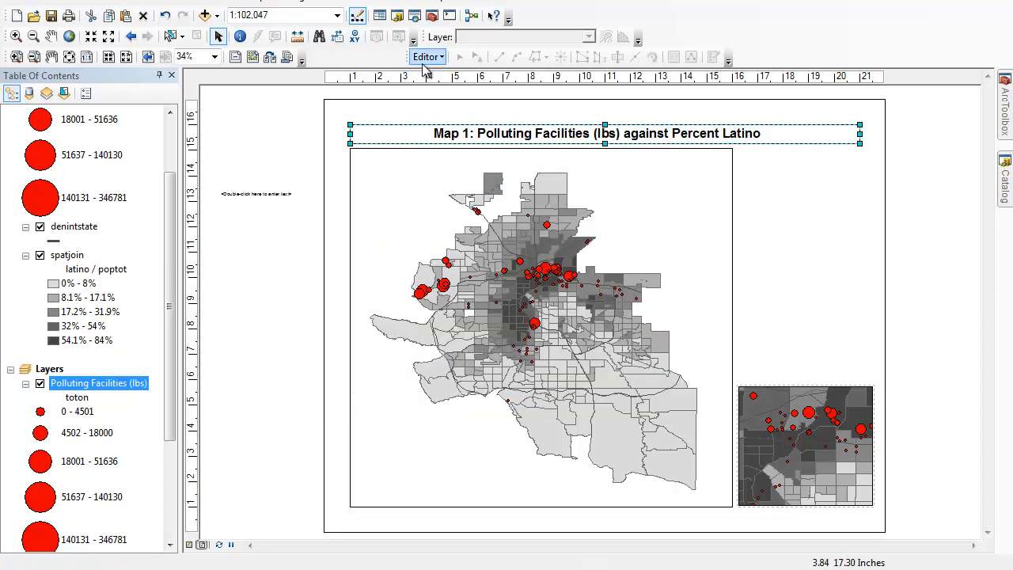
pyautogui.moveTo(817, 275)
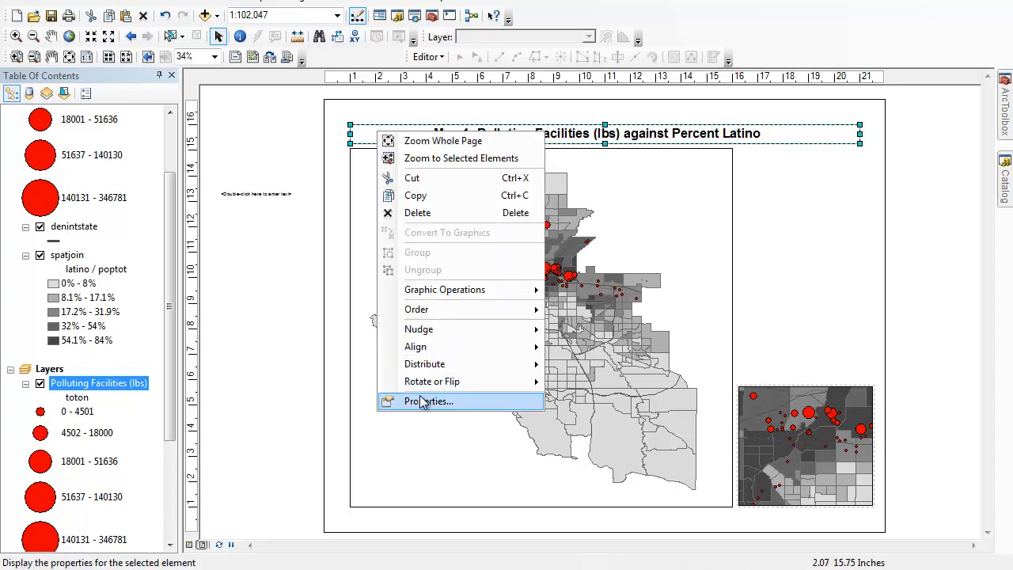
pyautogui.click(426, 403)
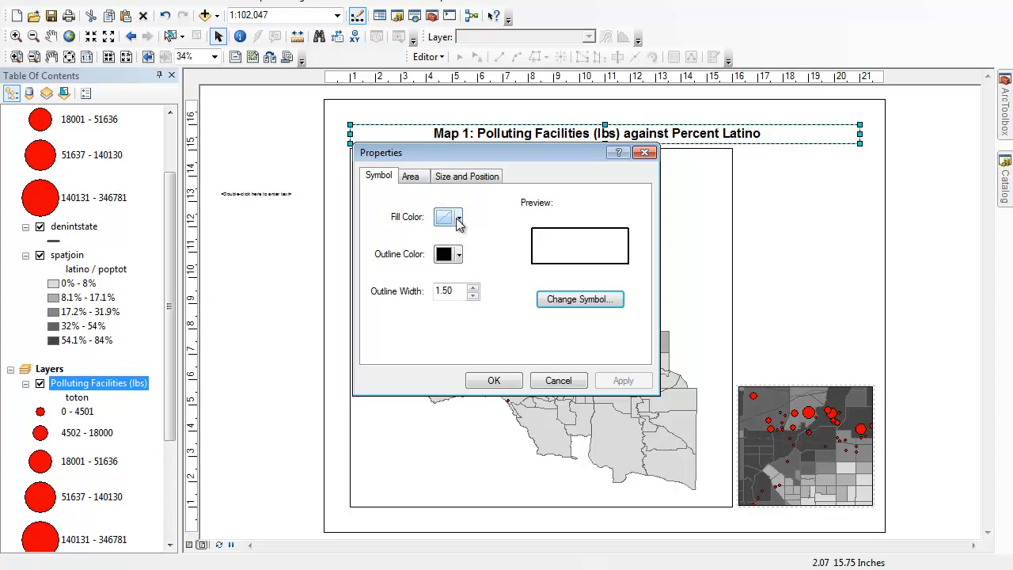
pyautogui.click(459, 216)
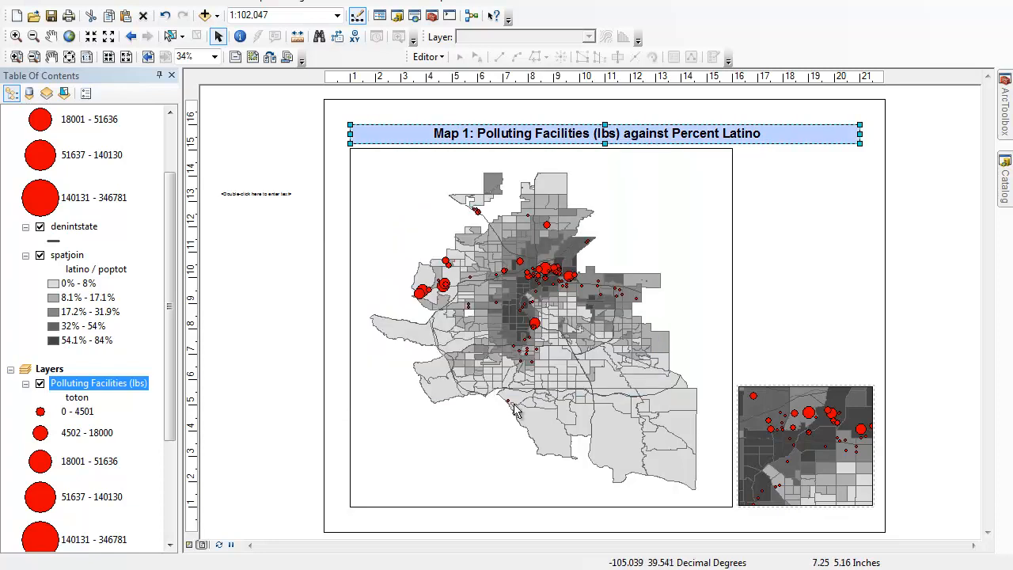
pyautogui.click(792, 326)
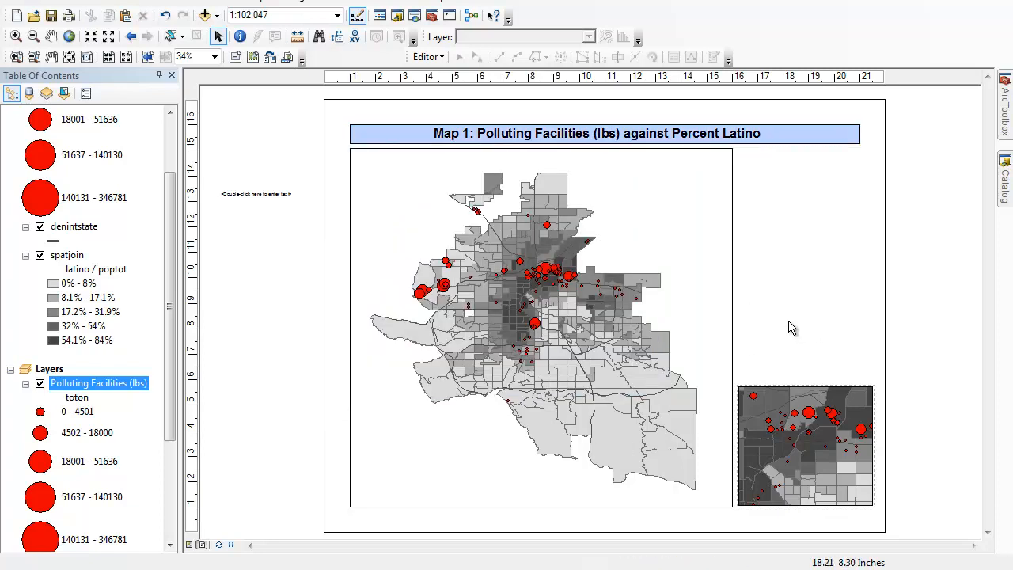
pyautogui.moveTo(776, 262)
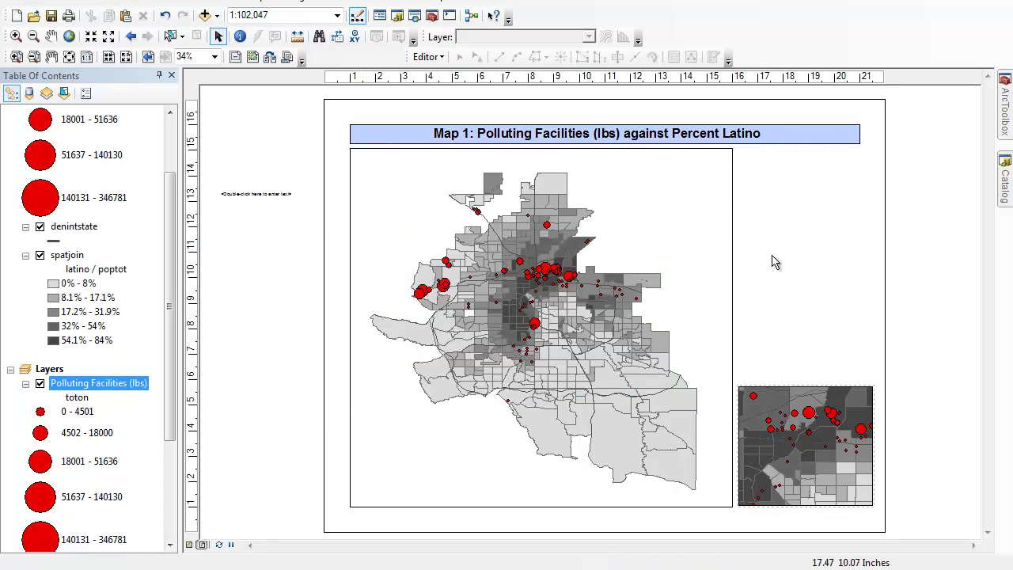
# Insert an untitled legend for Polluting Facilities, Interstates and Percent Latino beside the map
pyautogui.click(166, 3)
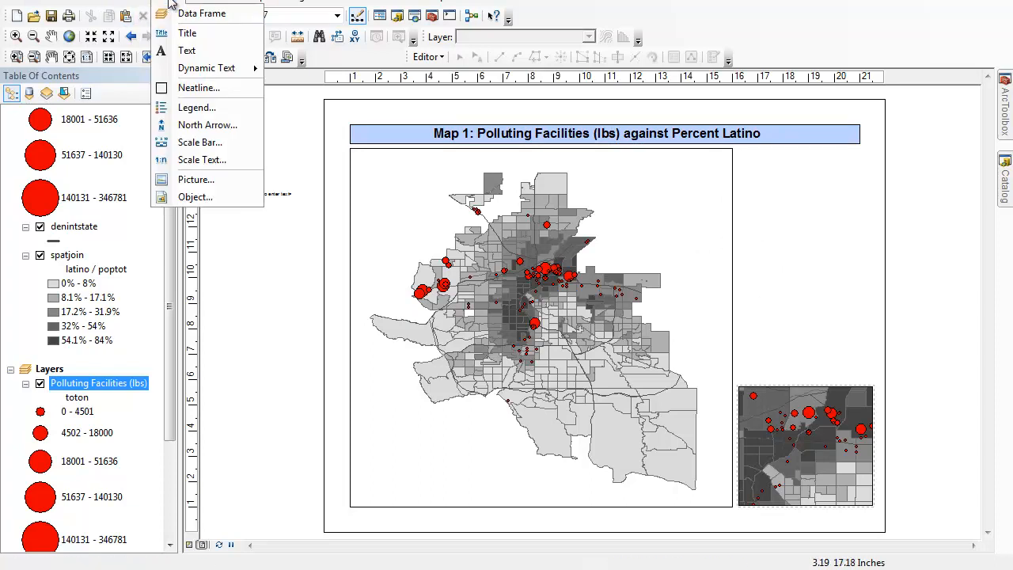
pyautogui.moveTo(197, 108)
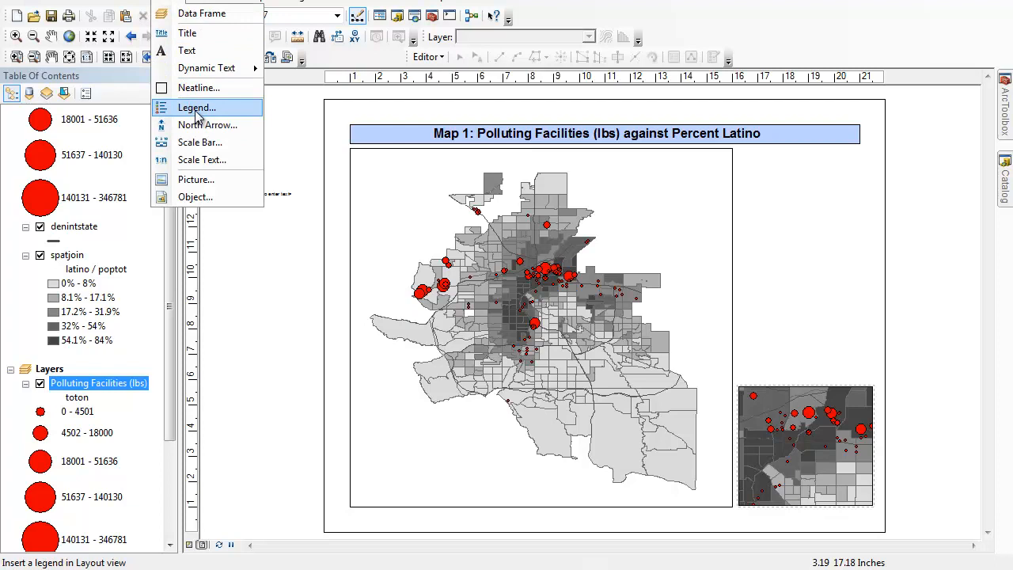
pyautogui.click(197, 107)
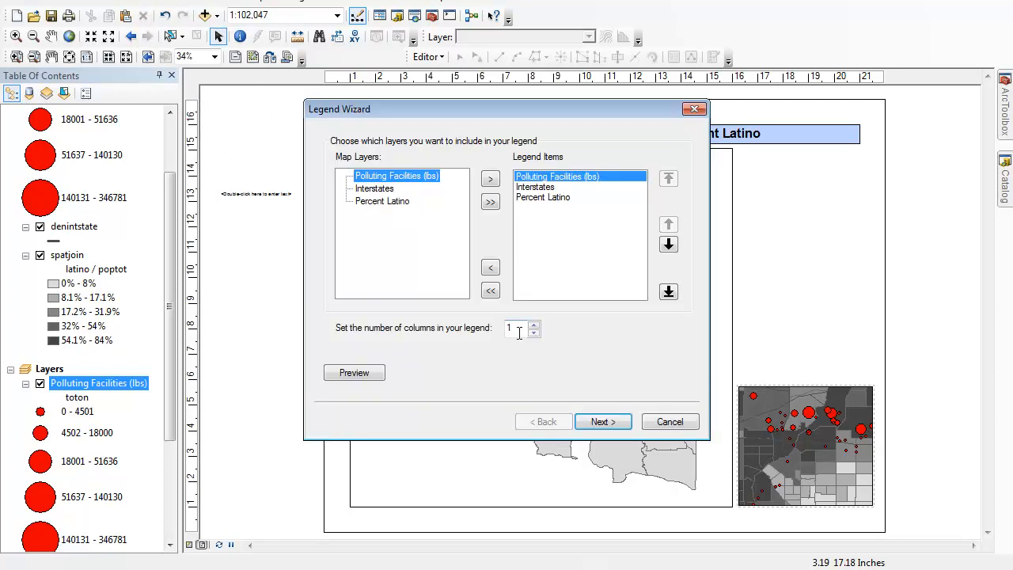
pyautogui.moveTo(573, 353)
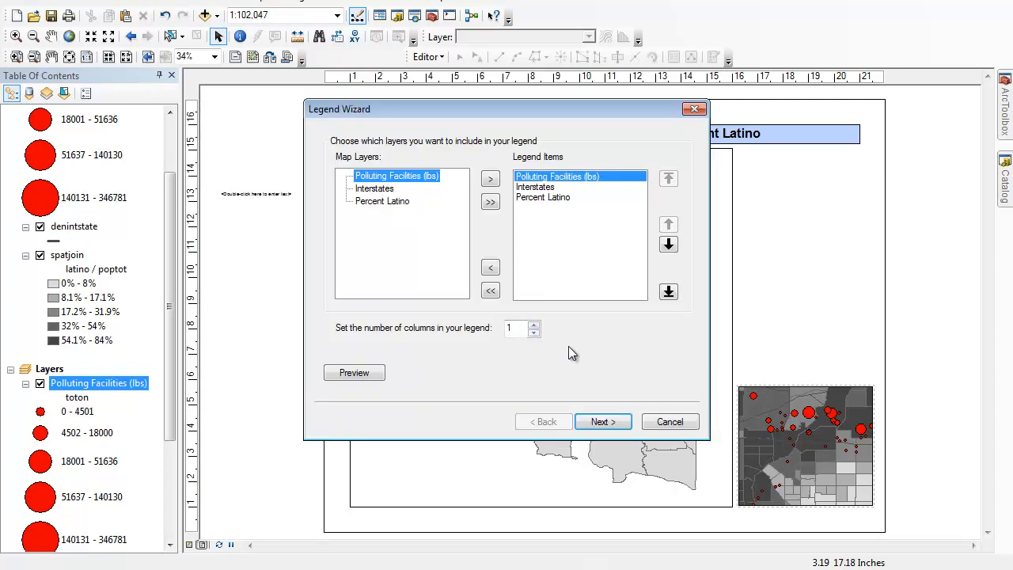
pyautogui.moveTo(521, 211)
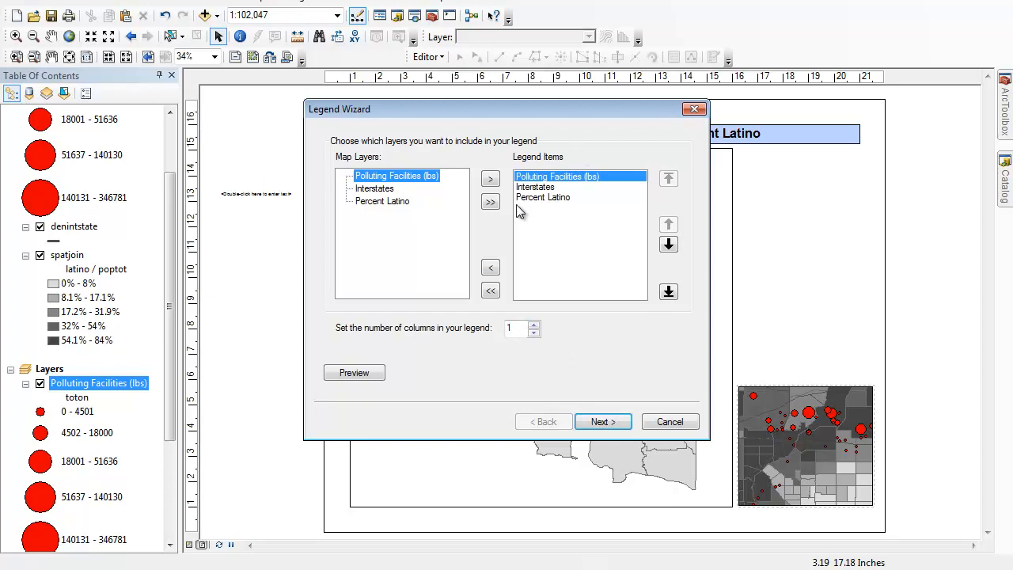
pyautogui.moveTo(544, 206)
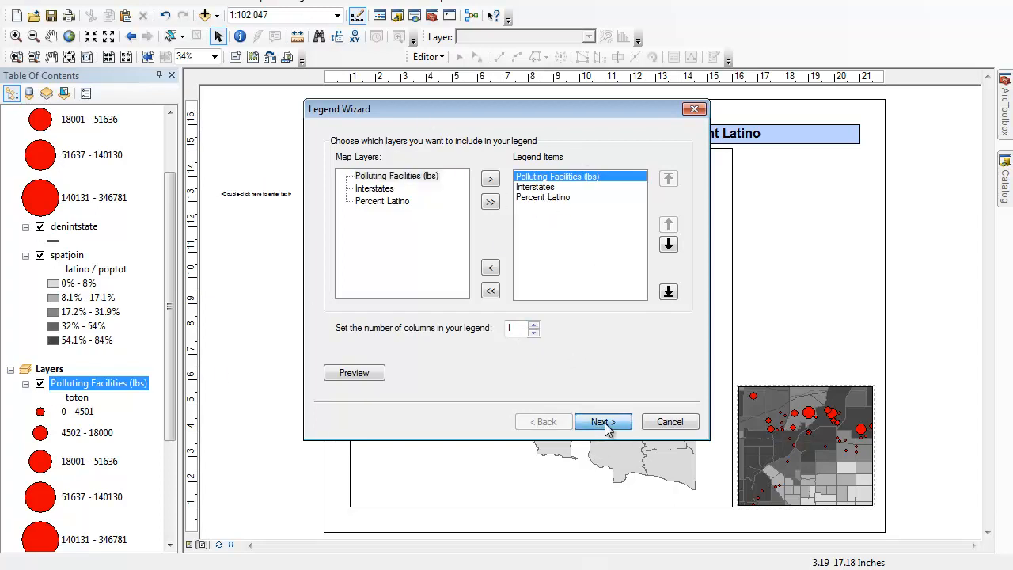
pyautogui.click(603, 421)
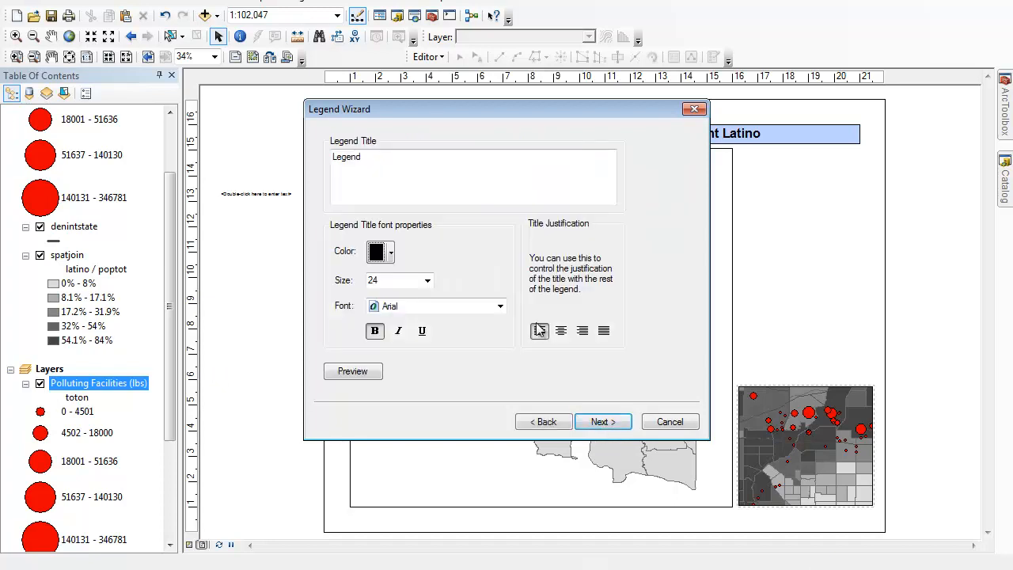
pyautogui.doubleClick(345, 157)
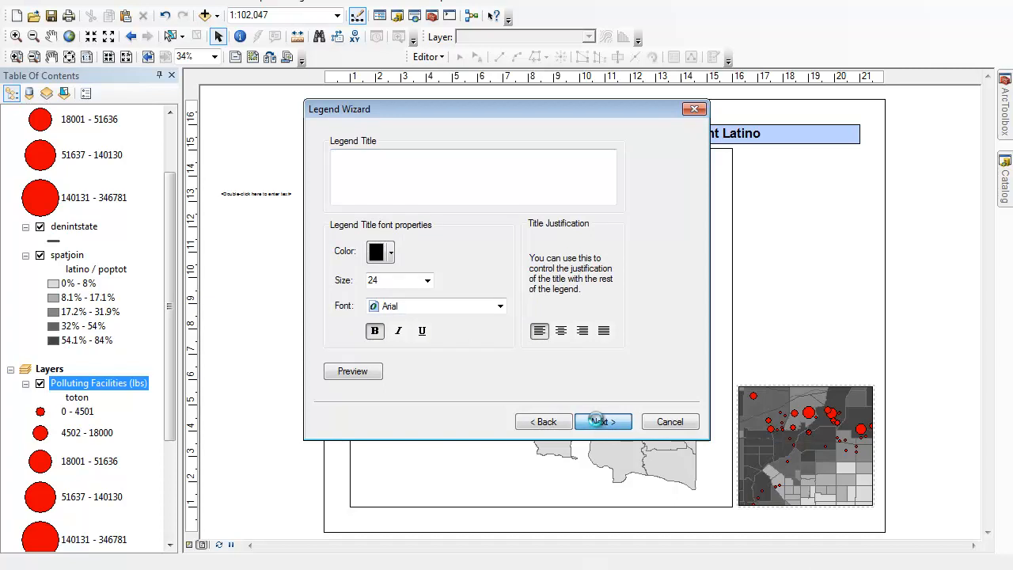
pyautogui.click(601, 421)
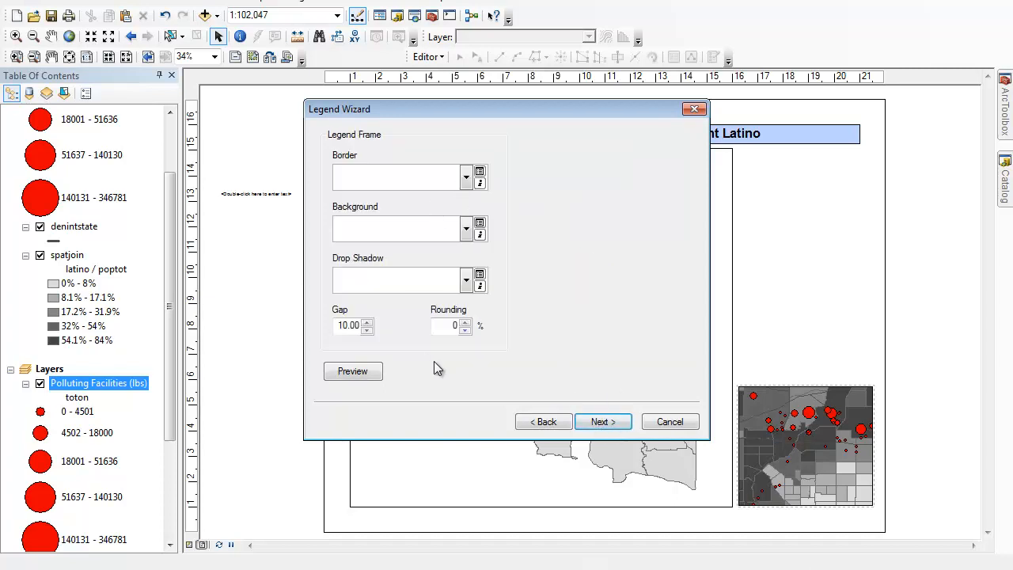
pyautogui.moveTo(515, 367)
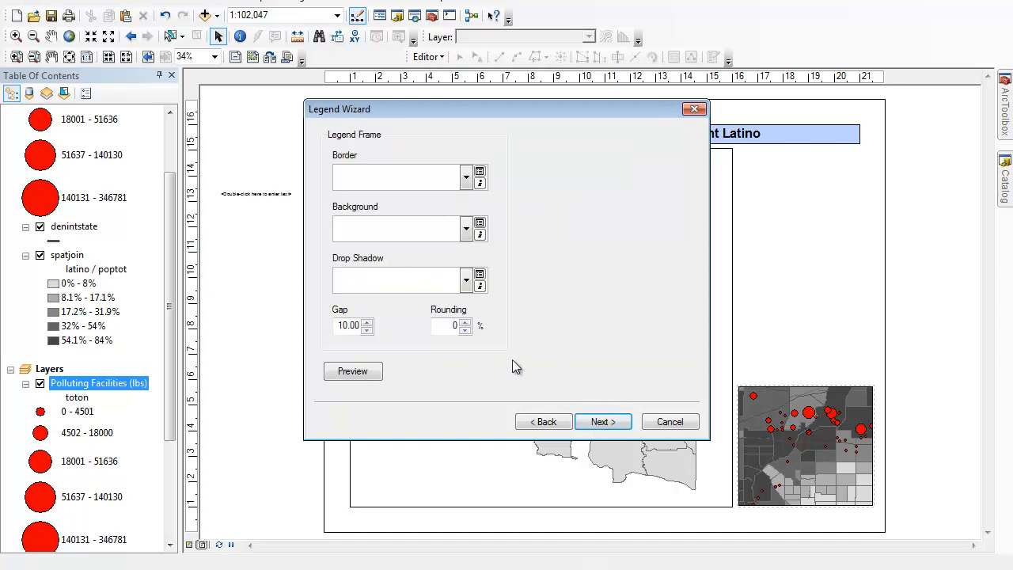
pyautogui.click(603, 422)
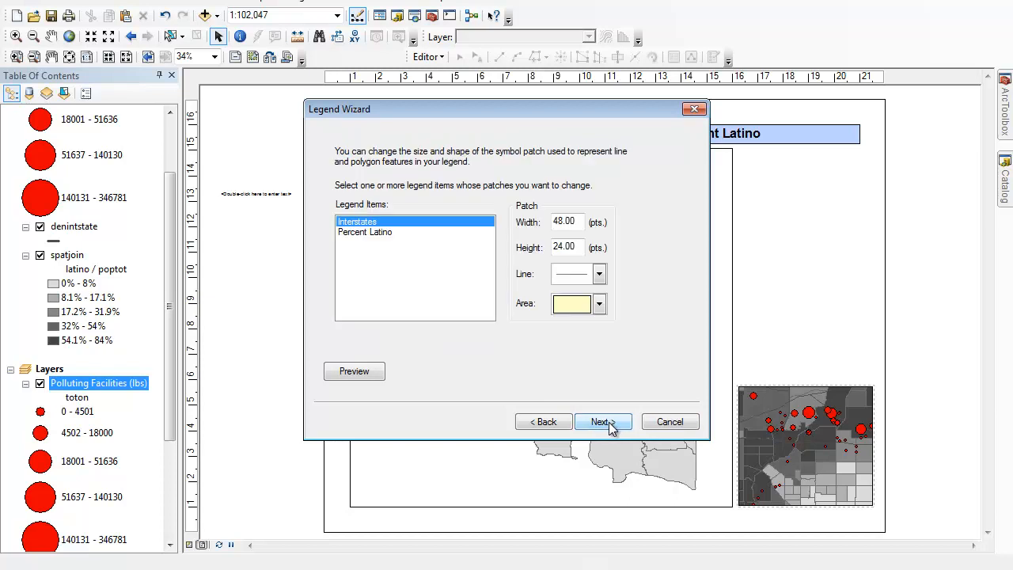
pyautogui.click(603, 422)
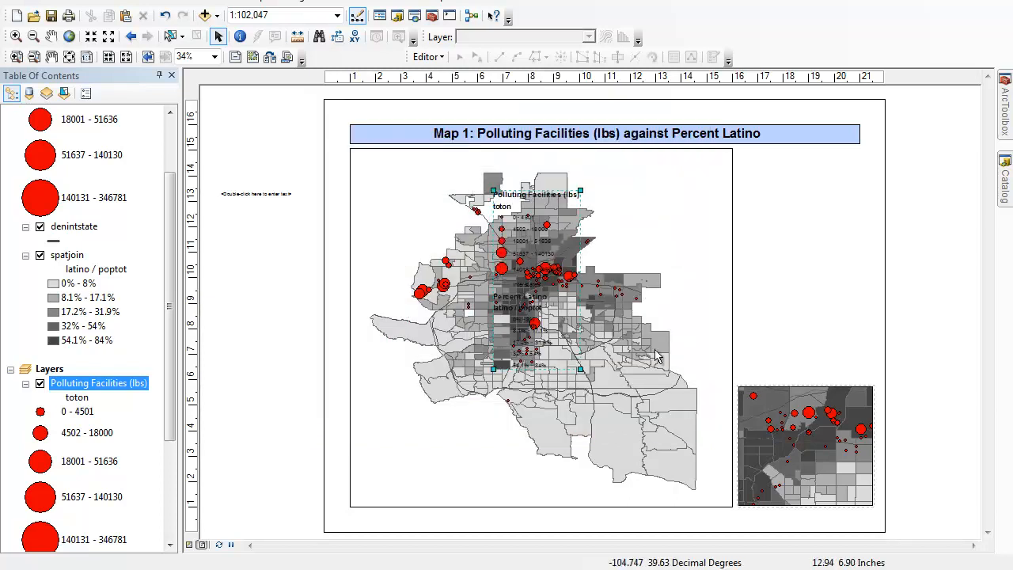
pyautogui.moveTo(535, 269); pyautogui.dragTo(800, 254)
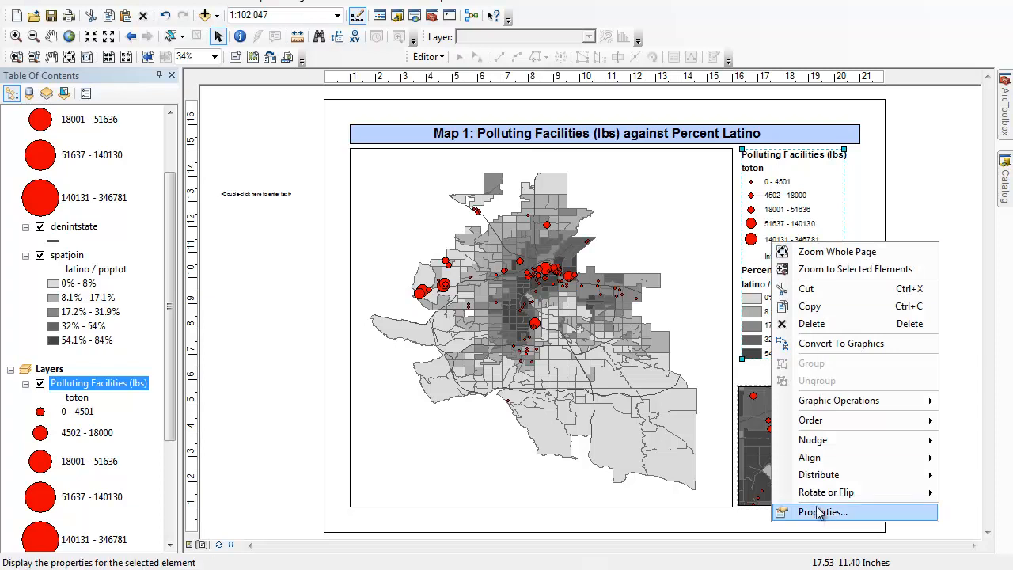
# Give the Polluting Facilities legend item the Horizontal Single Symbol Layer Name and Label style
pyautogui.click(829, 511)
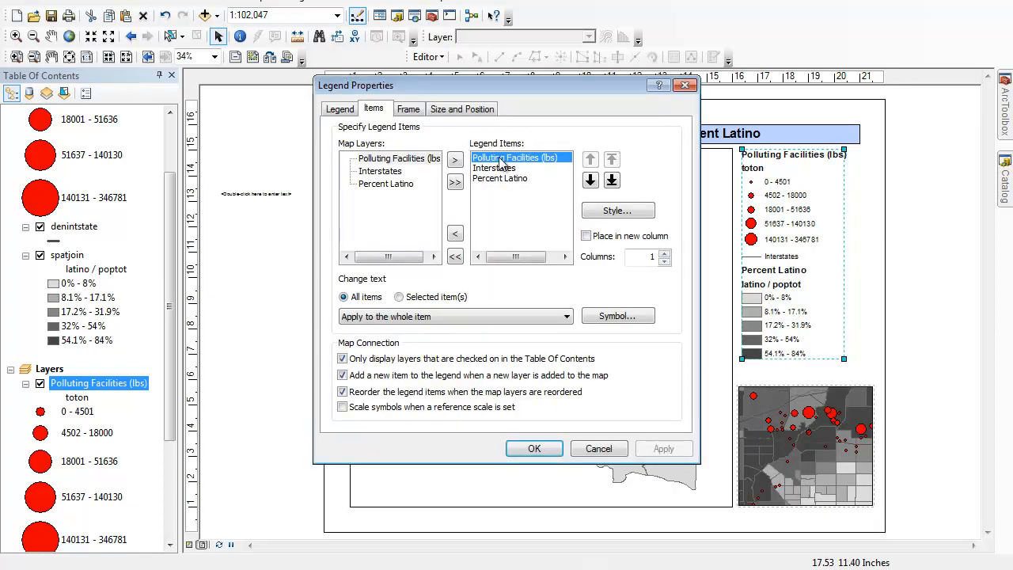
pyautogui.click(618, 209)
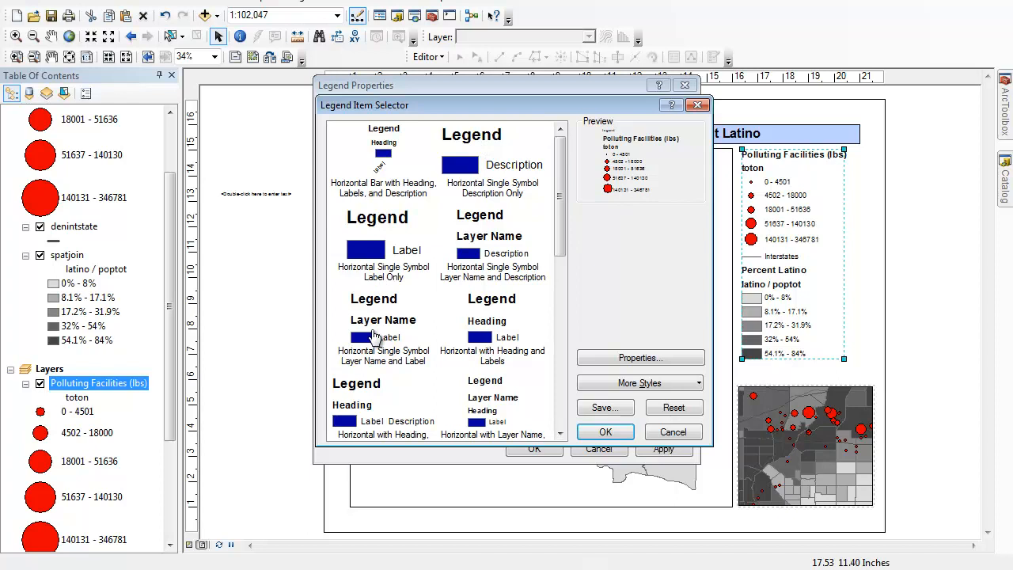
pyautogui.click(383, 320)
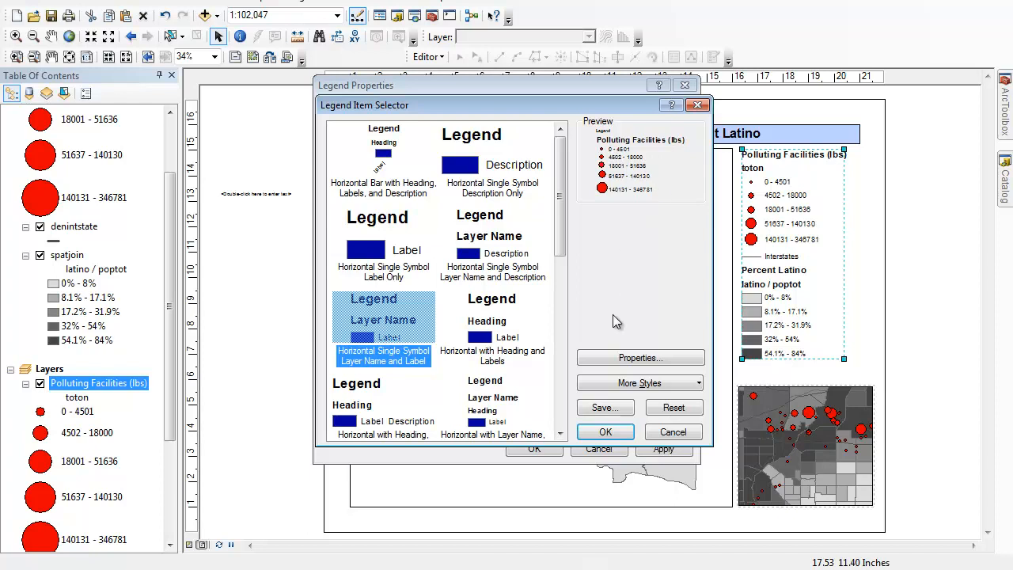
pyautogui.click(605, 431)
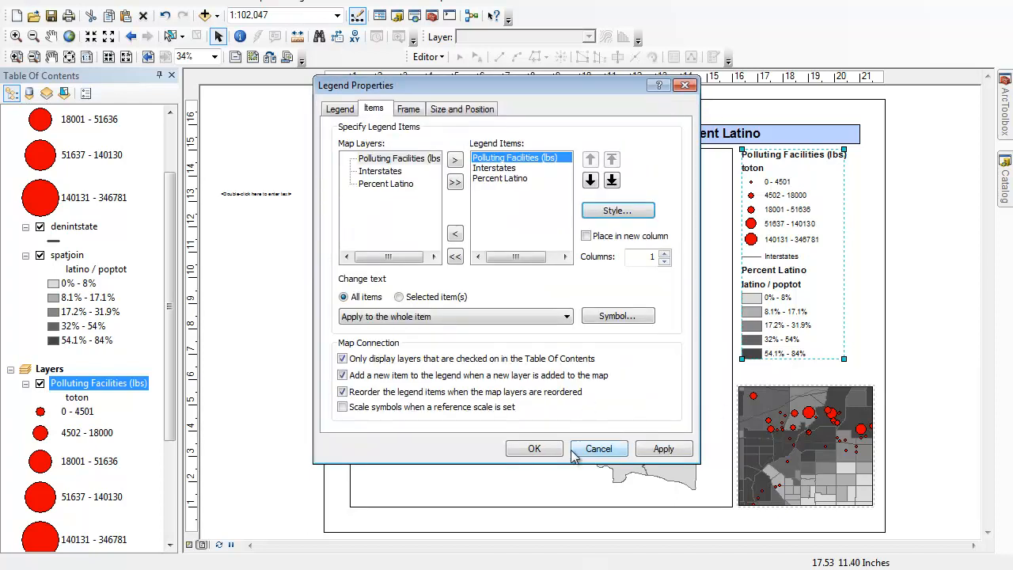
pyautogui.click(665, 450)
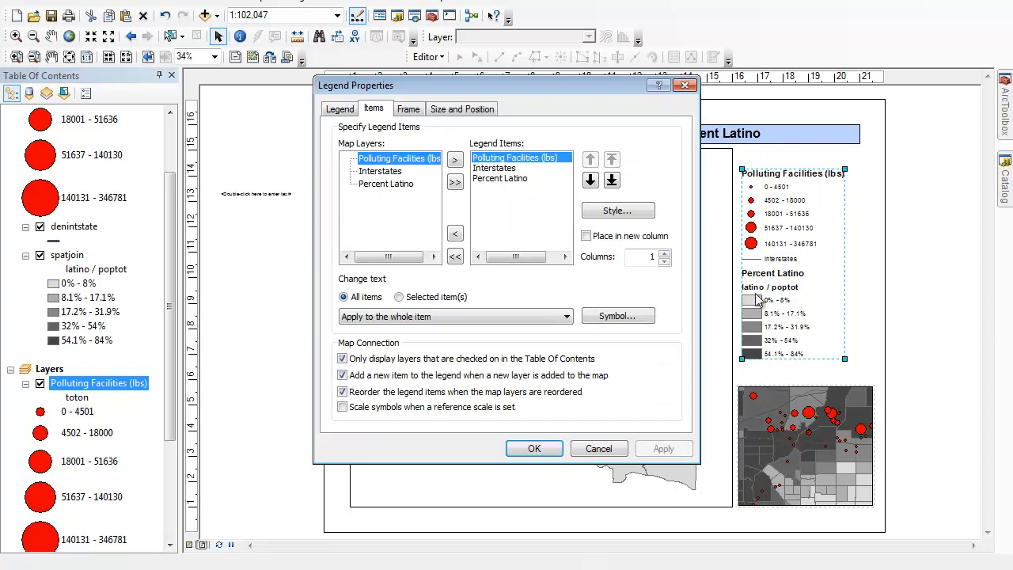
# Apply the same layer-name-and-label style to the Percent Latino and Interstates items
pyautogui.click(500, 178)
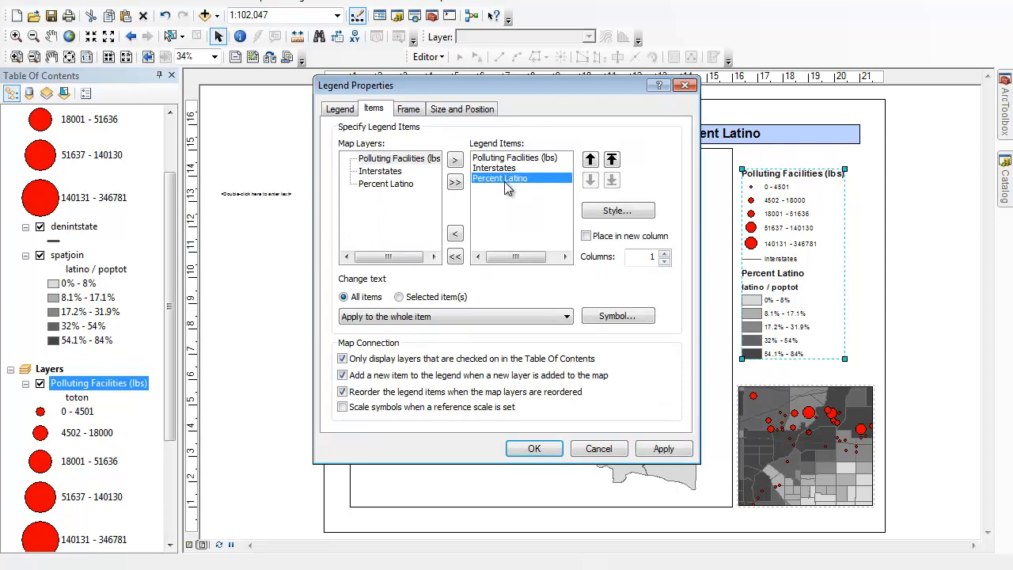
pyautogui.click(617, 209)
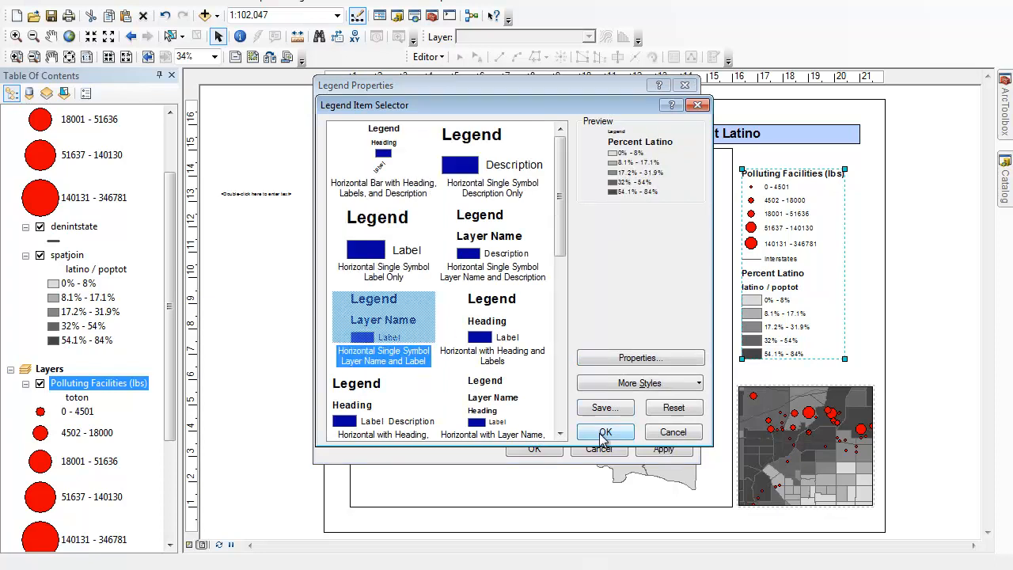
pyautogui.click(605, 430)
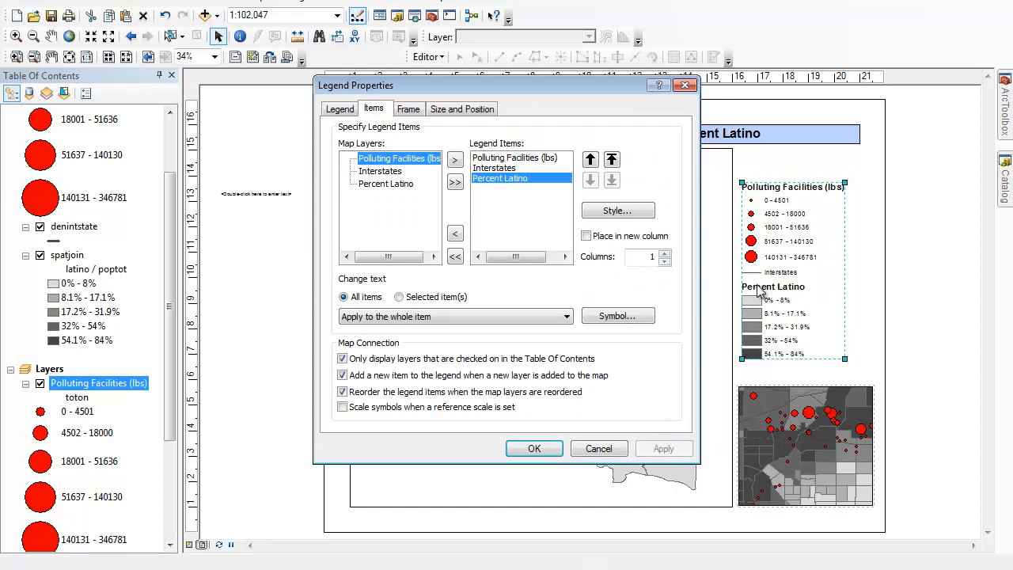
pyautogui.click(520, 168)
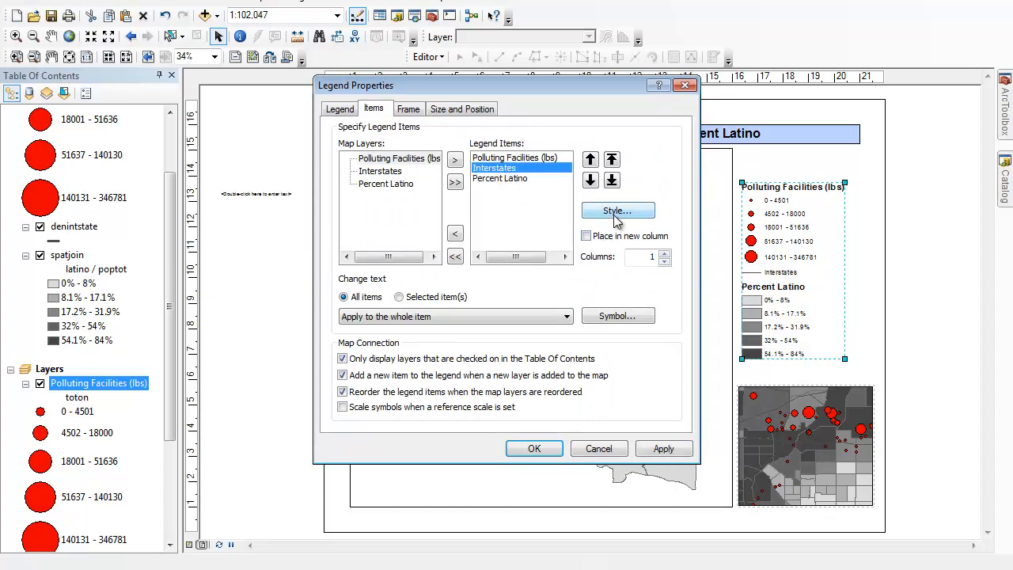
pyautogui.click(618, 211)
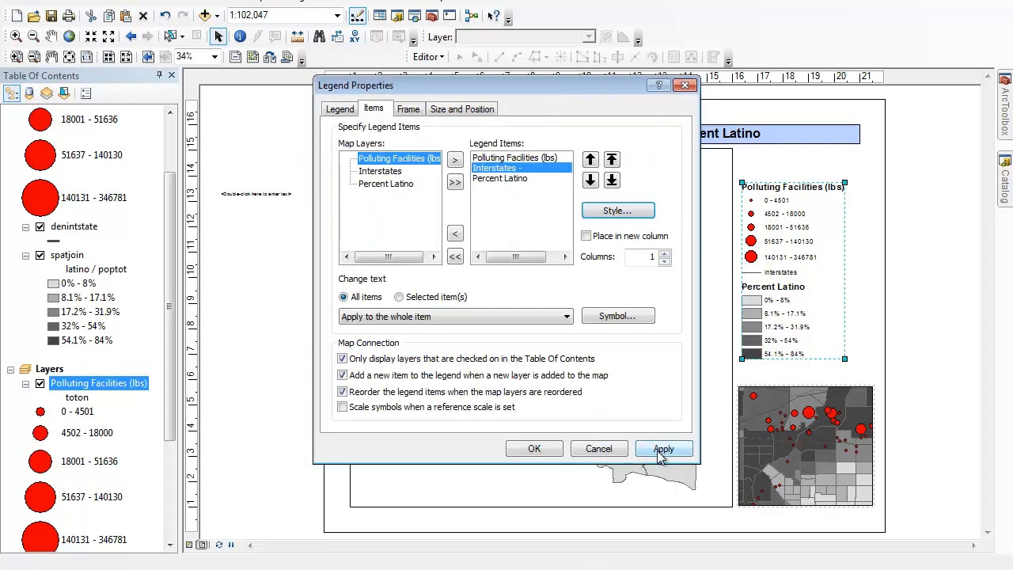
pyautogui.click(662, 448)
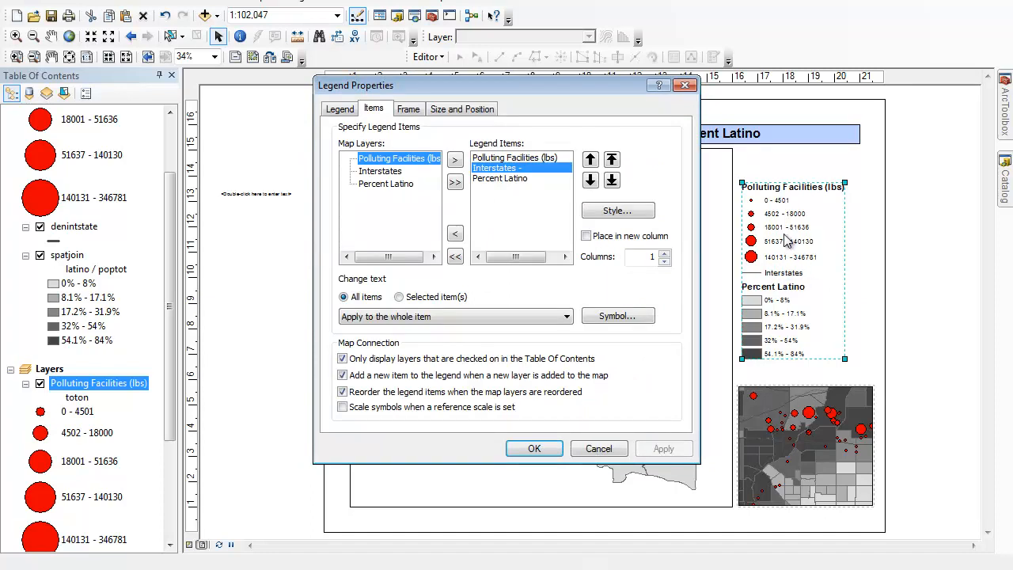
pyautogui.moveTo(763, 284)
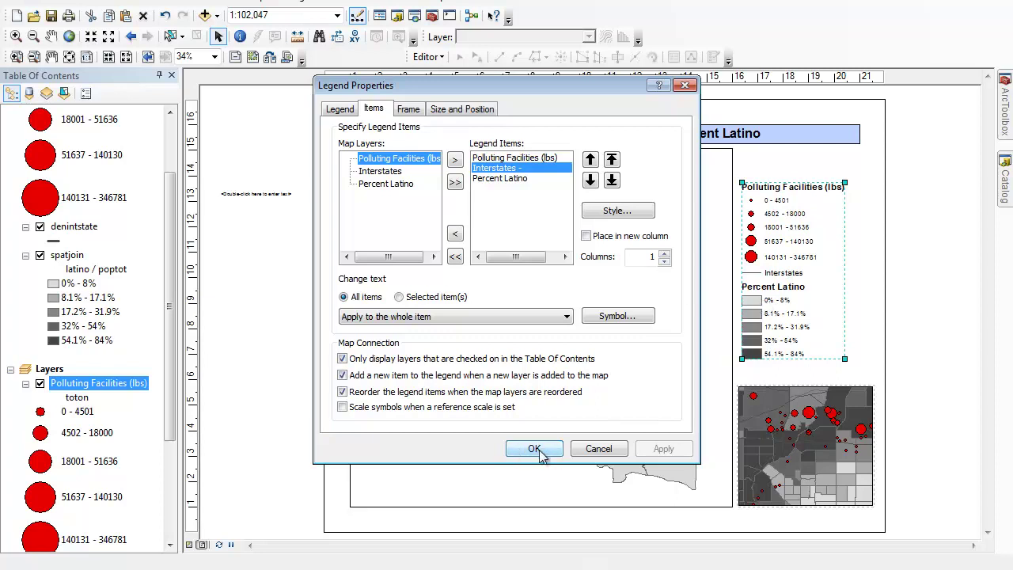
pyautogui.click(535, 448)
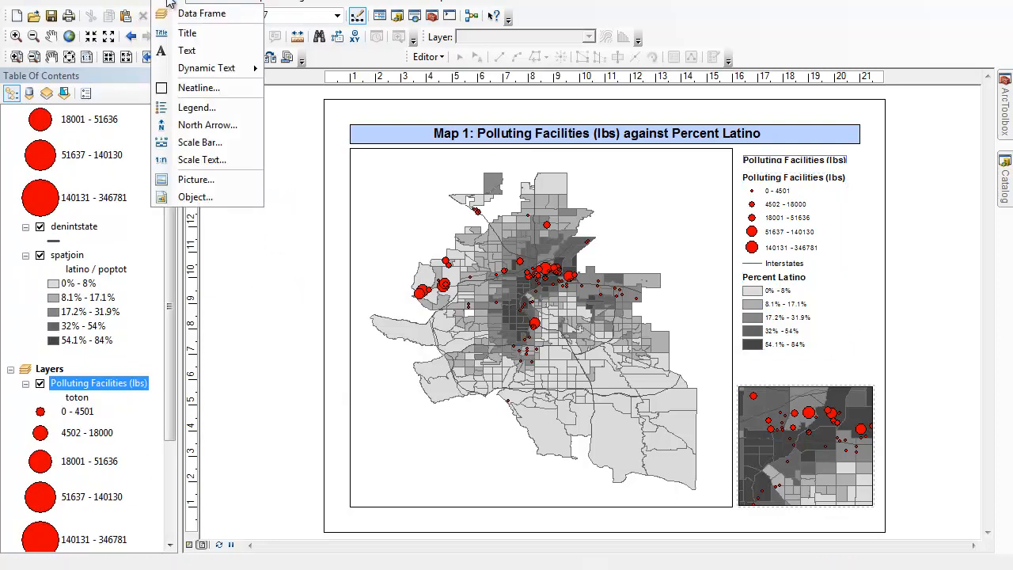
# Add a 20-point credit reading 'Environmental Sociology / Data Sources: Census Bureau SF3 2000, EPA TRI 2000'
pyautogui.click(592, 315)
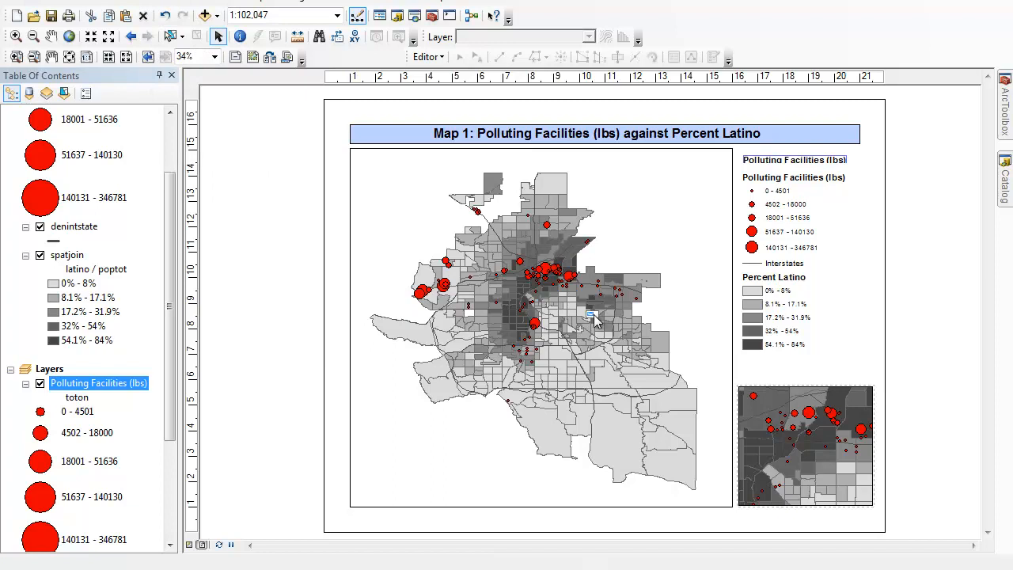
pyautogui.moveTo(671, 296)
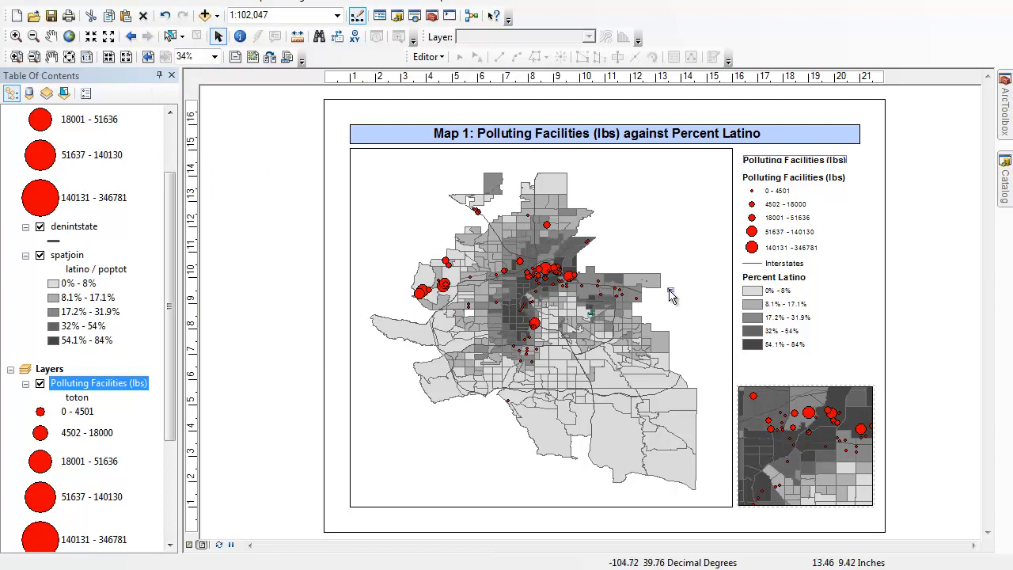
pyautogui.moveTo(608, 197)
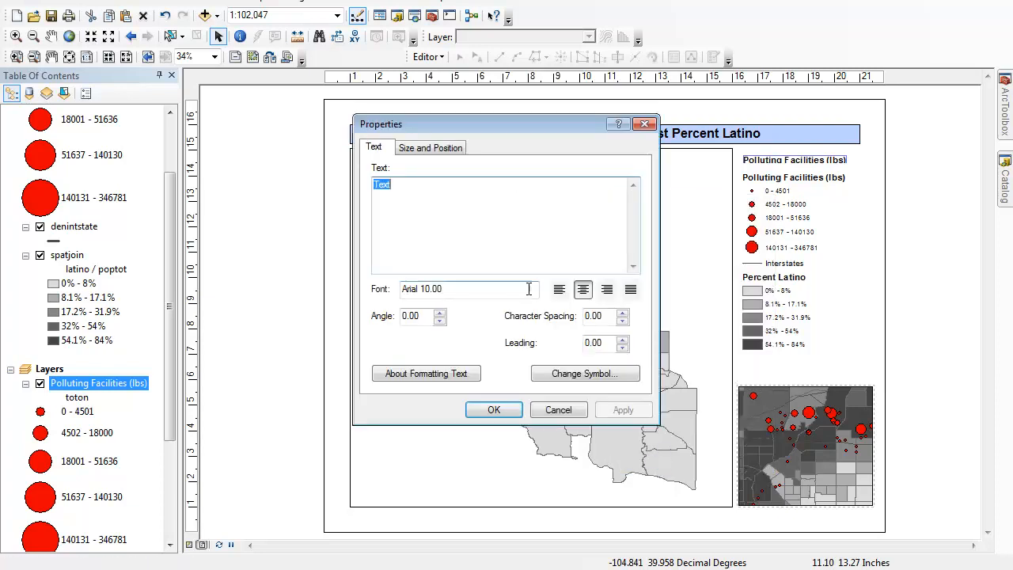
pyautogui.press('Delete')
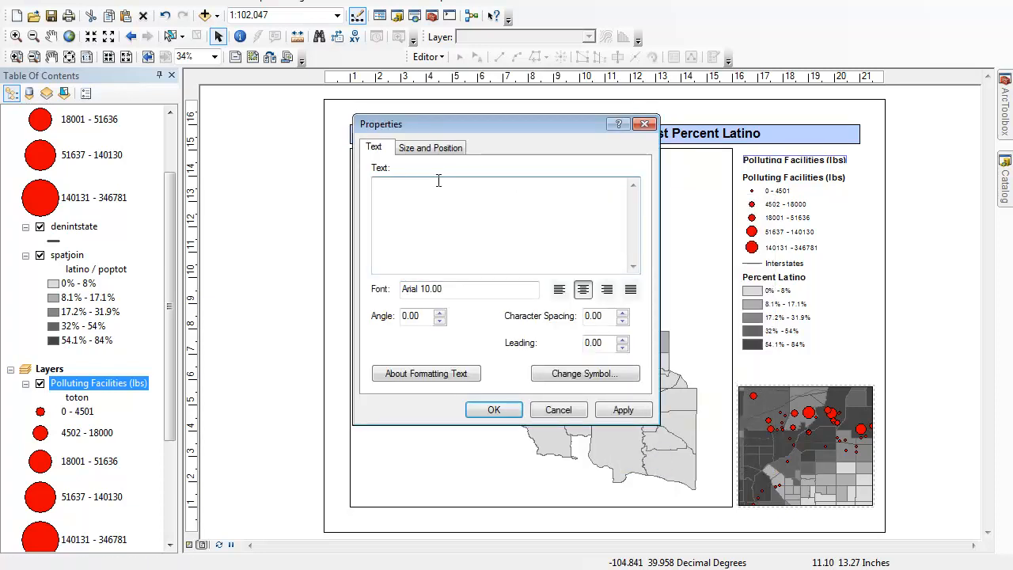
pyautogui.write('Environmental Sociology')
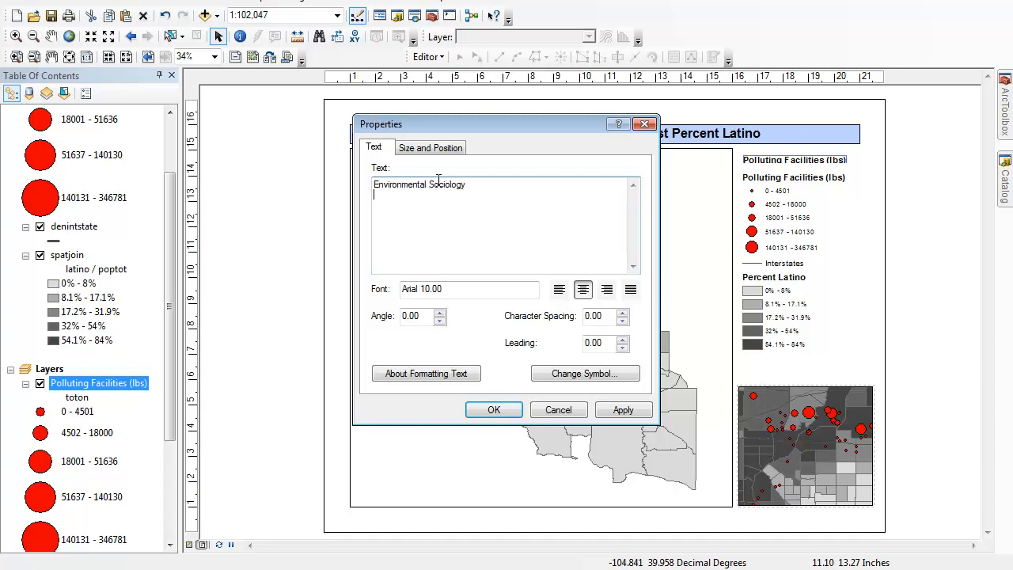
pyautogui.write('Data Sources:')
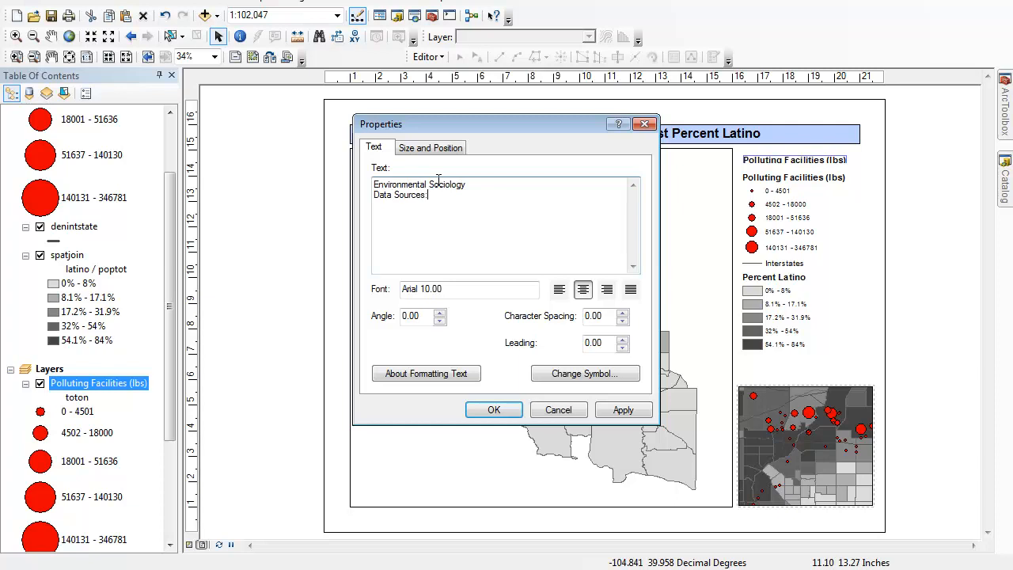
pyautogui.write('Cenc')
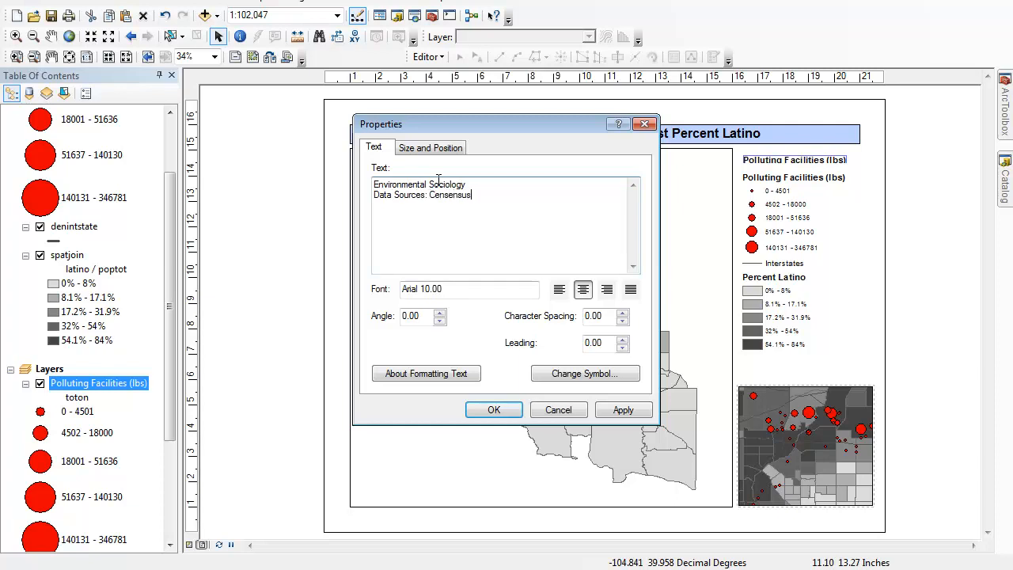
pyautogui.press('BackSpace')
pyautogui.write(' Burea')
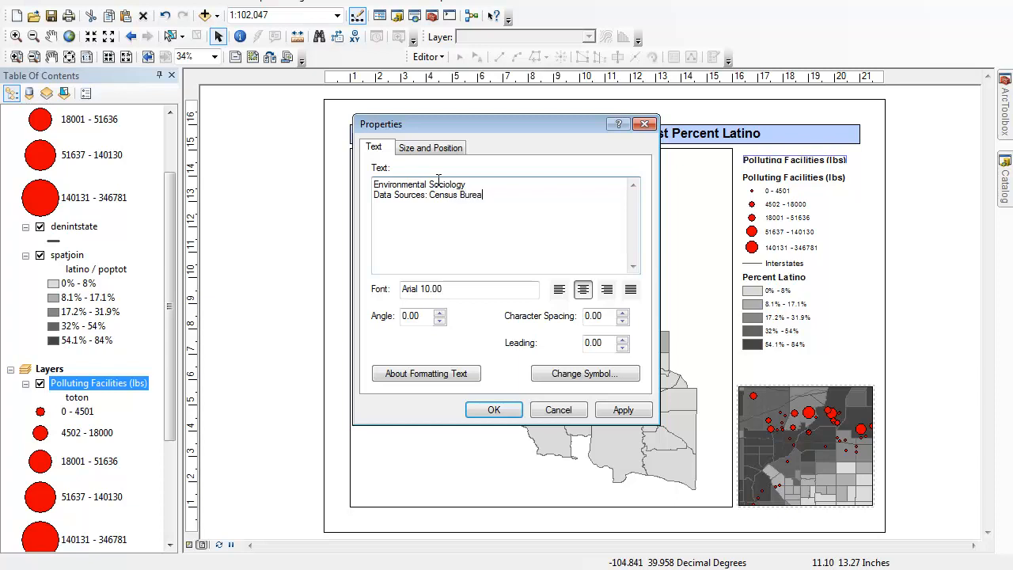
pyautogui.write('SF3 2000; EPA')
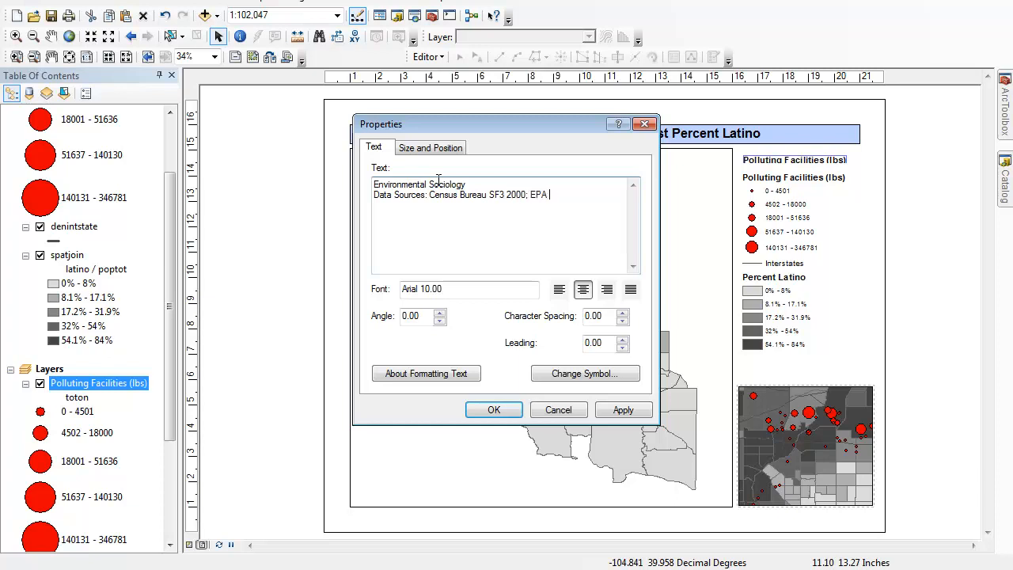
pyautogui.write('TRI 2000')
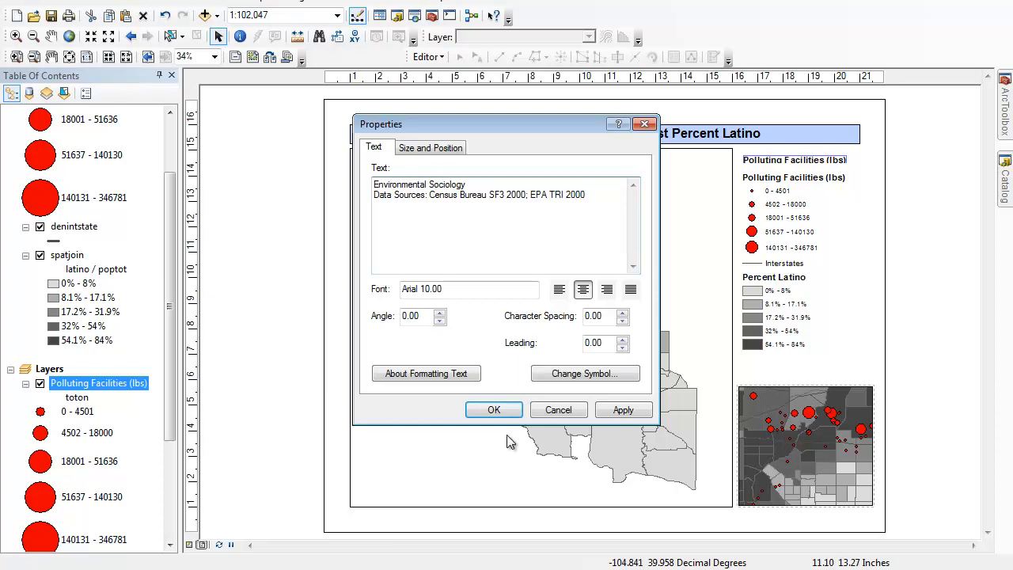
pyautogui.moveTo(592, 373)
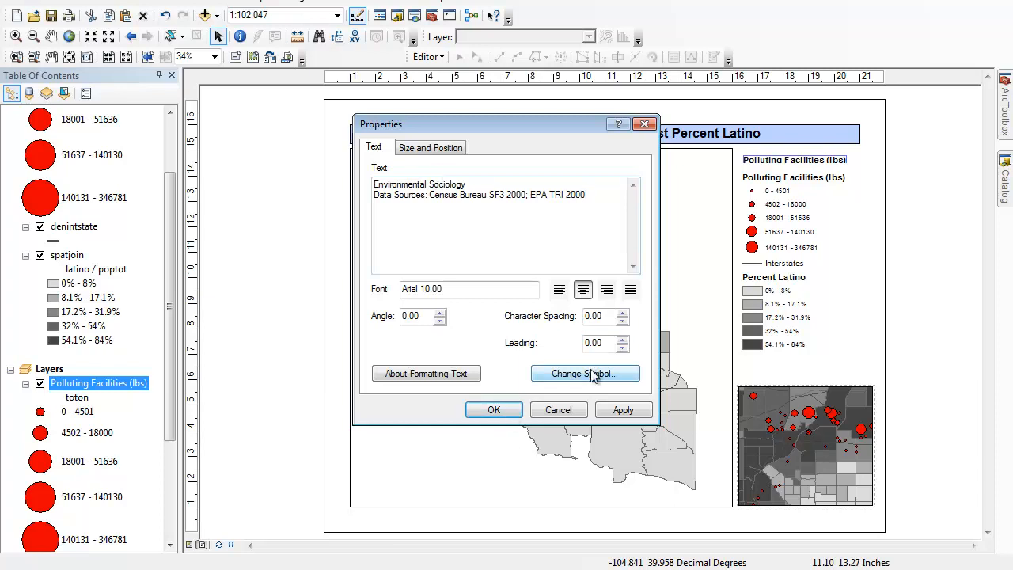
pyautogui.click(586, 374)
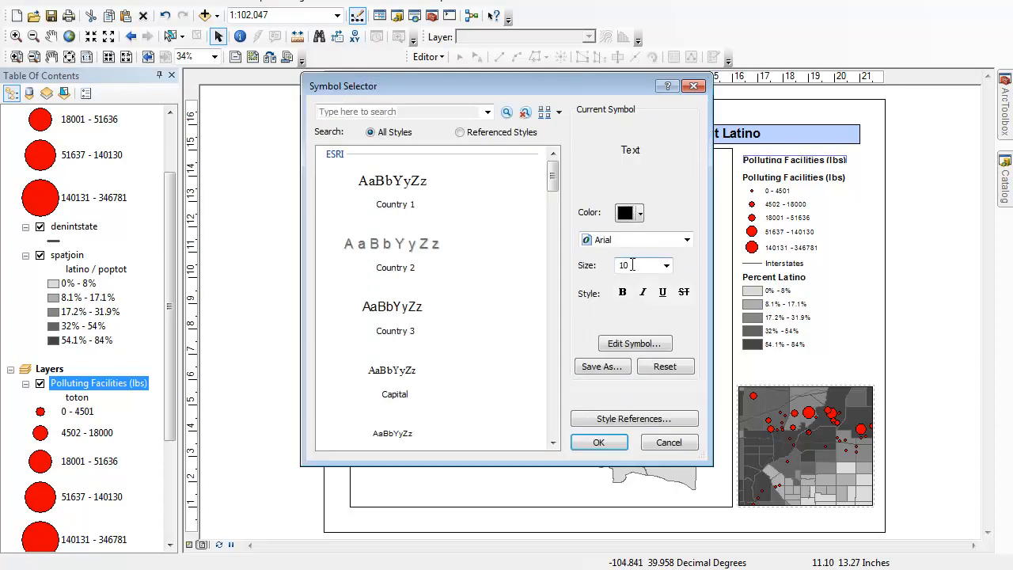
pyautogui.write('20')
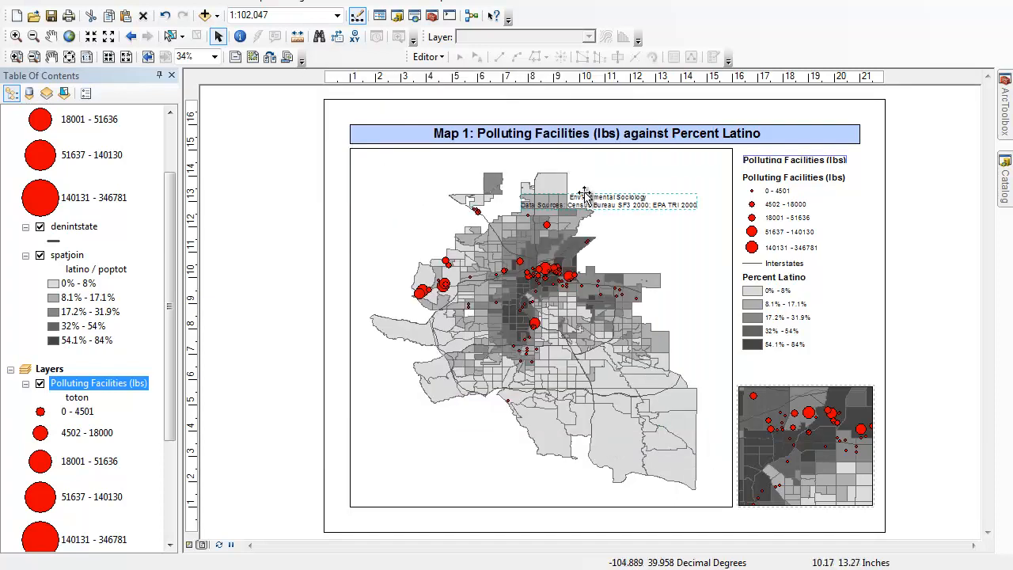
# Drag the credit text into the main map frame's lower-left corner and confirm its properties
pyautogui.moveTo(608, 199); pyautogui.dragTo(459, 483)
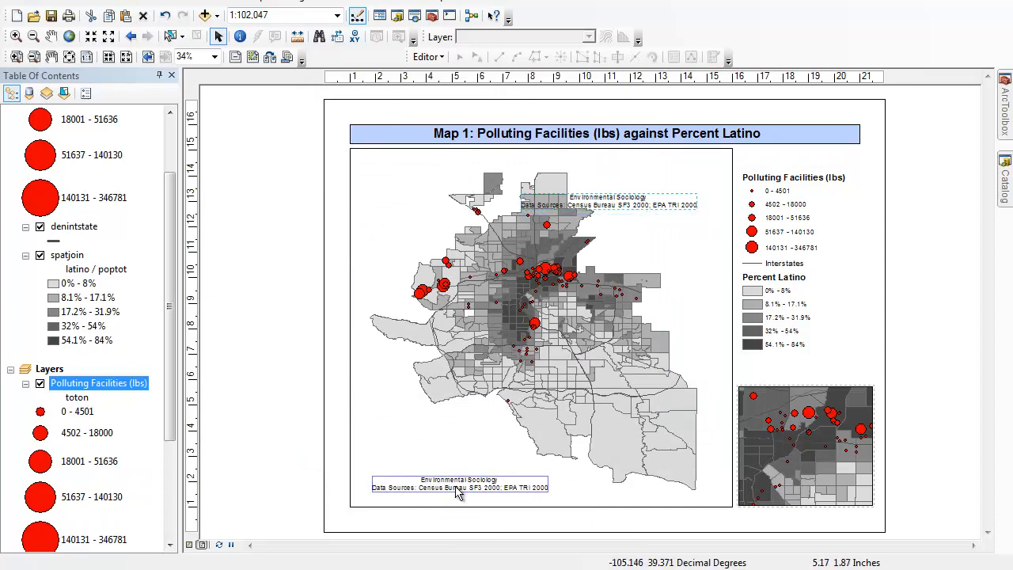
pyautogui.rightClick(456, 494)
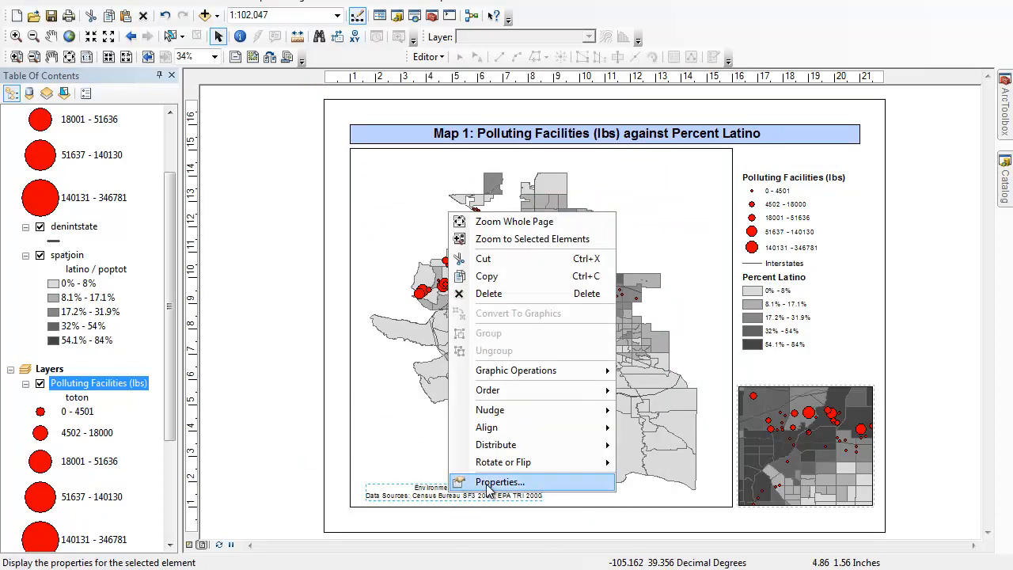
pyautogui.click(500, 481)
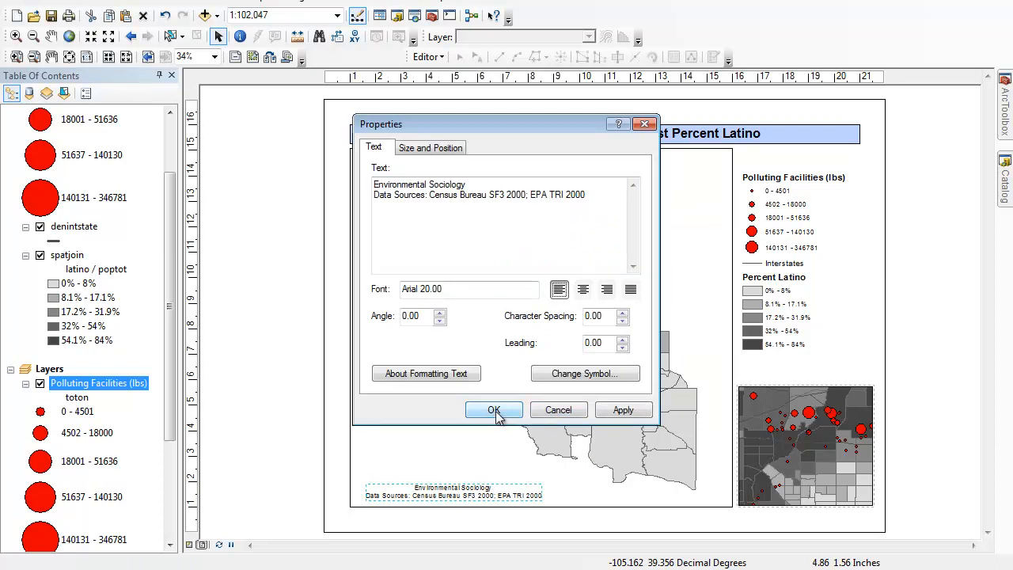
pyautogui.click(494, 410)
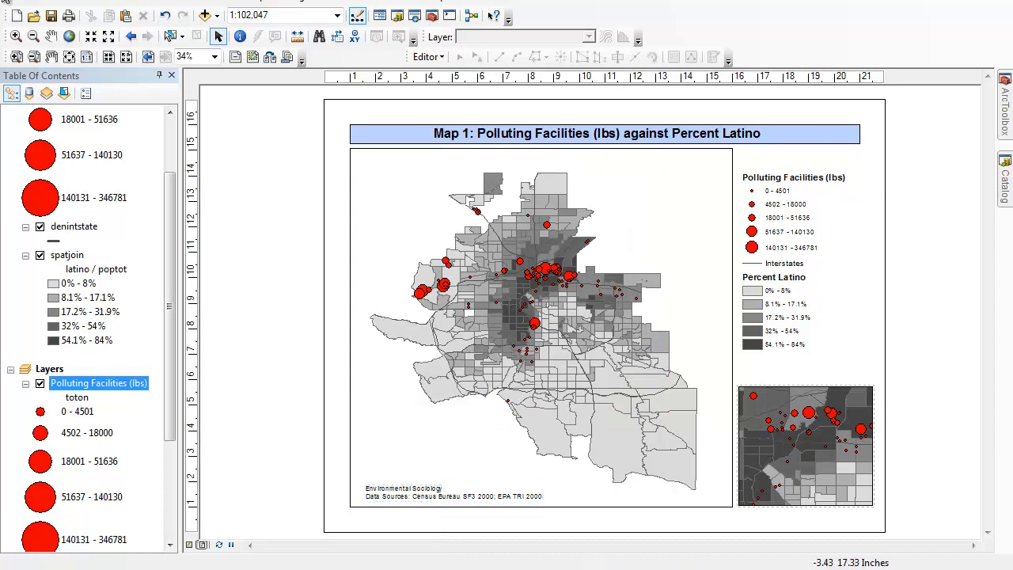
pyautogui.click(24, 15)
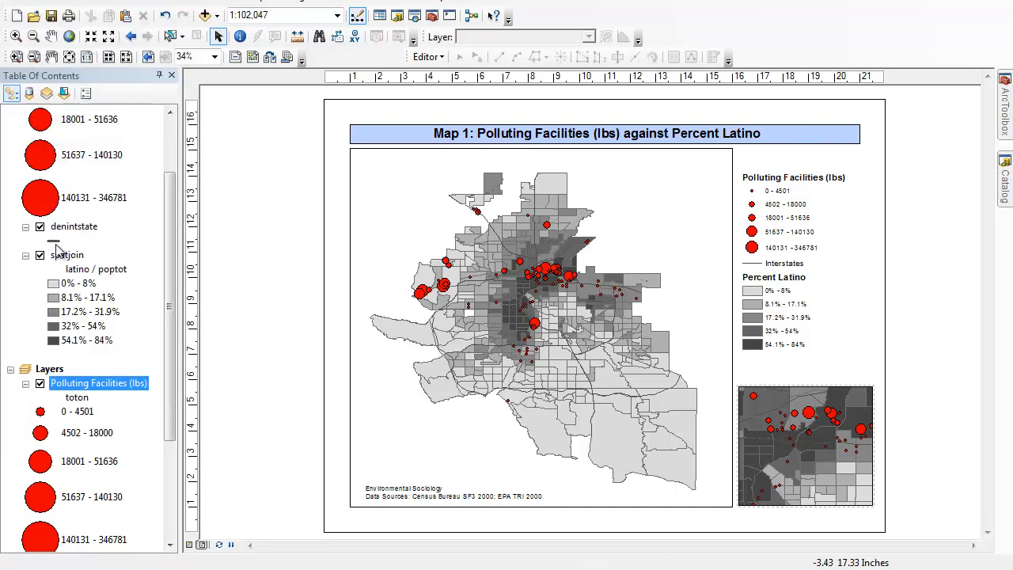
pyautogui.moveTo(658, 206)
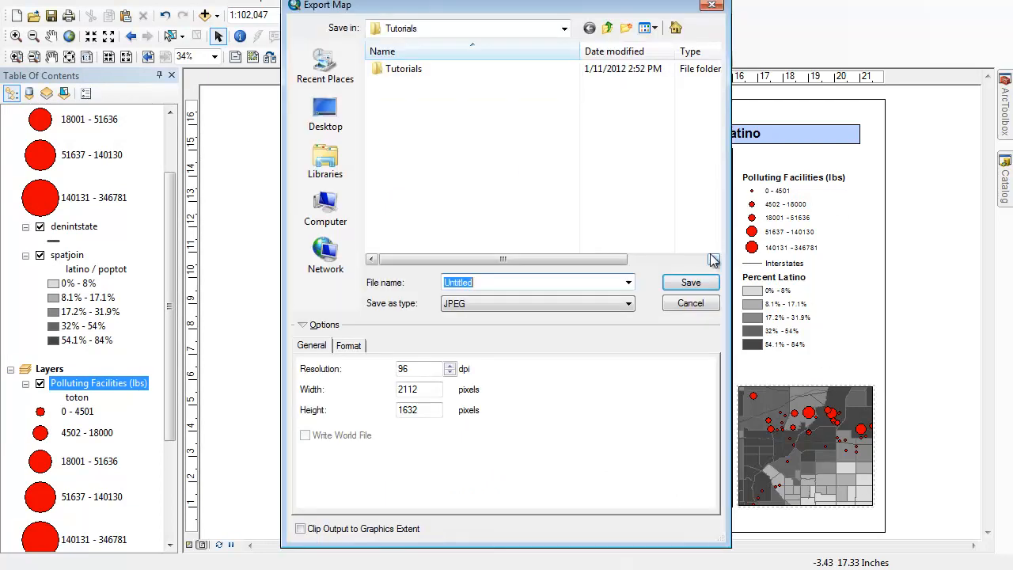
pyautogui.moveTo(434, 149)
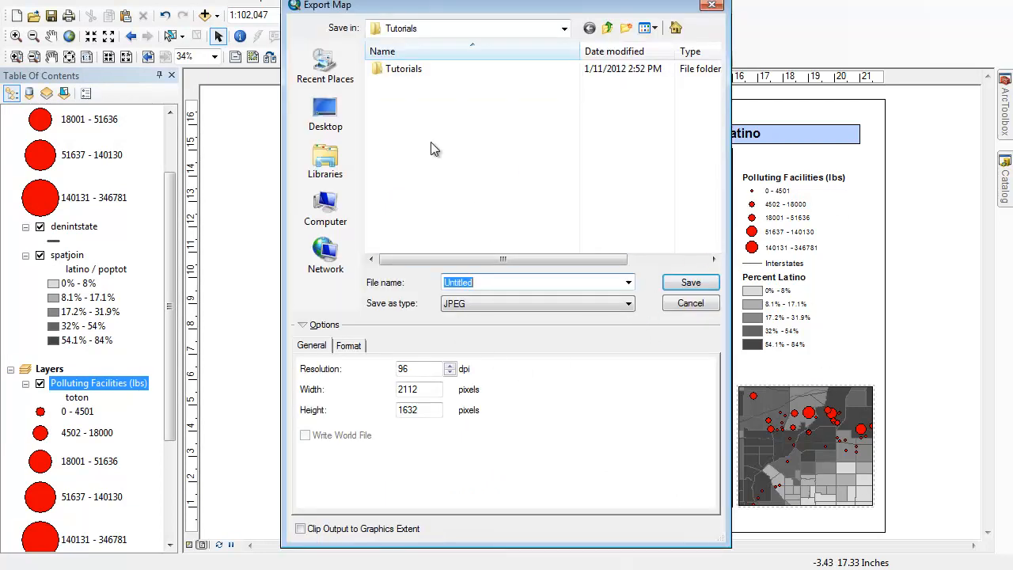
# Save the exported map as platino.jpg in data > GIS > Youtube
pyautogui.click(326, 209)
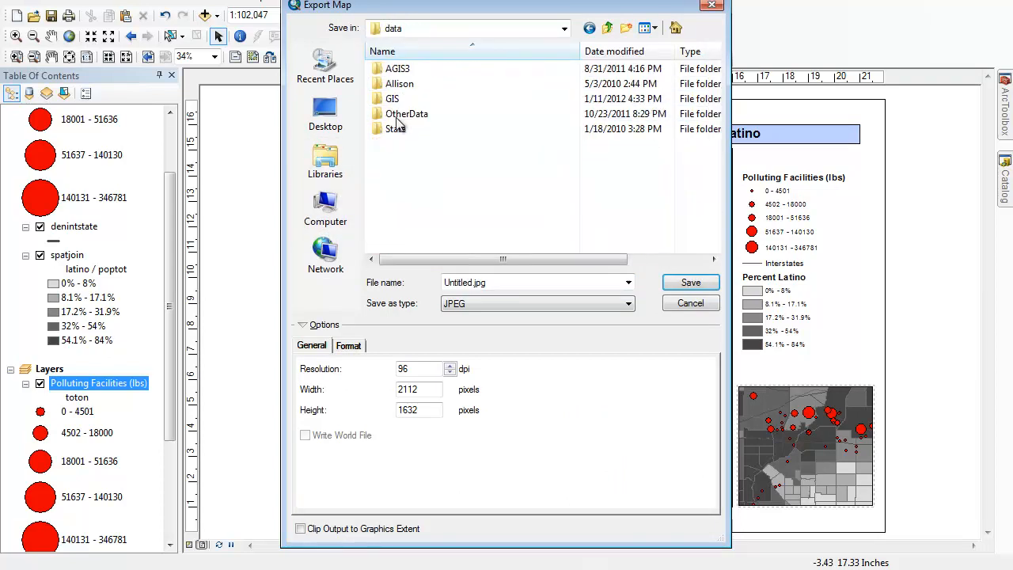
pyautogui.doubleClick(390, 98)
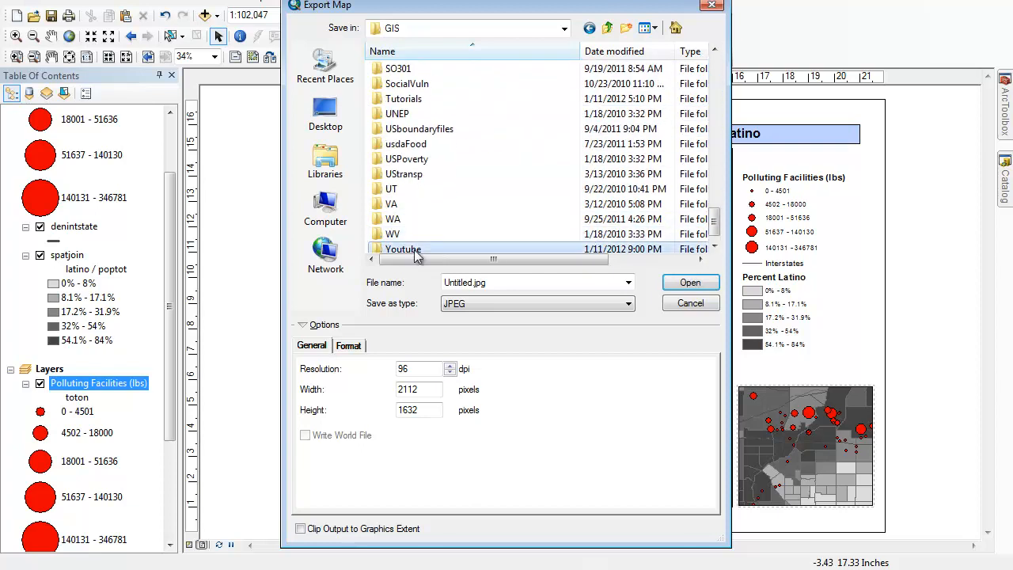
pyautogui.doubleClick(402, 249)
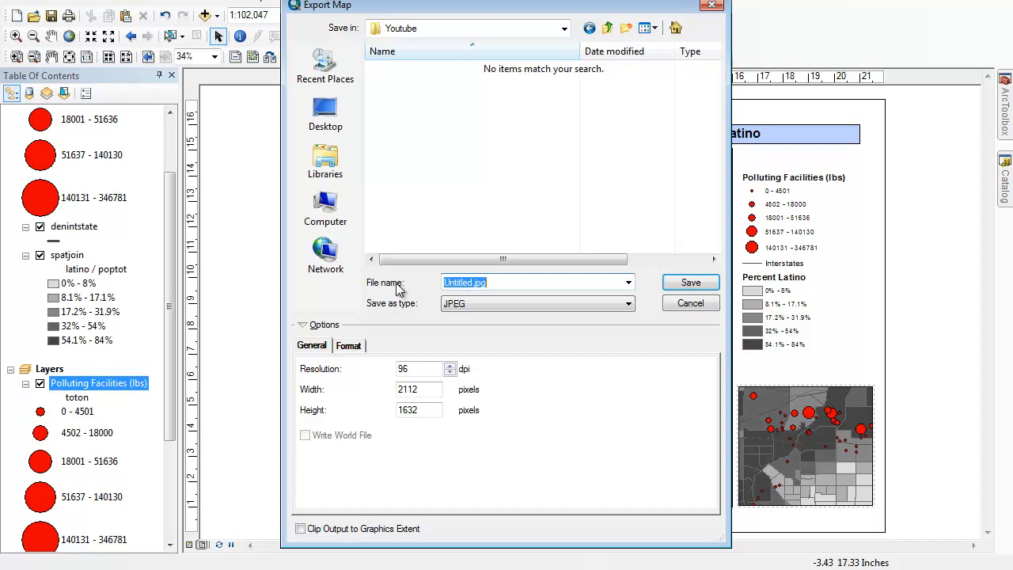
pyautogui.write('platino')
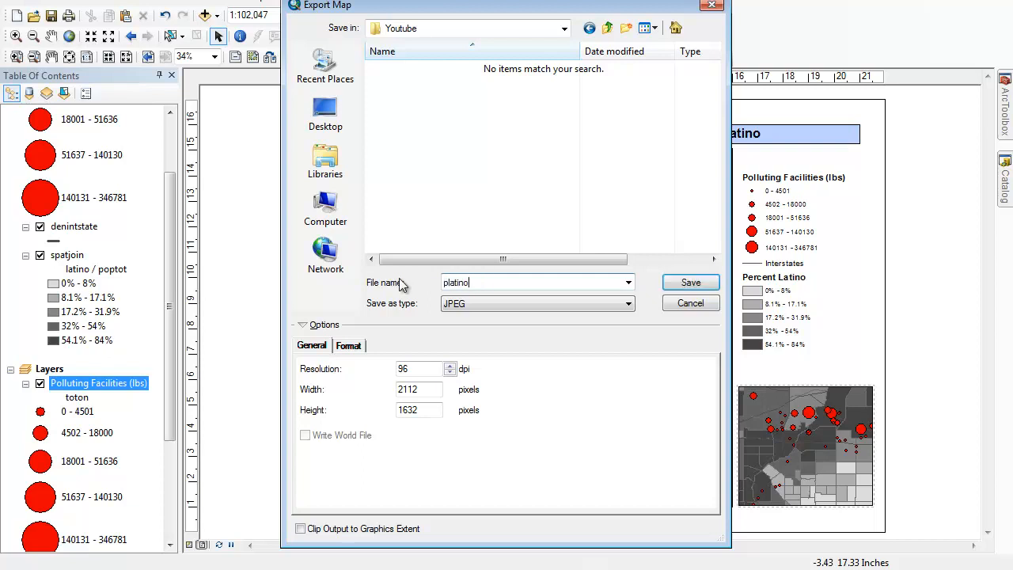
pyautogui.click(690, 282)
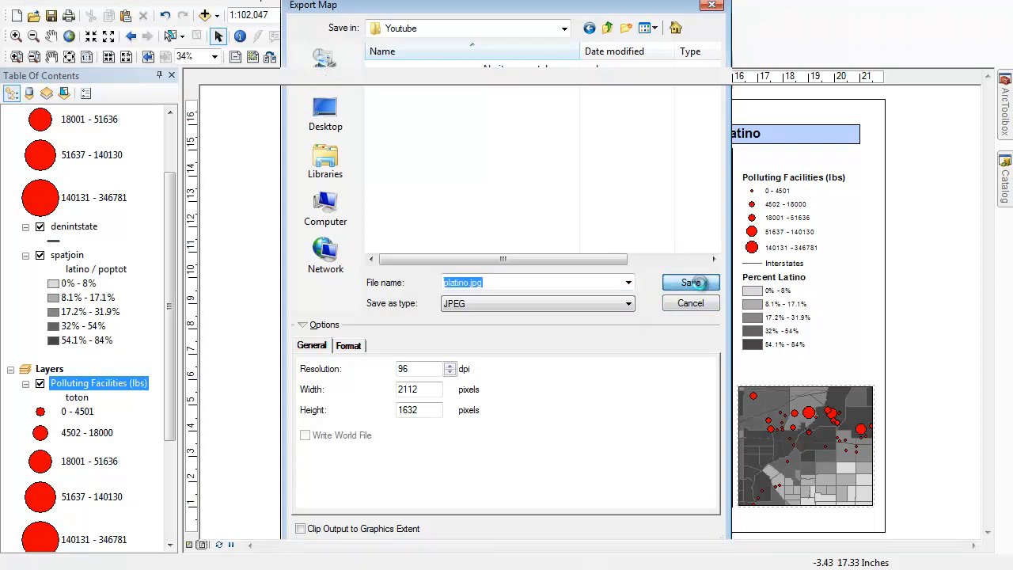
pyautogui.click(687, 282)
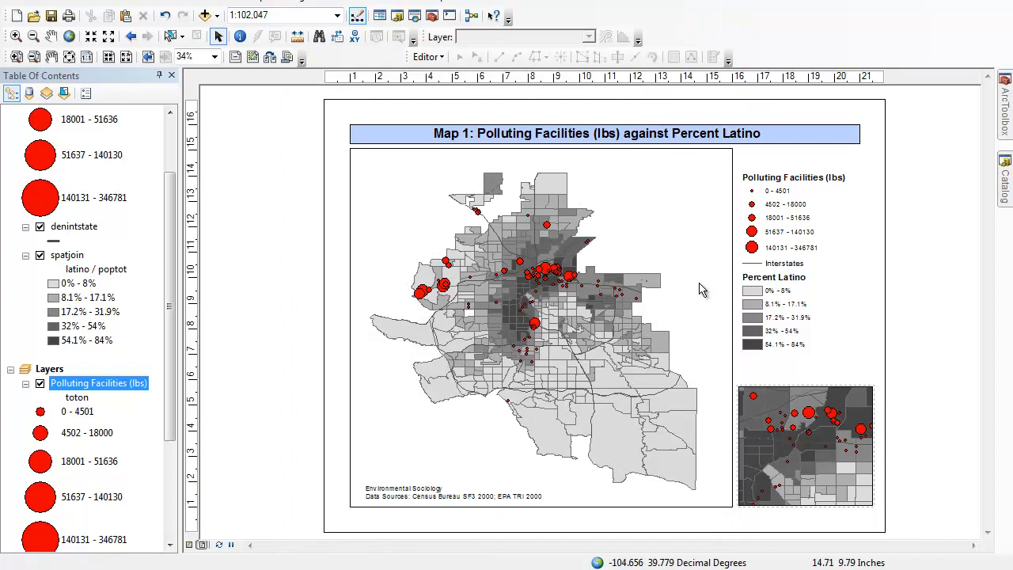
pyautogui.moveTo(326, 287)
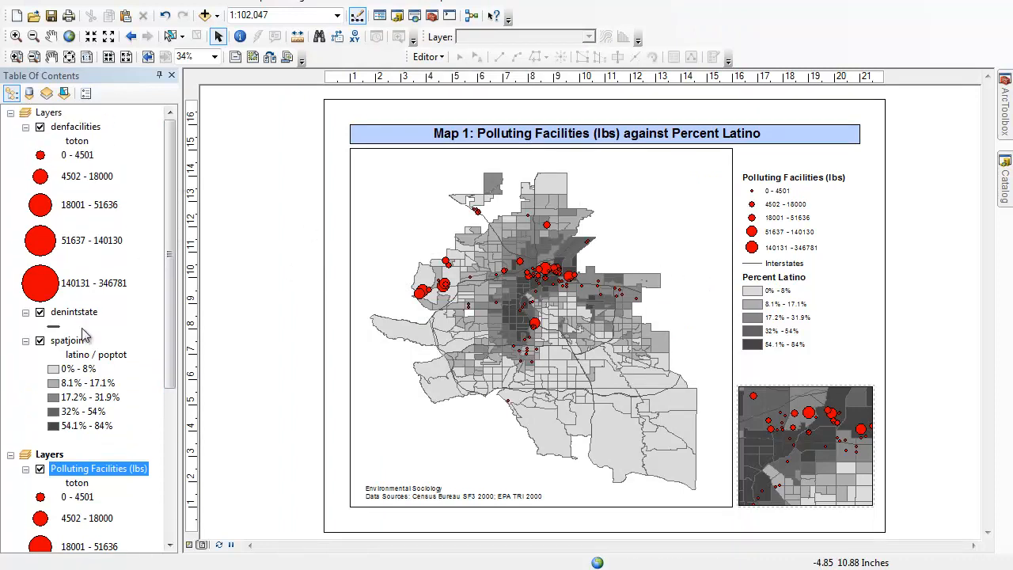
# Symbolize spatjoin by the mhi field with no normalization and whole-number class labels
pyautogui.rightClick(66, 340)
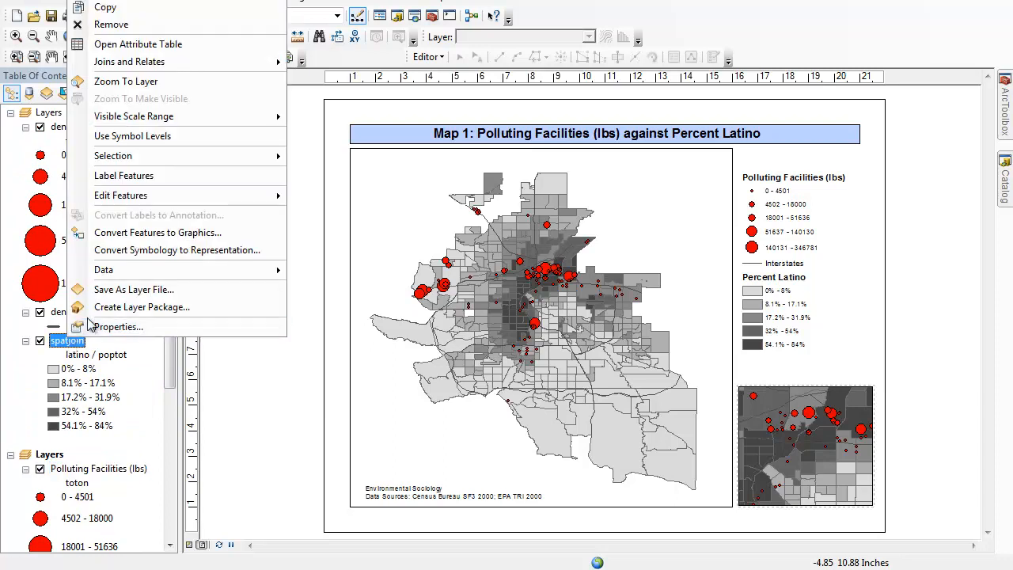
pyautogui.moveTo(130, 326)
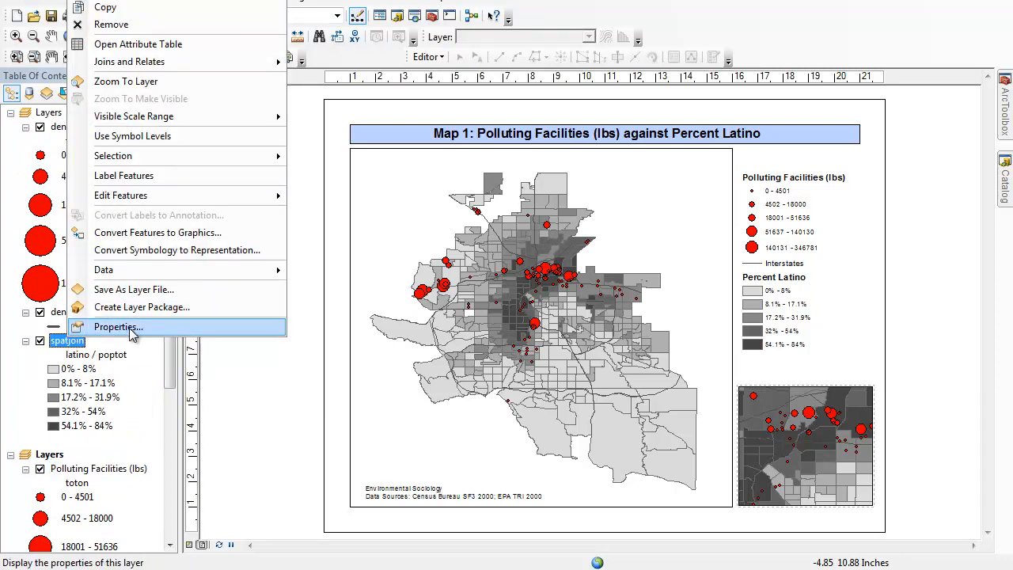
pyautogui.click(117, 326)
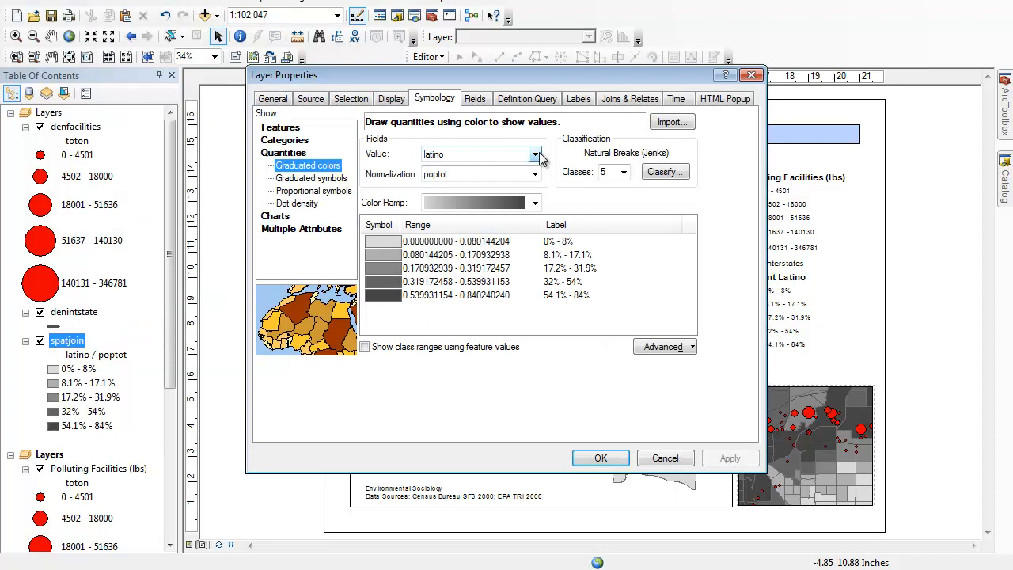
pyautogui.click(535, 155)
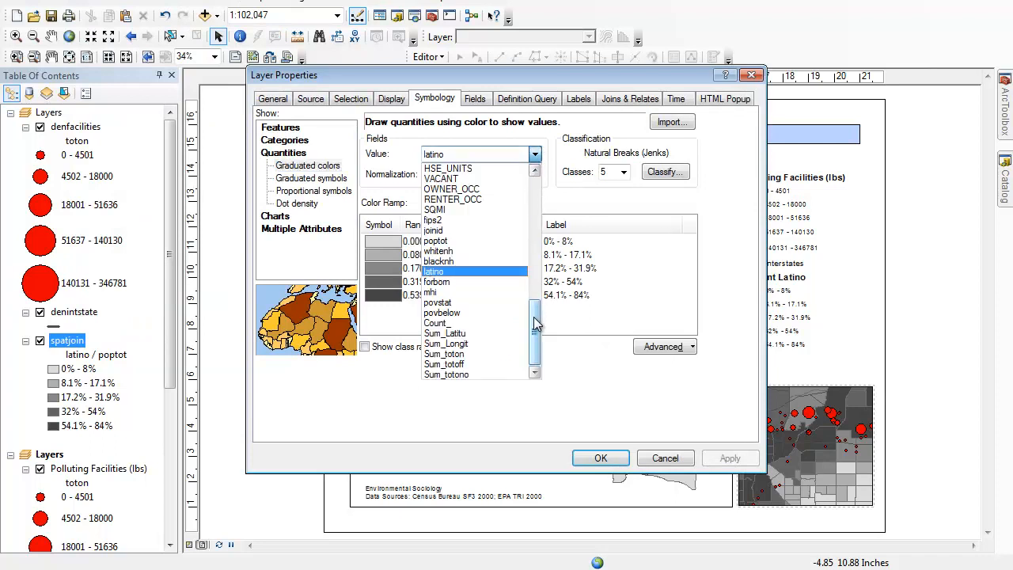
pyautogui.click(430, 291)
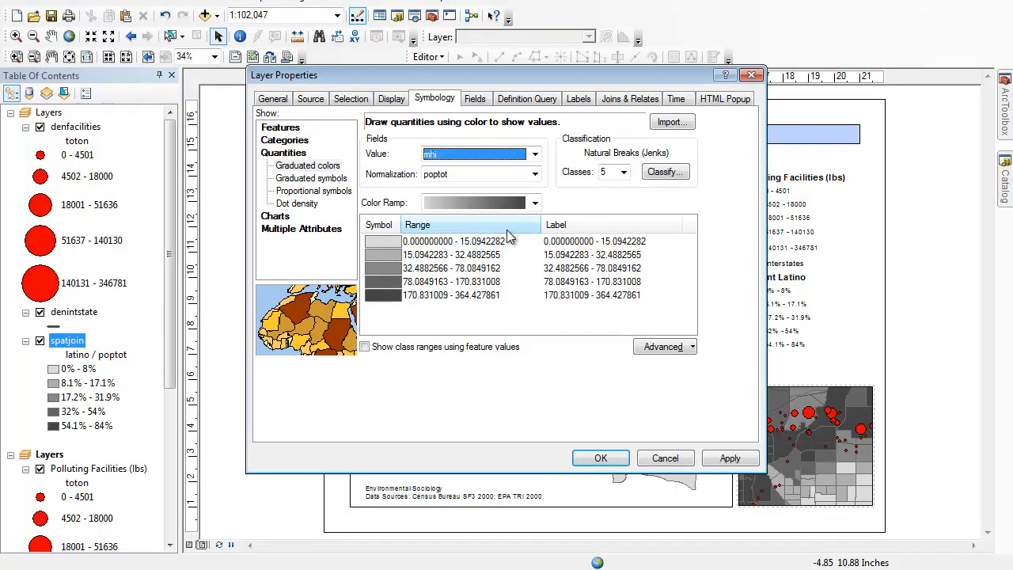
pyautogui.click(534, 174)
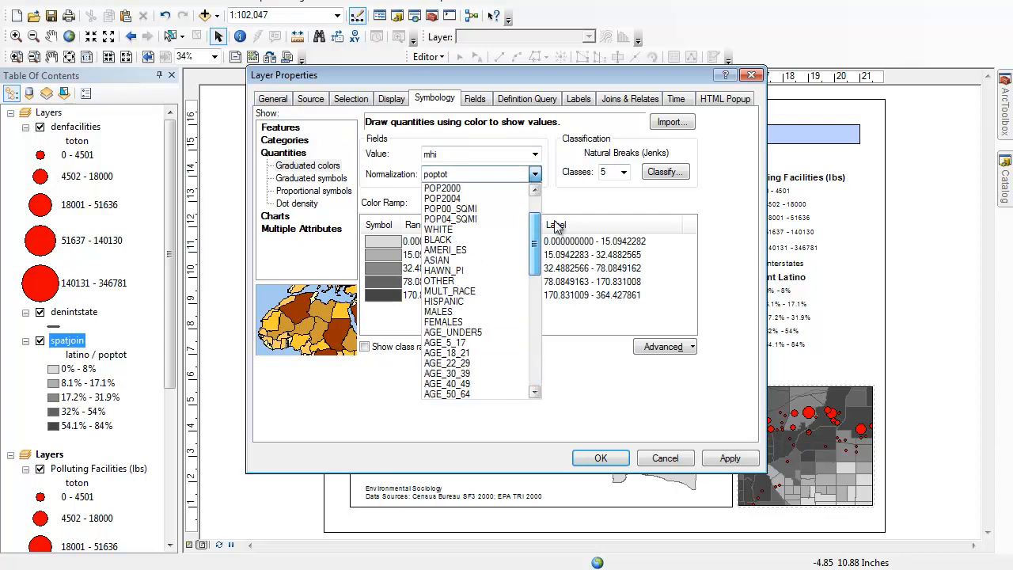
pyautogui.click(434, 174)
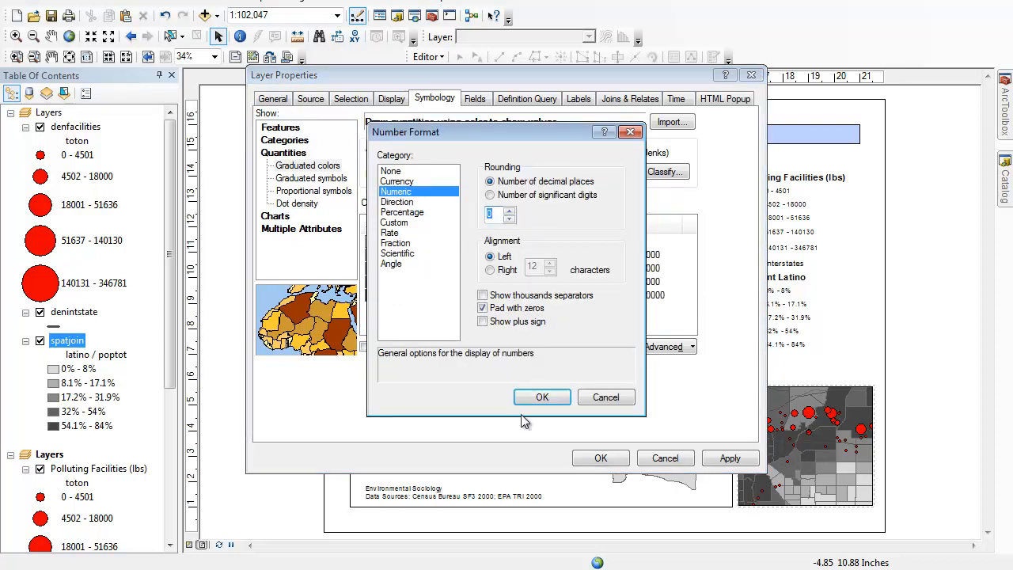
pyautogui.click(542, 396)
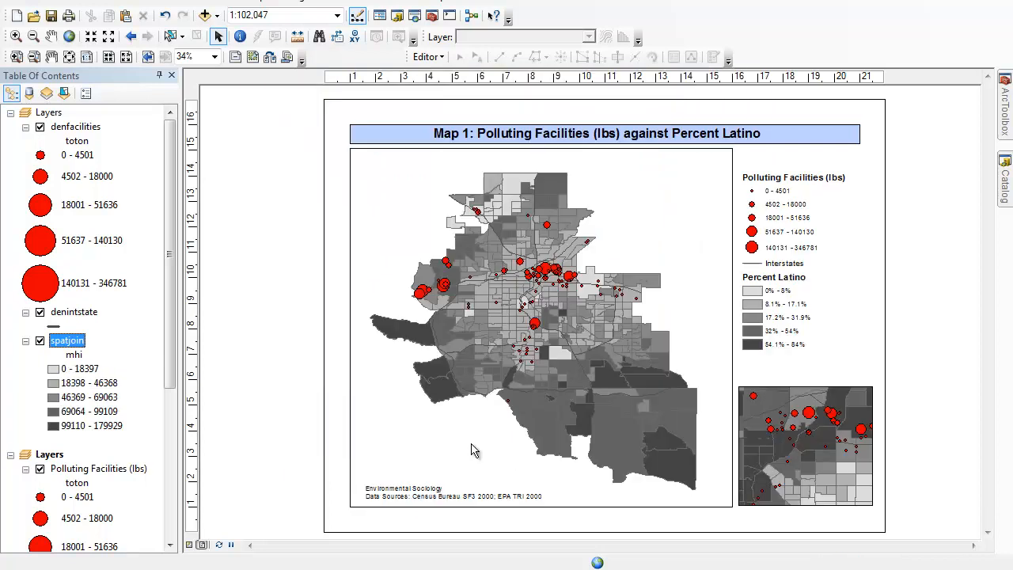
pyautogui.scroll(-3)
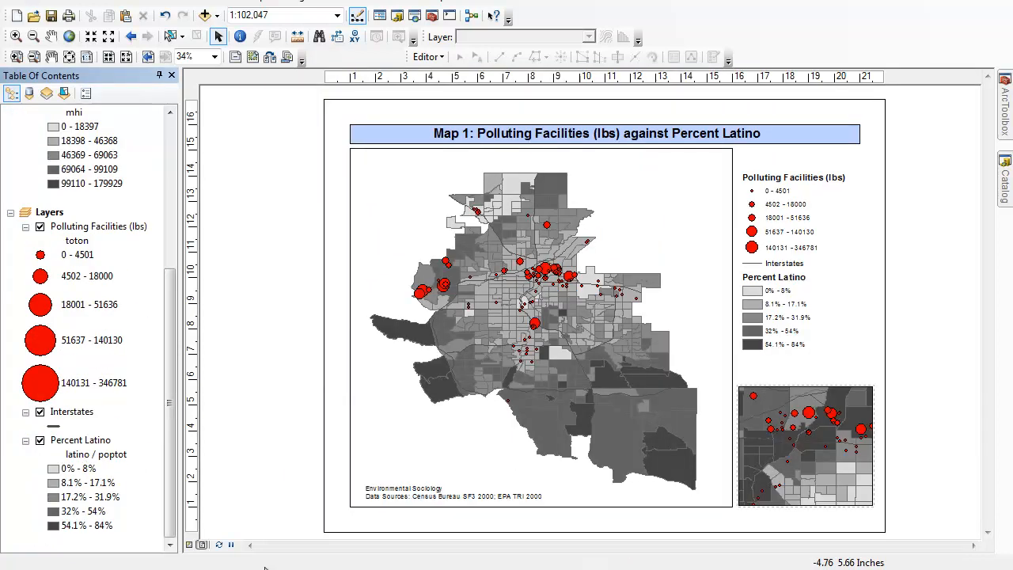
pyautogui.moveTo(181, 373)
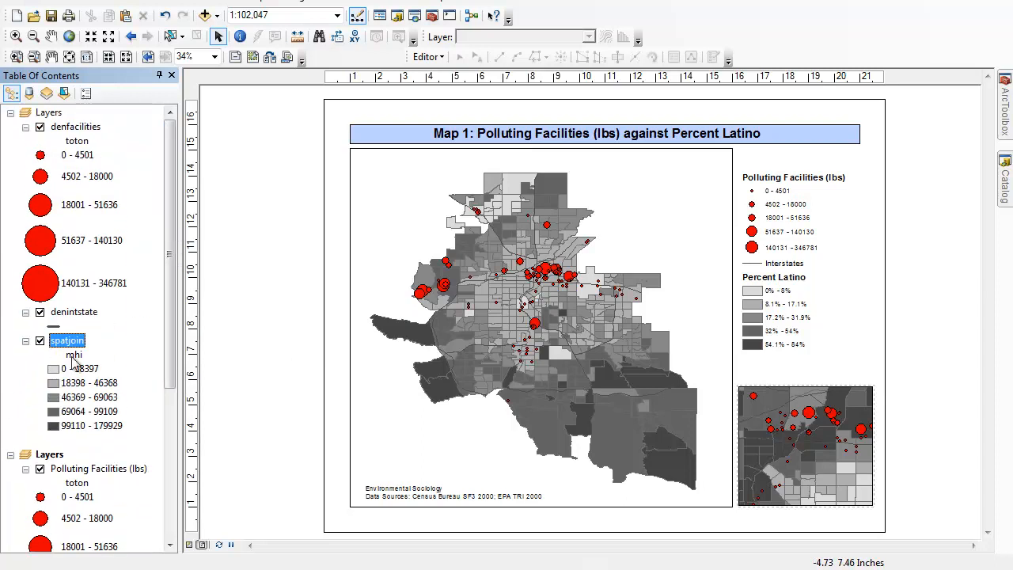
pyautogui.moveTo(463, 134)
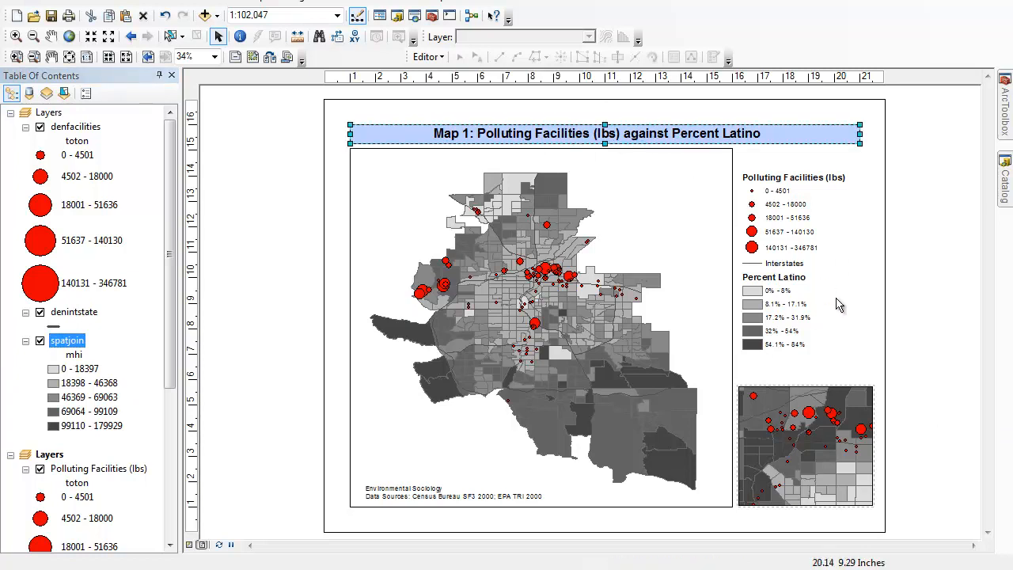
pyautogui.moveTo(762, 359)
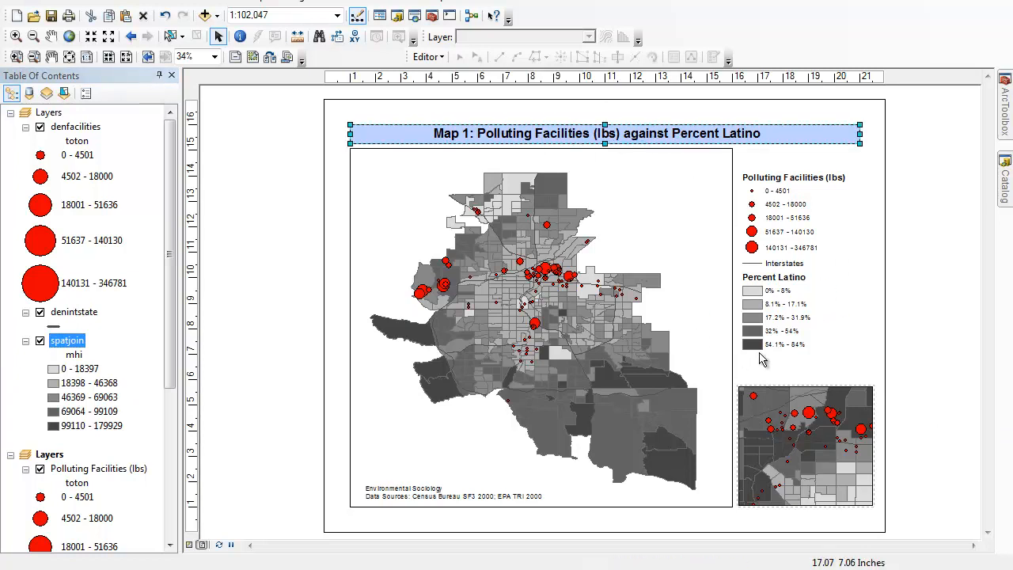
pyautogui.moveTo(758, 361)
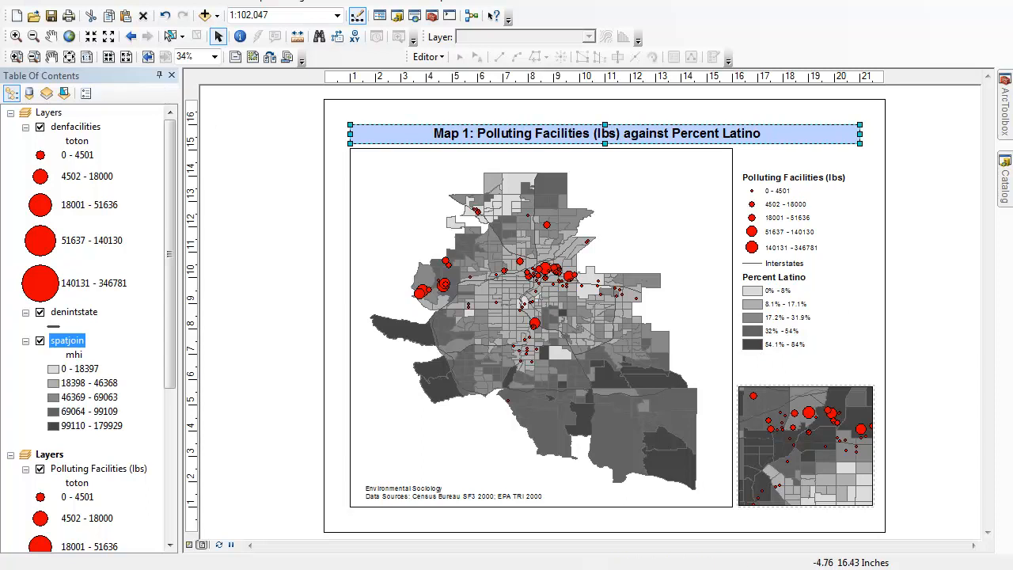
pyautogui.click(13, 12)
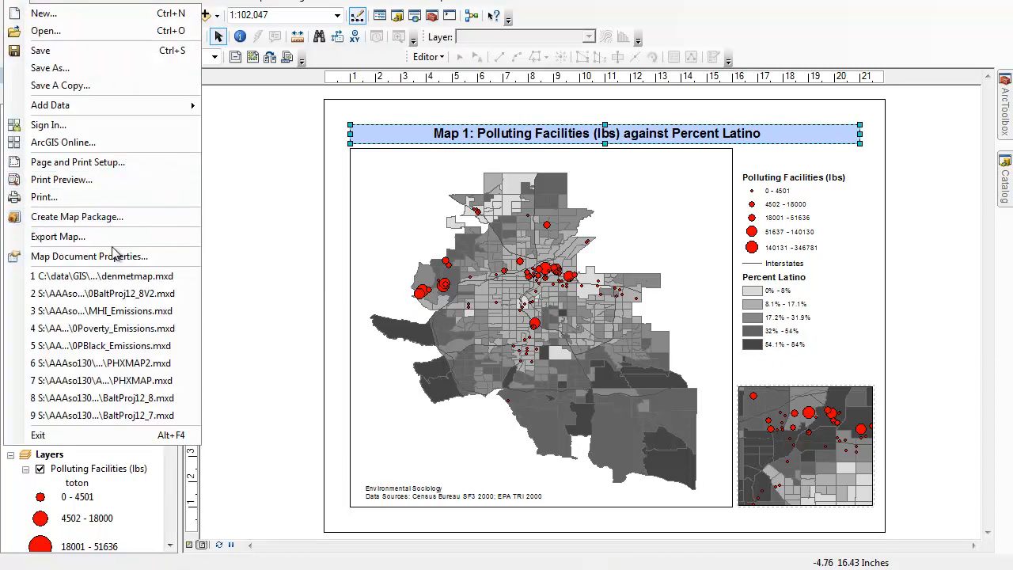
pyautogui.moveTo(418, 168)
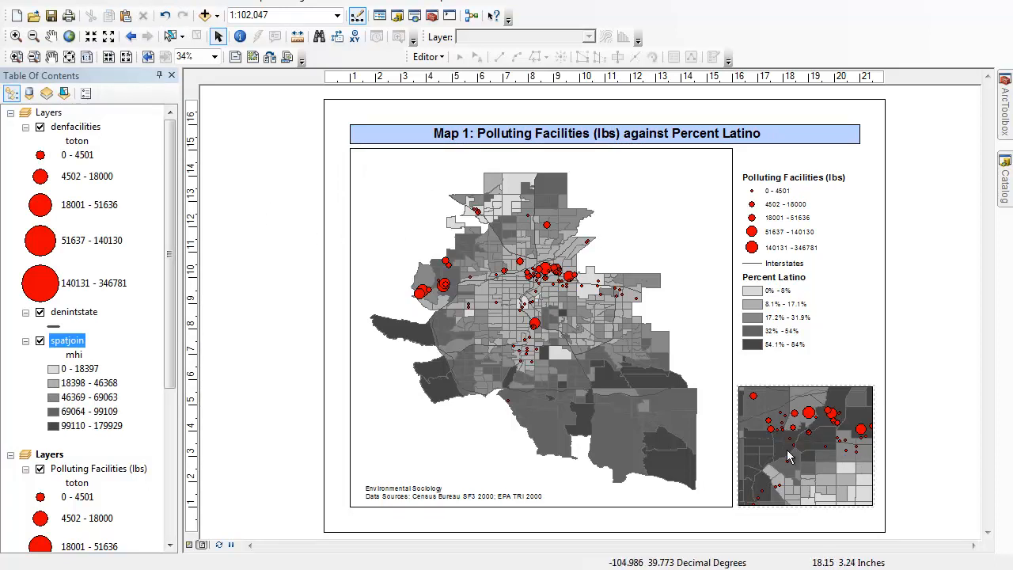
pyautogui.moveTo(510, 494)
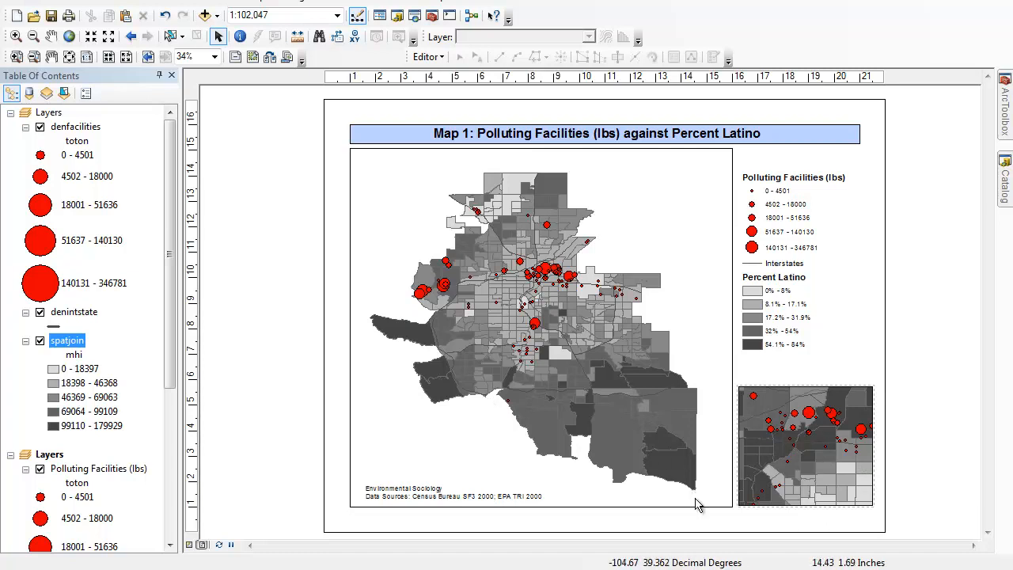
pyautogui.moveTo(173, 329)
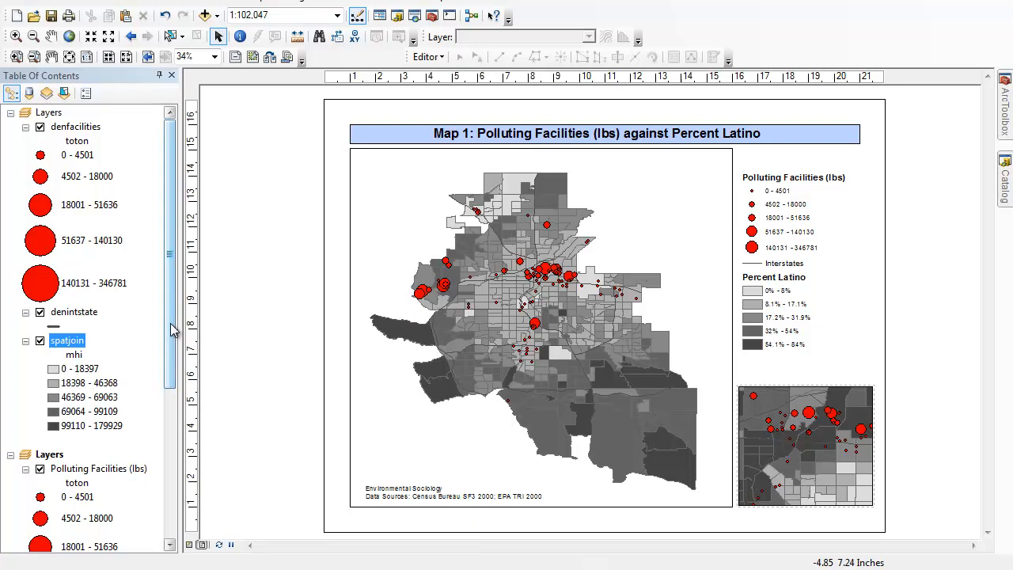
# Switch the spatjoin layer's symbology to Quantities > Dot density
pyautogui.scroll(-3)
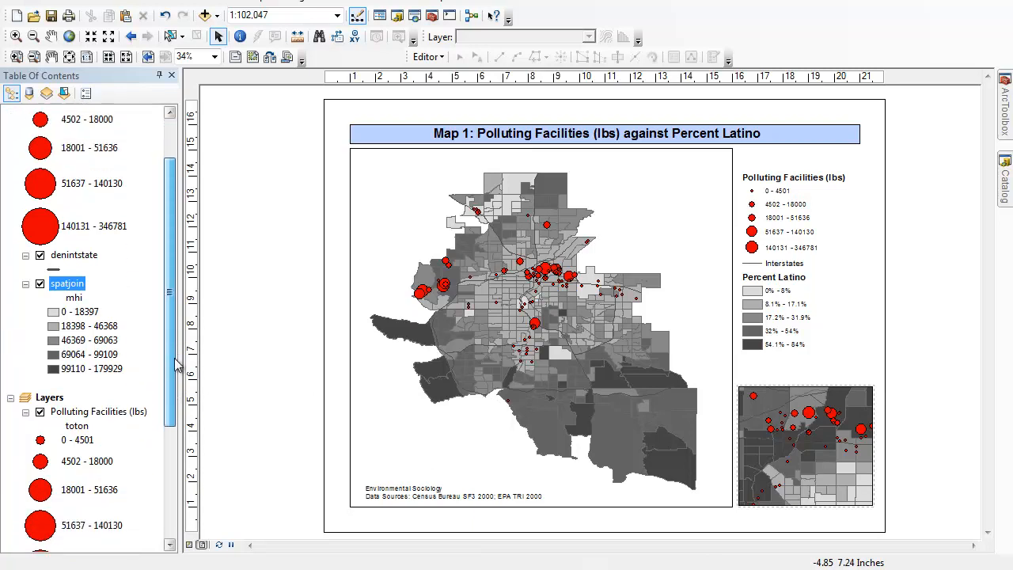
pyautogui.rightClick(67, 283)
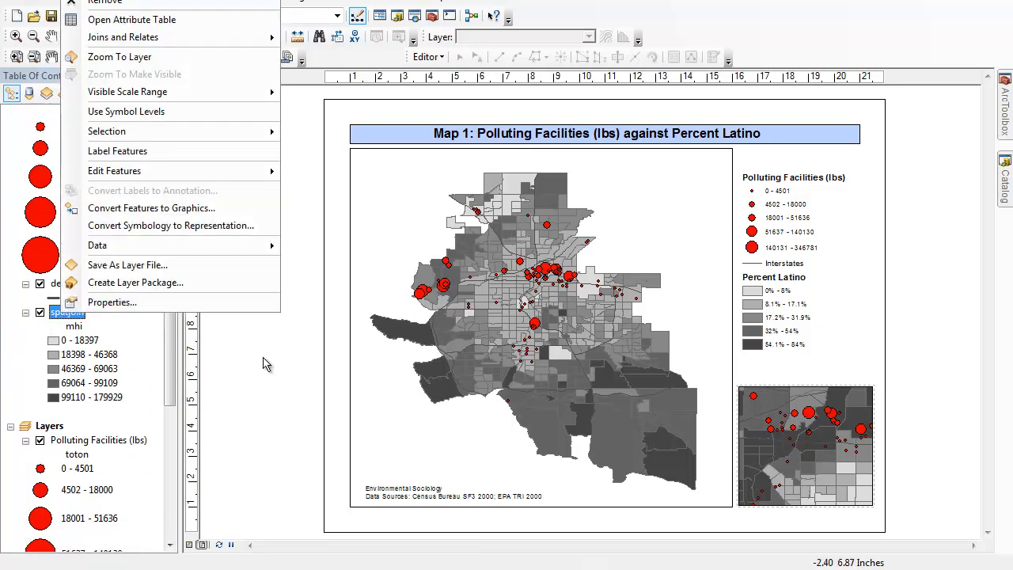
pyautogui.click(111, 302)
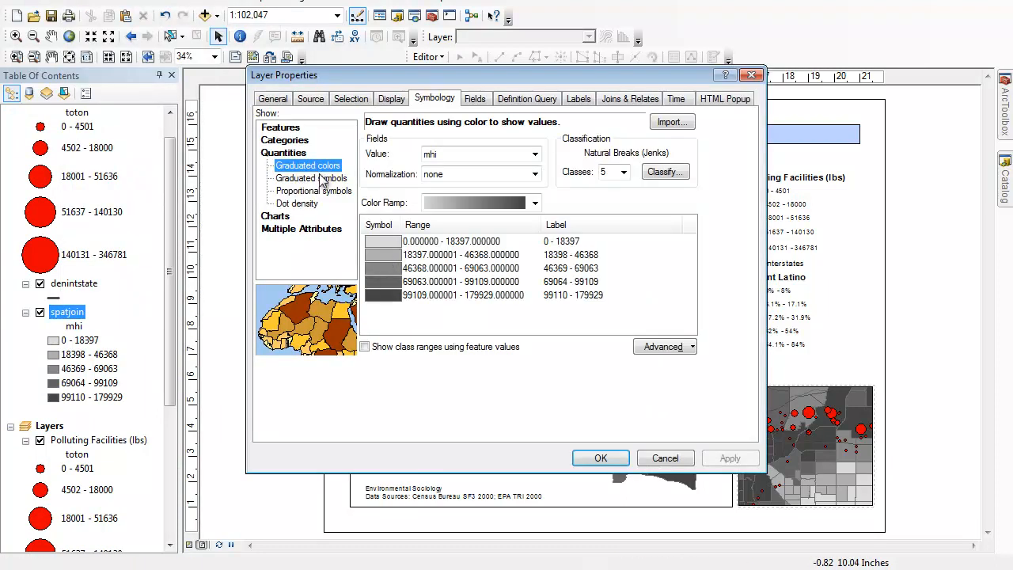
pyautogui.click(296, 203)
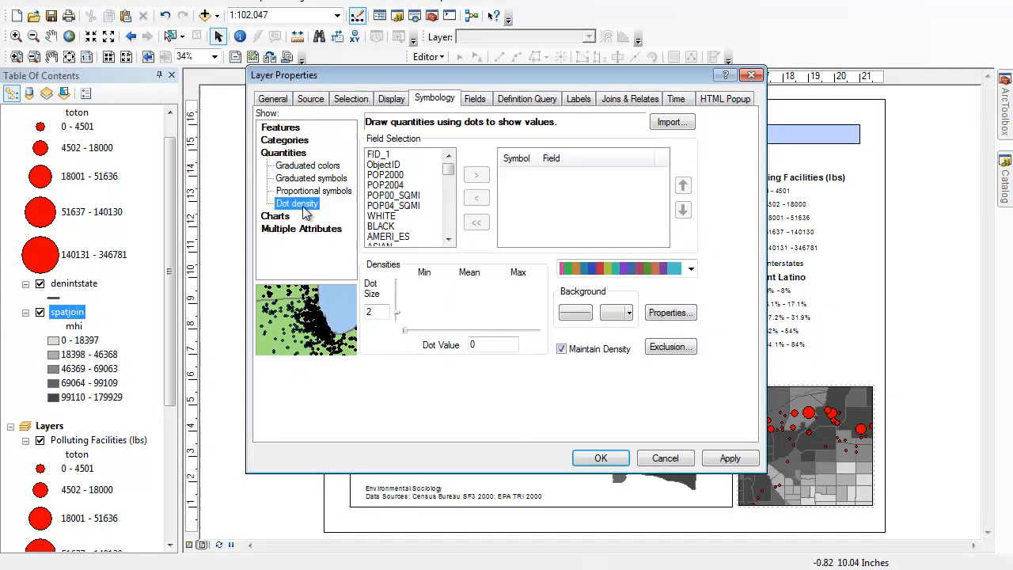
pyautogui.click(448, 178)
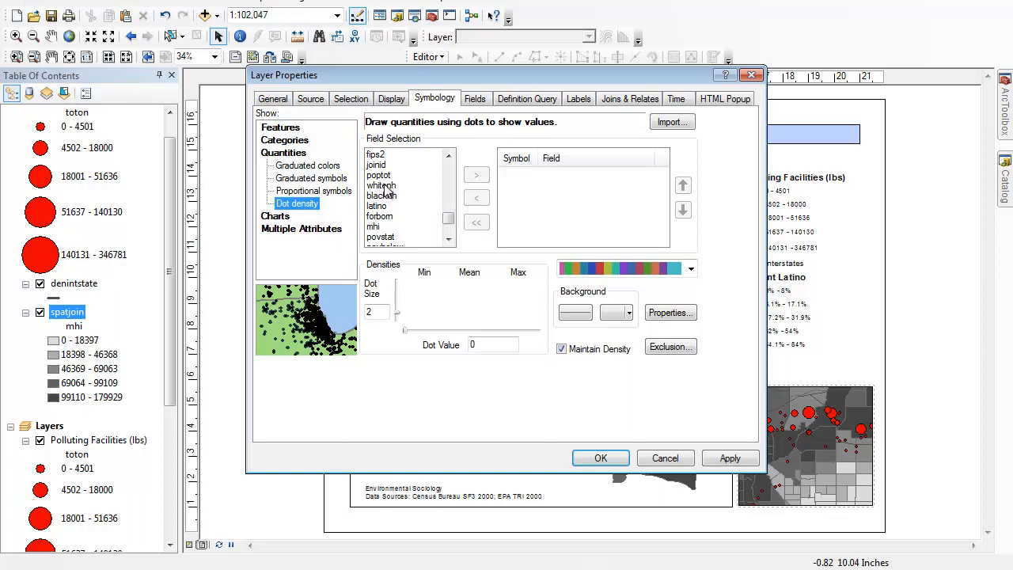
# Add the whitenh, blacknh and latino fields to the dot density field list
pyautogui.click(385, 185)
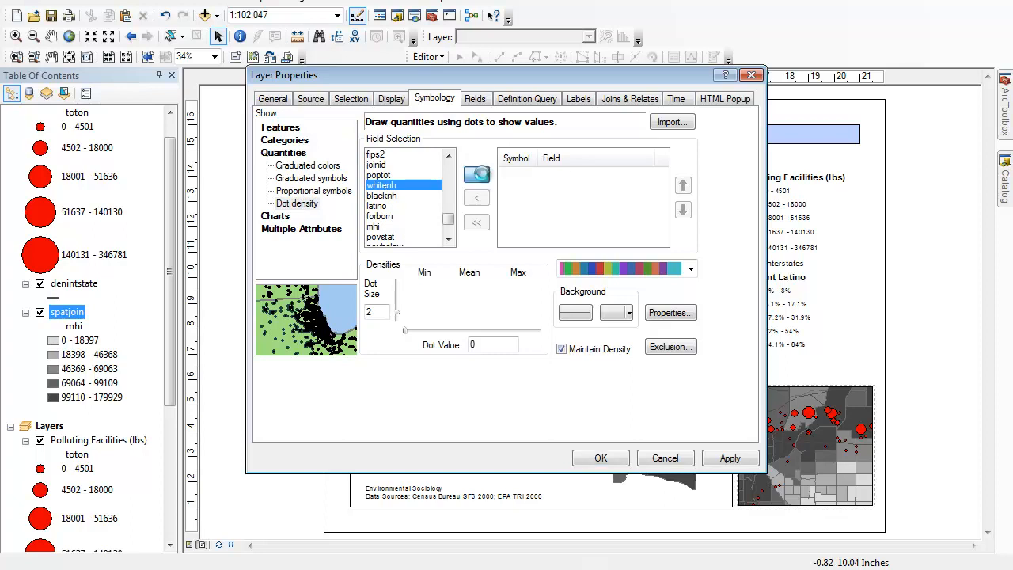
pyautogui.click(475, 174)
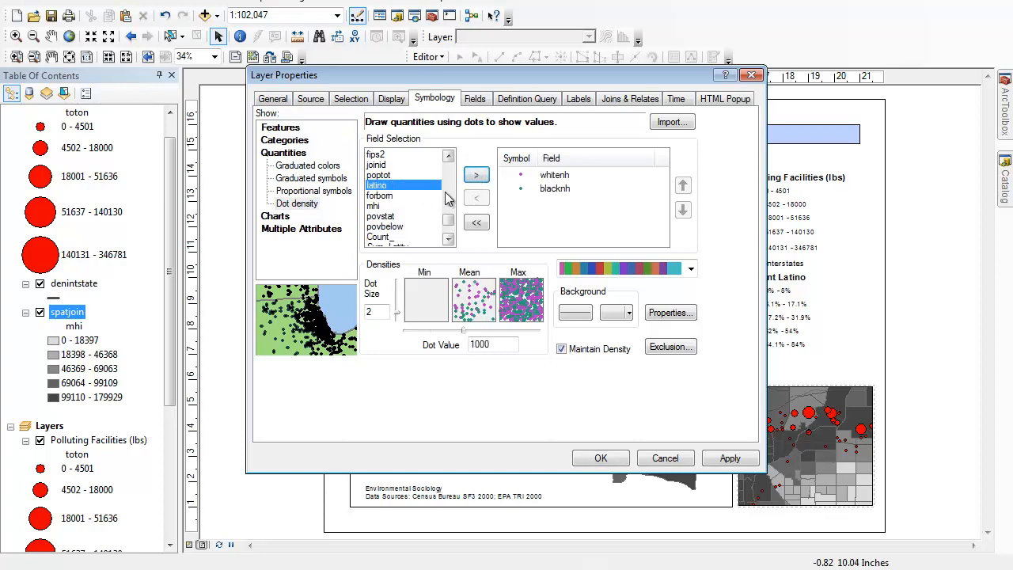
pyautogui.click(477, 174)
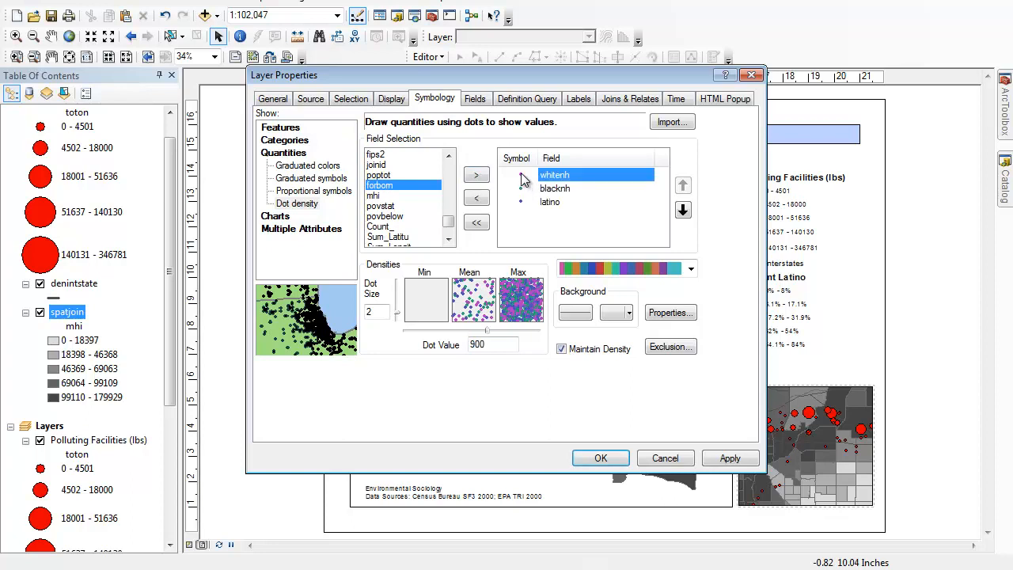
pyautogui.click(522, 174)
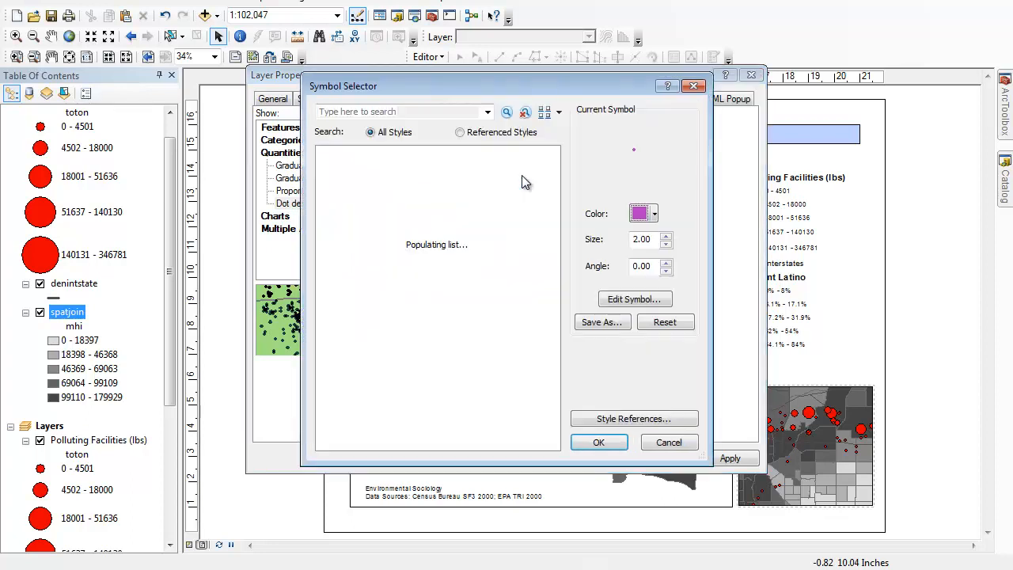
# Make the latino dots orange, set the dot value to 25 and apply the symbology
pyautogui.click(654, 212)
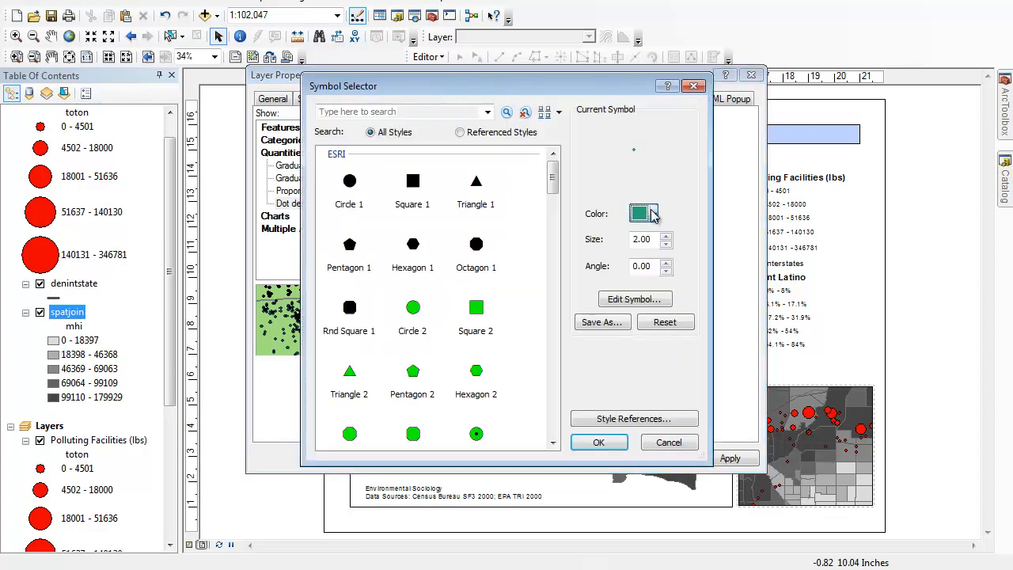
pyautogui.click(598, 442)
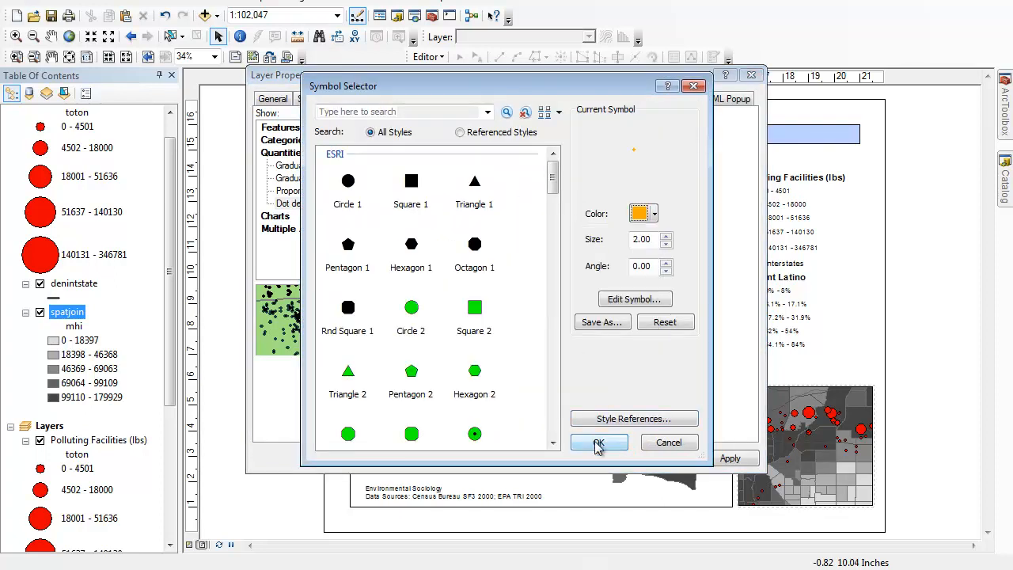
pyautogui.click(598, 442)
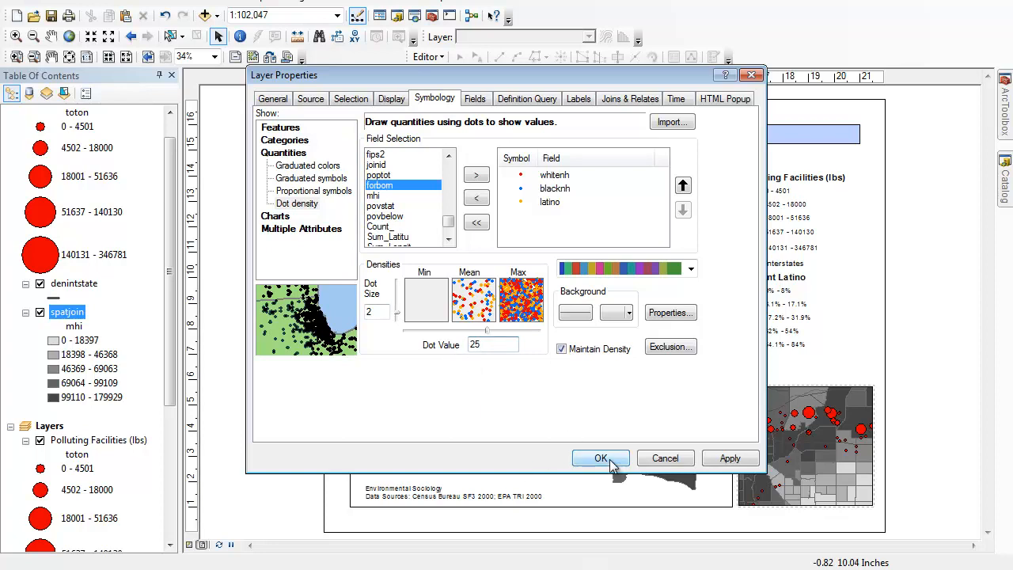
pyautogui.click(602, 459)
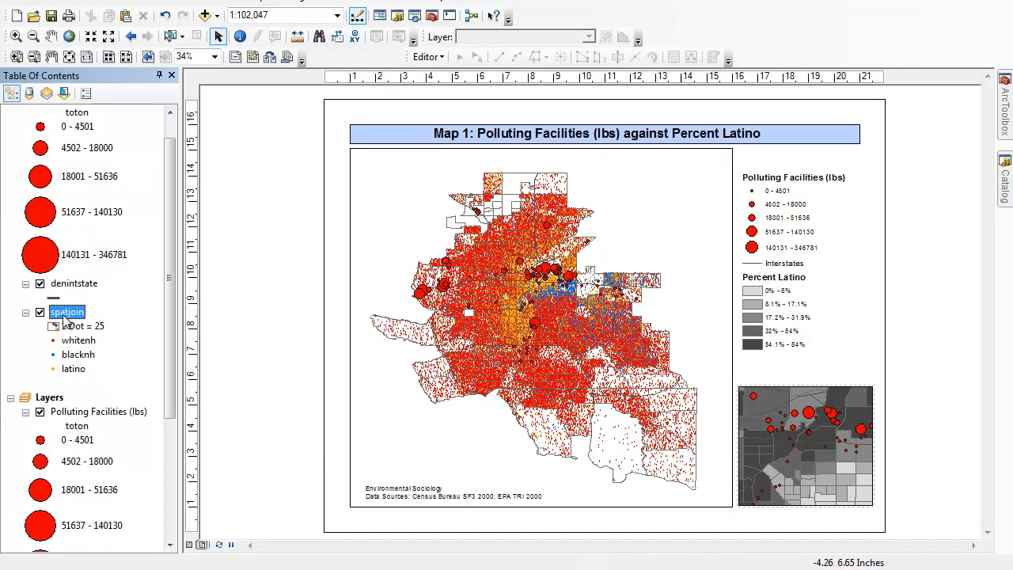
pyautogui.moveTo(468, 309)
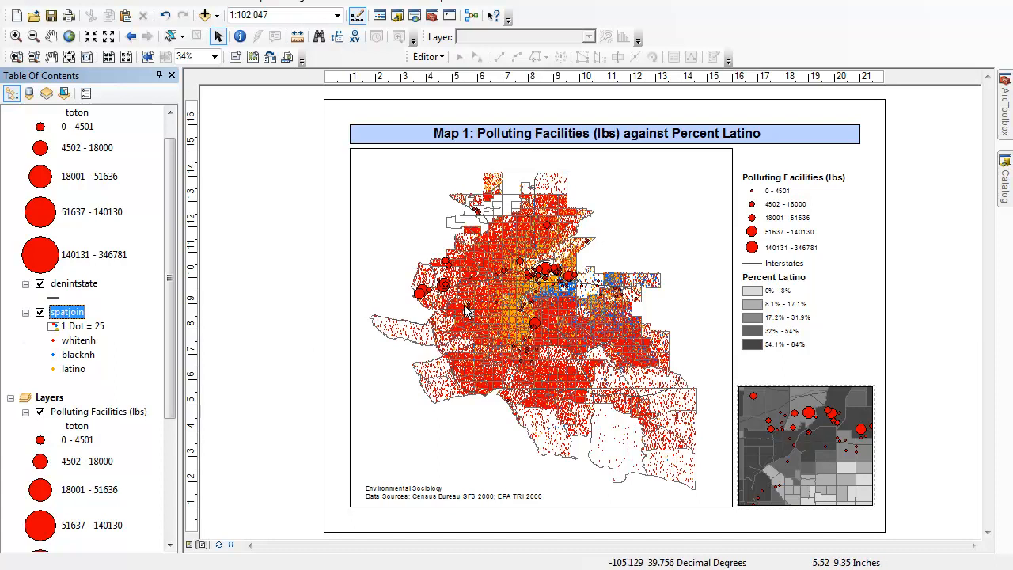
# Set the spatjoin background line symbol to no outline so tract boundaries disappear
pyautogui.rightClick(67, 312)
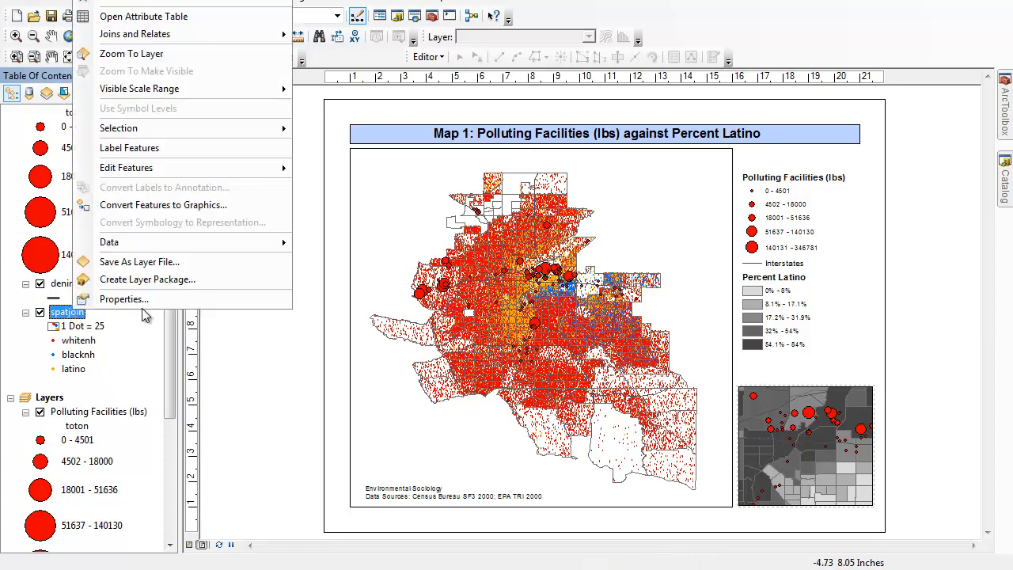
pyautogui.click(123, 299)
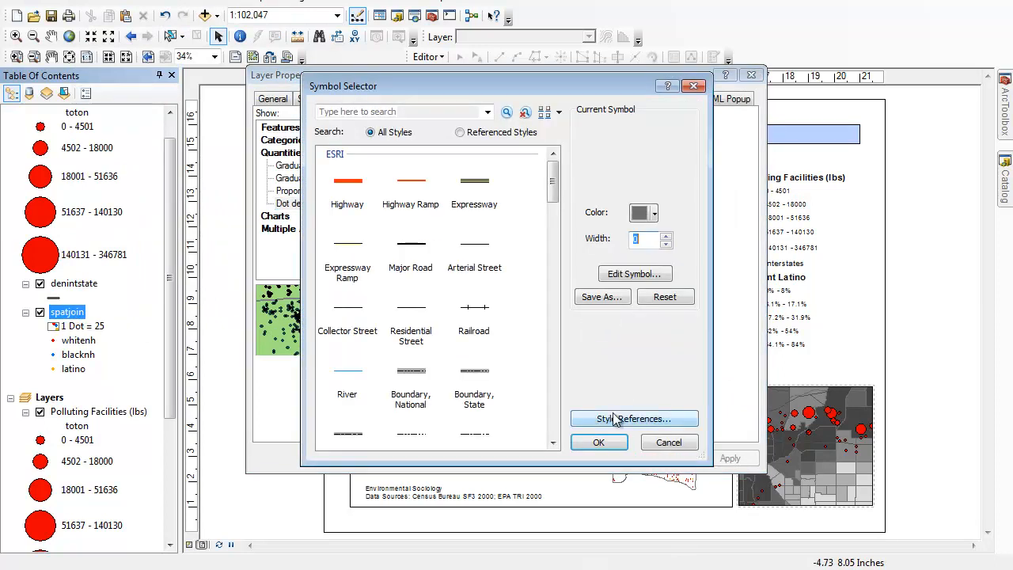
pyautogui.click(599, 442)
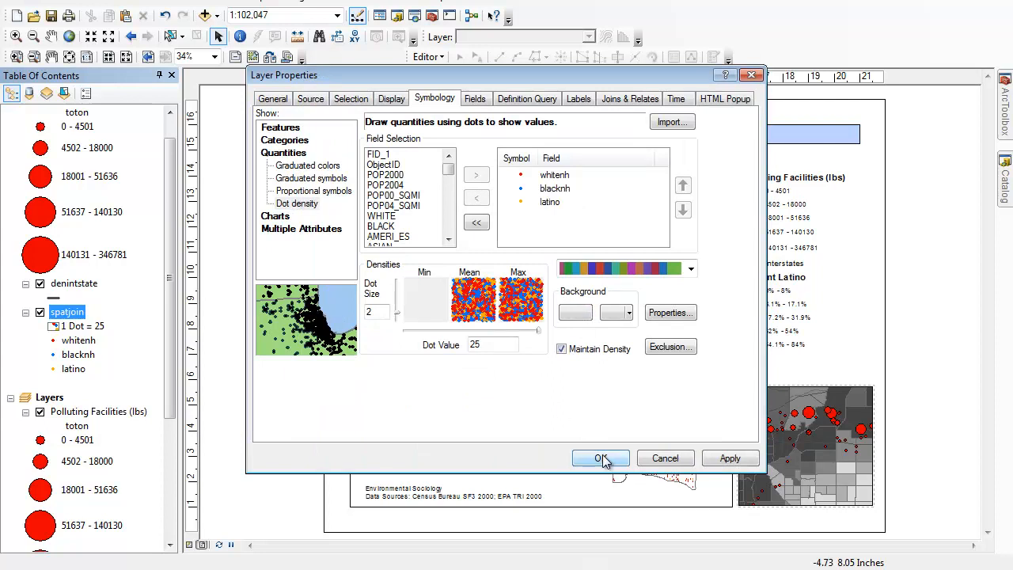
pyautogui.click(602, 458)
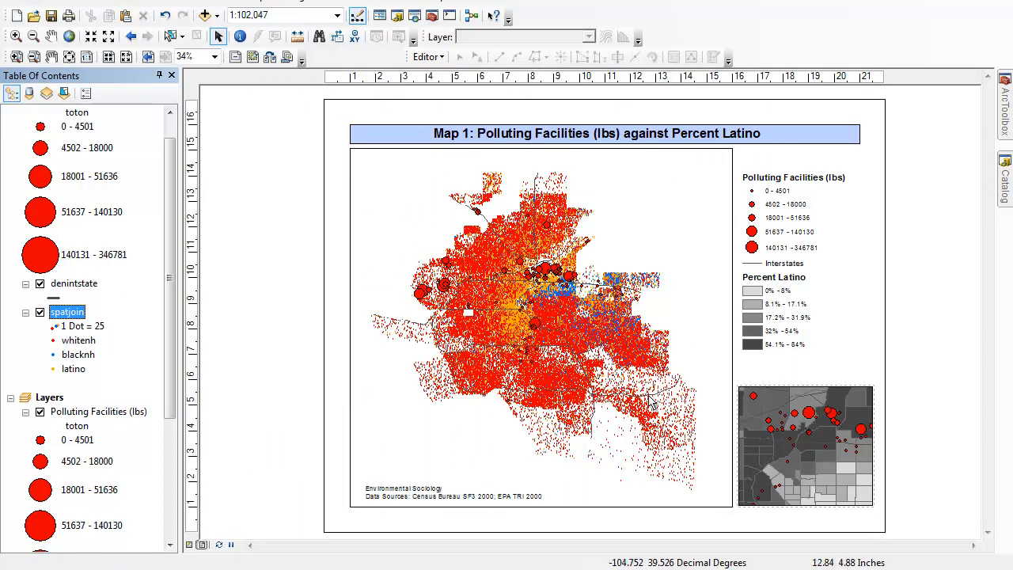
pyautogui.moveTo(608, 213)
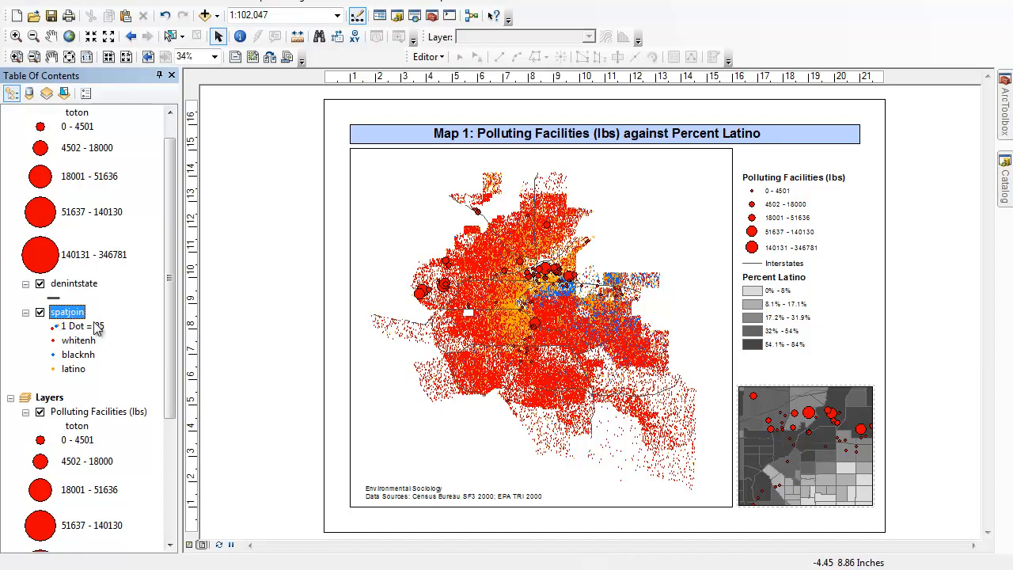
pyautogui.moveTo(539, 281)
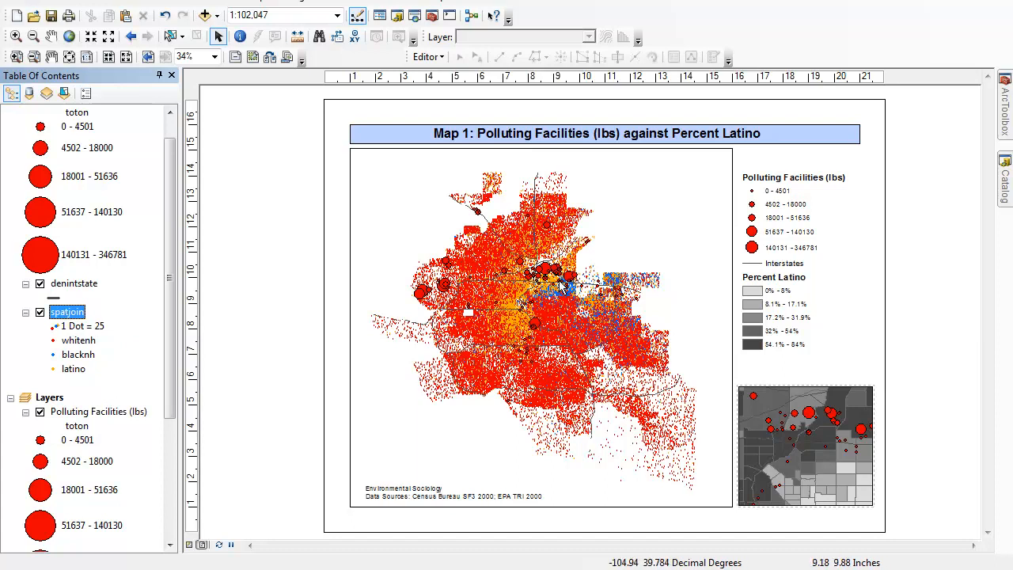
pyautogui.moveTo(516, 331)
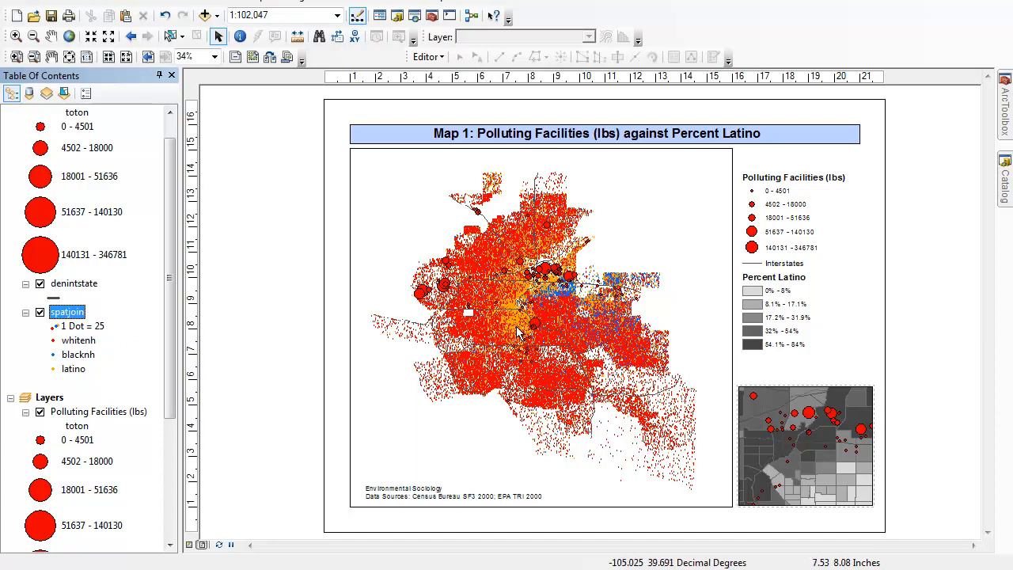
pyautogui.moveTo(578, 293)
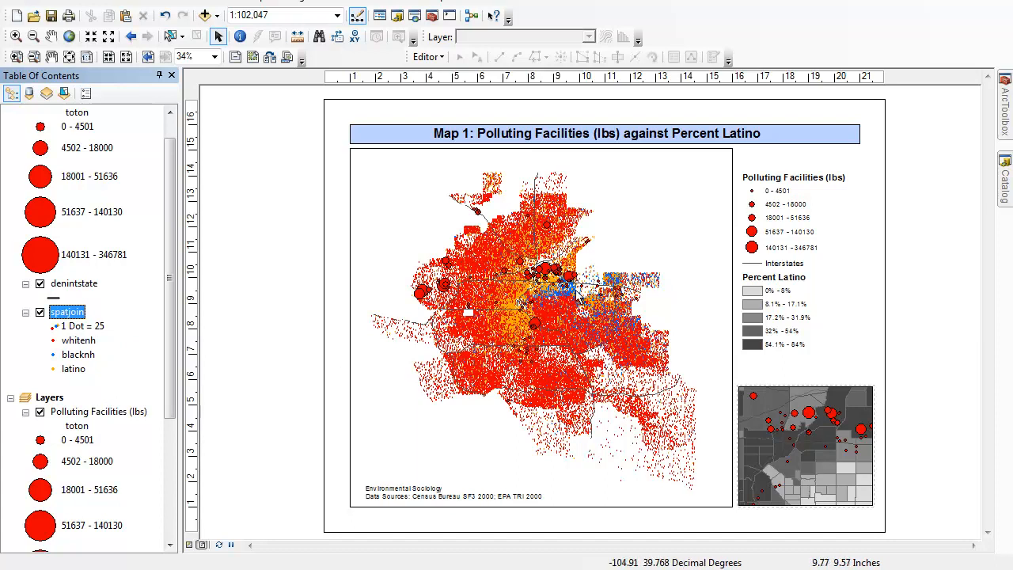
pyautogui.moveTo(616, 341)
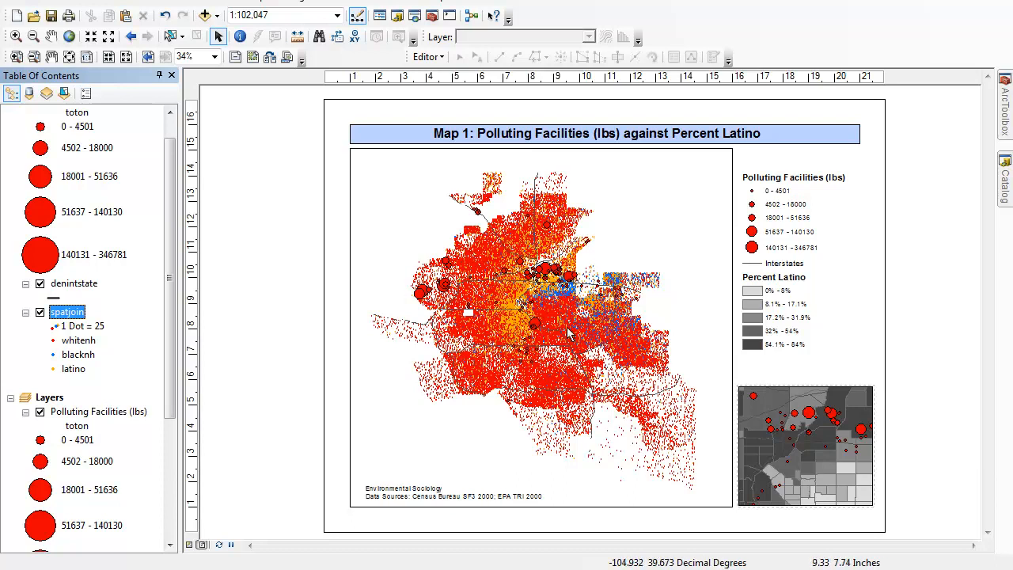
pyautogui.moveTo(530, 350)
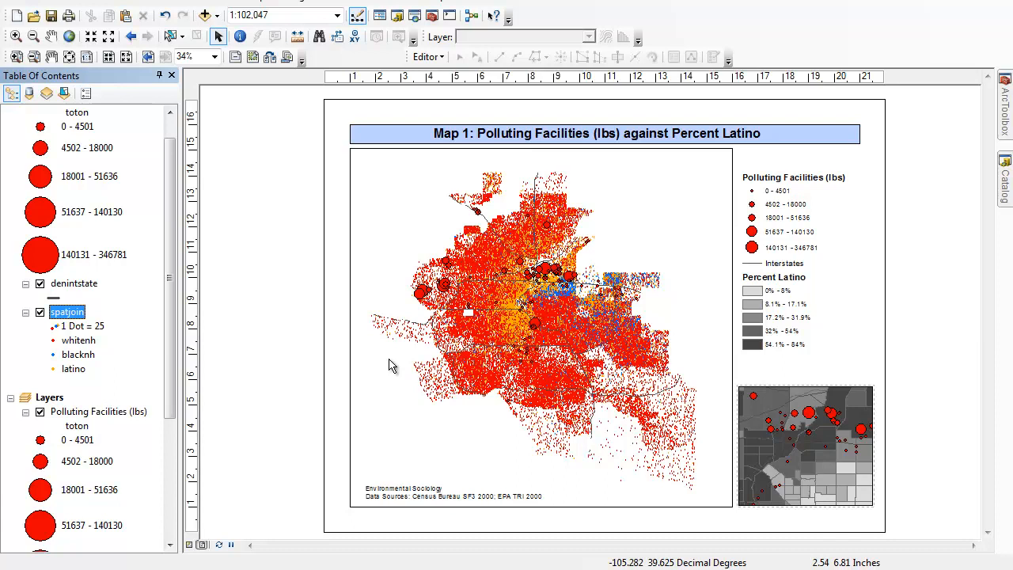
pyautogui.moveTo(383, 361)
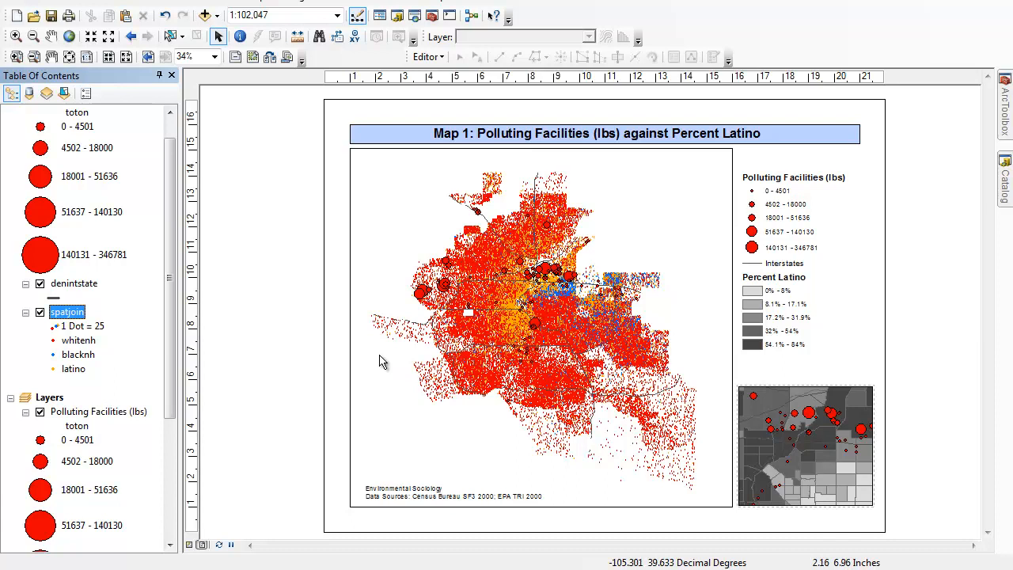
pyautogui.moveTo(741, 478)
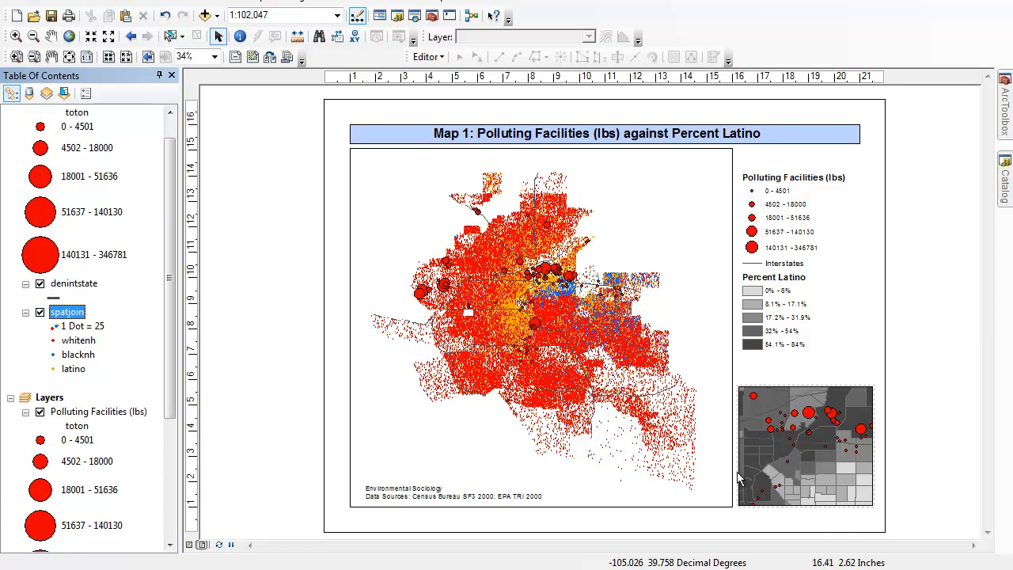